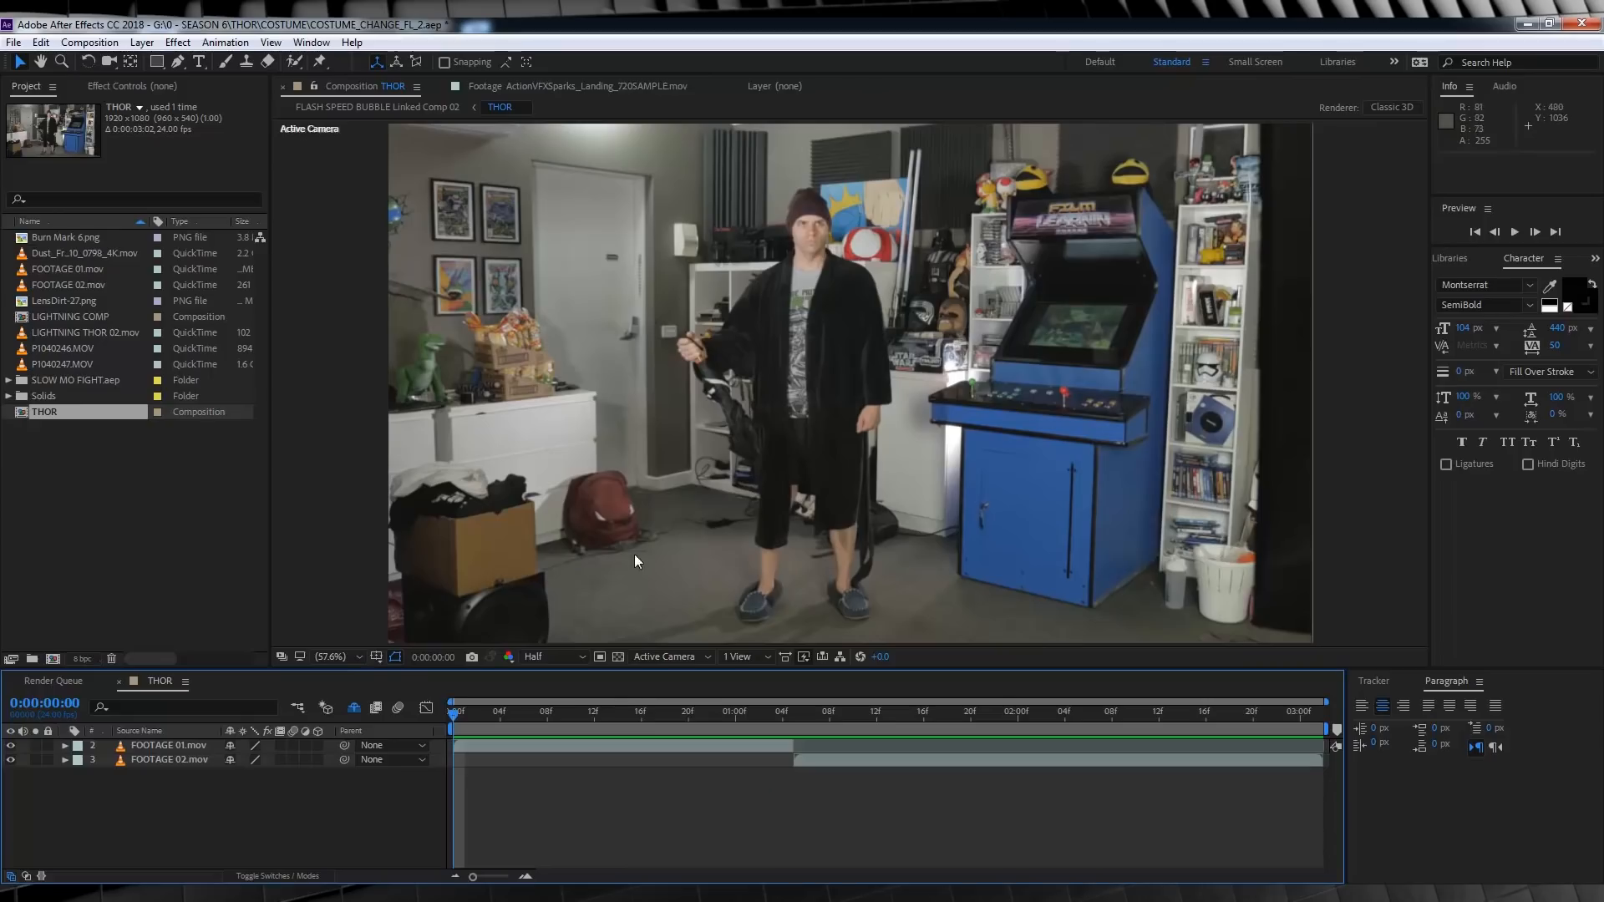
pyautogui.moveTo(724, 584)
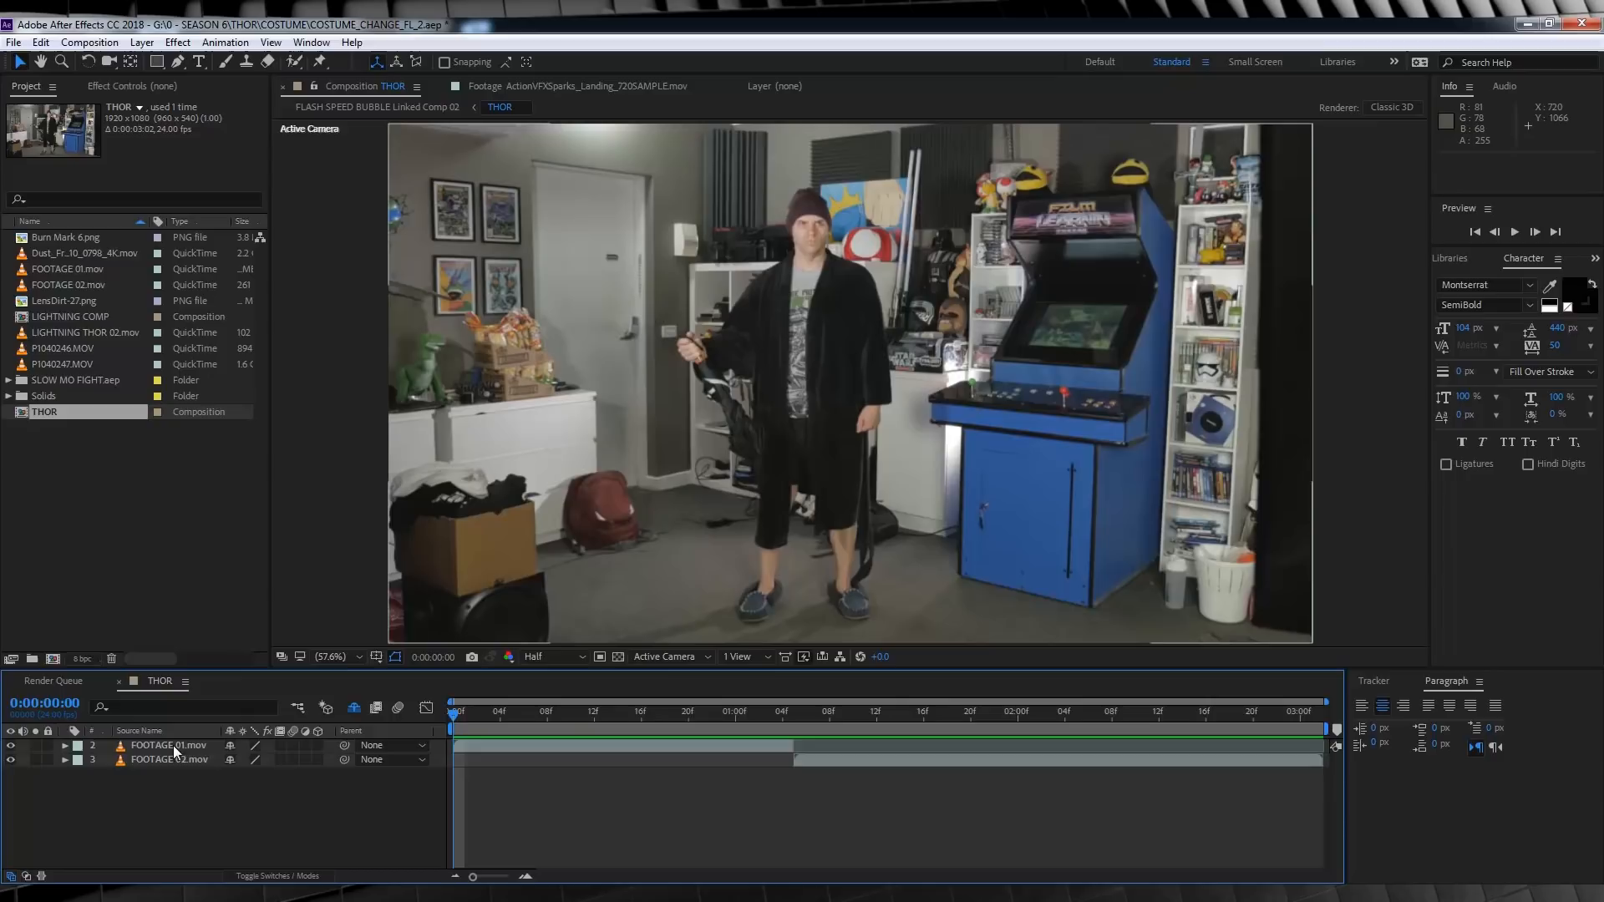
pyautogui.moveTo(787, 722)
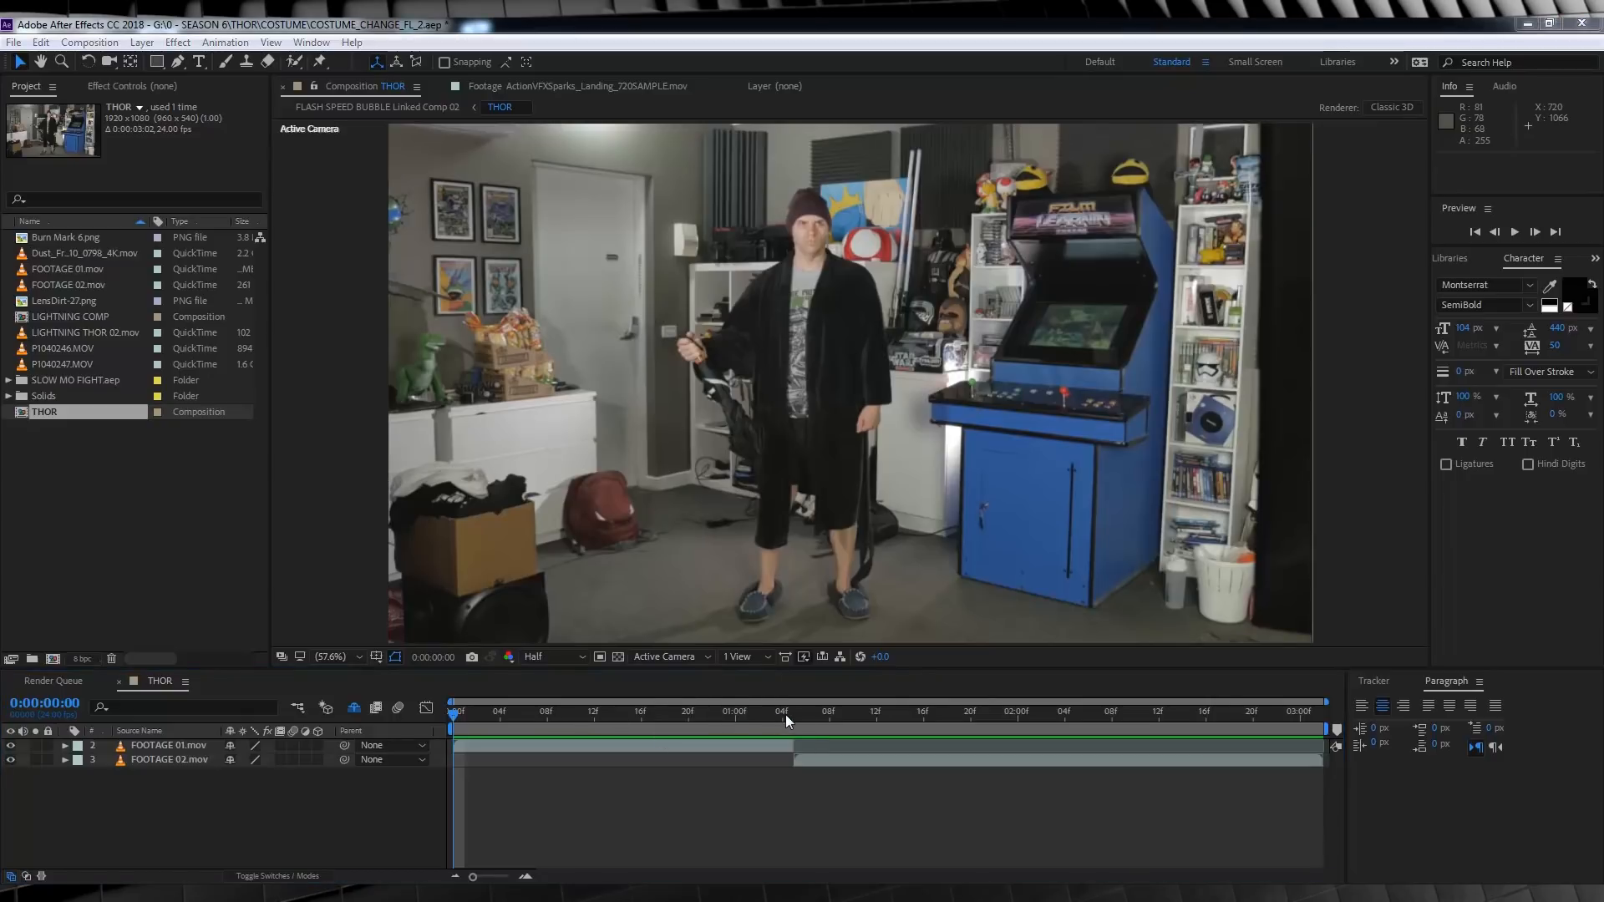
pyautogui.moveTo(671, 774)
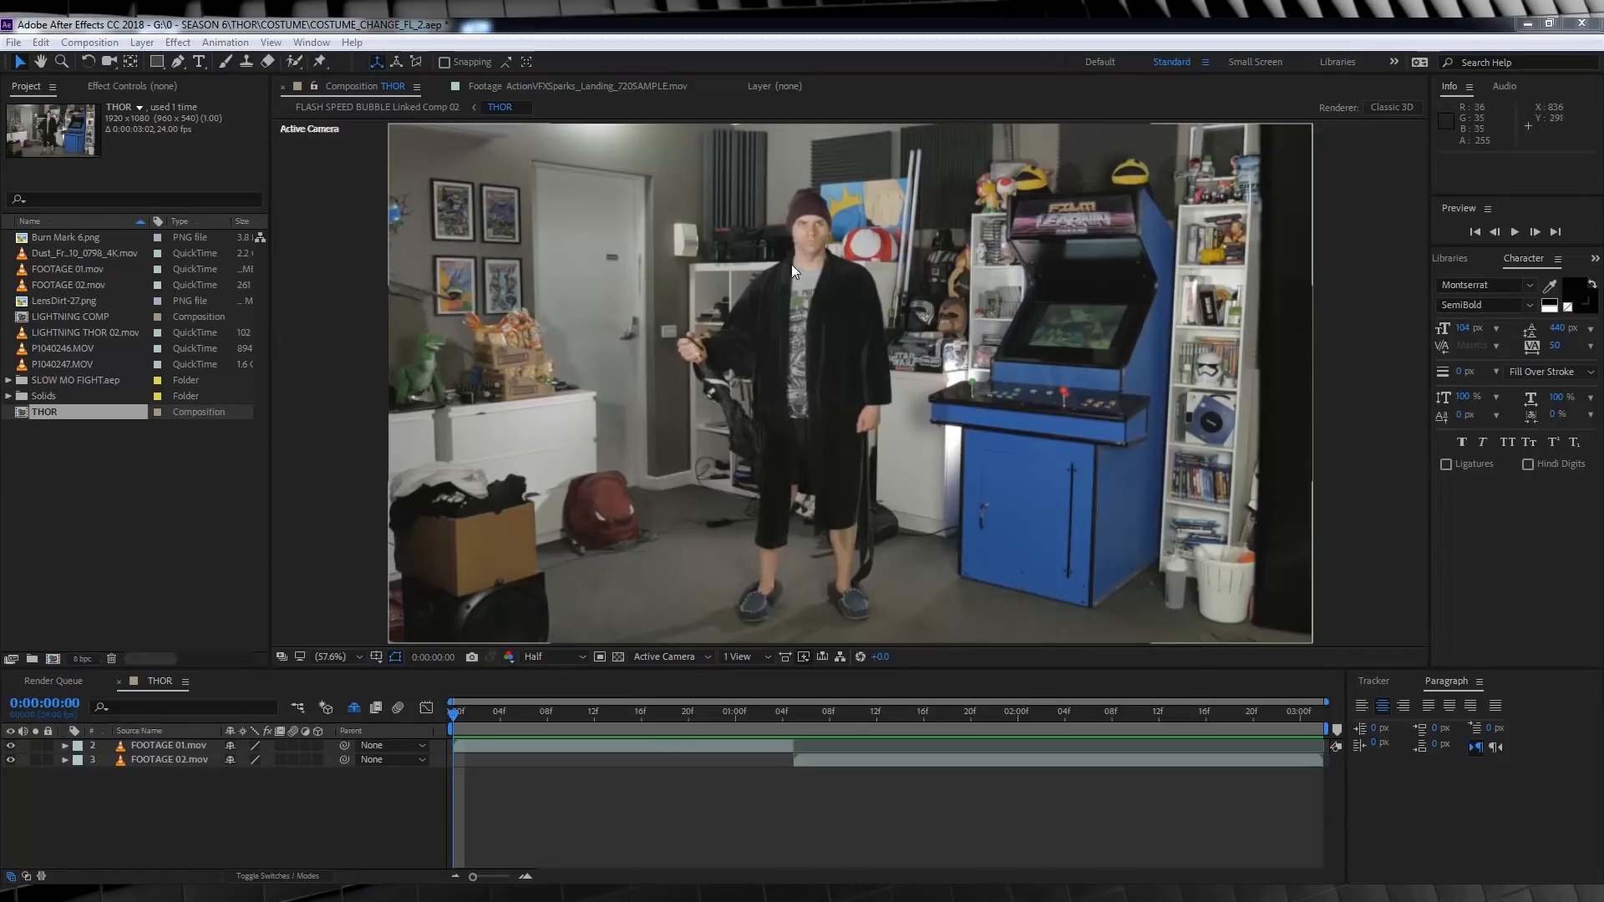
# - Place LIGHTNING THOR 02.mov atop the THOR footage and set its Mode to Screen
pyautogui.click(475, 711)
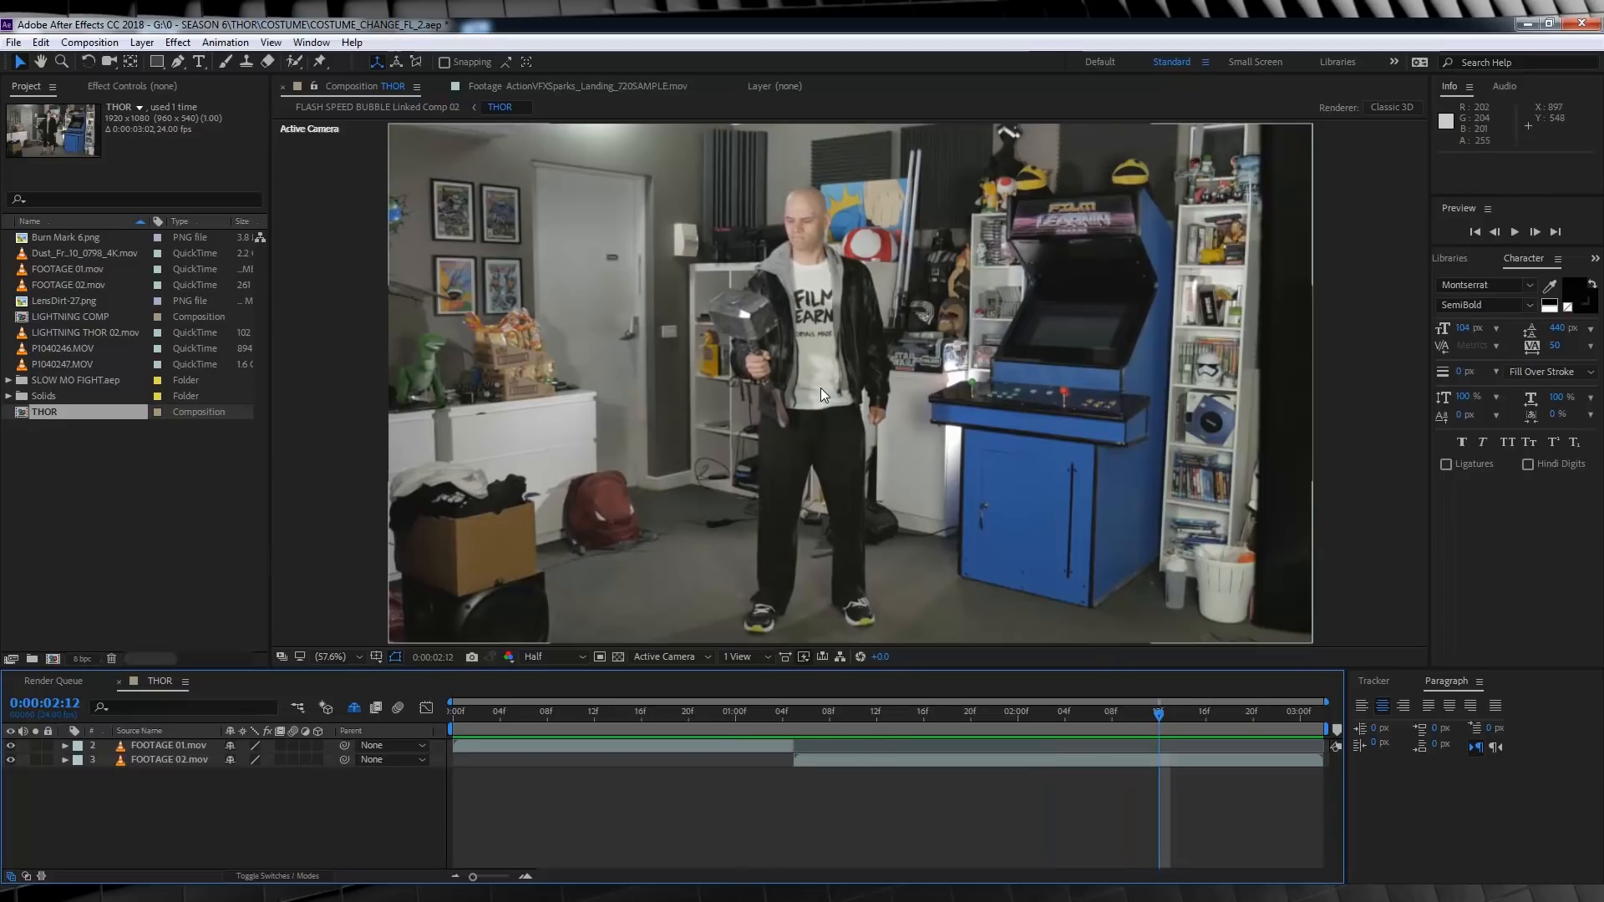
pyautogui.moveTo(247, 348)
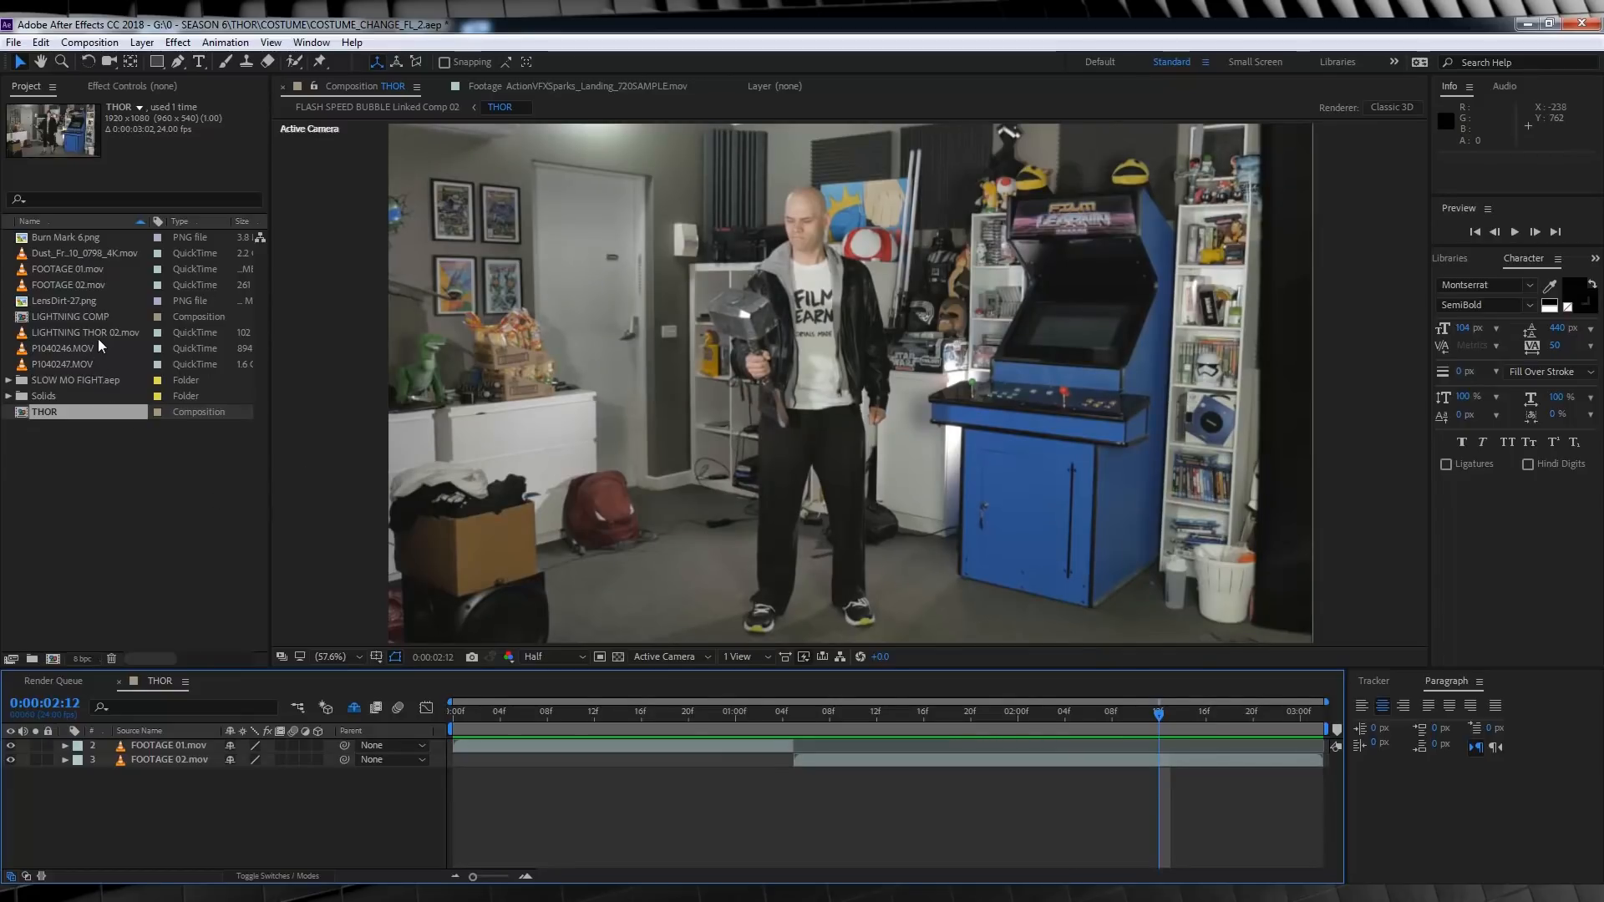
pyautogui.click(86, 332)
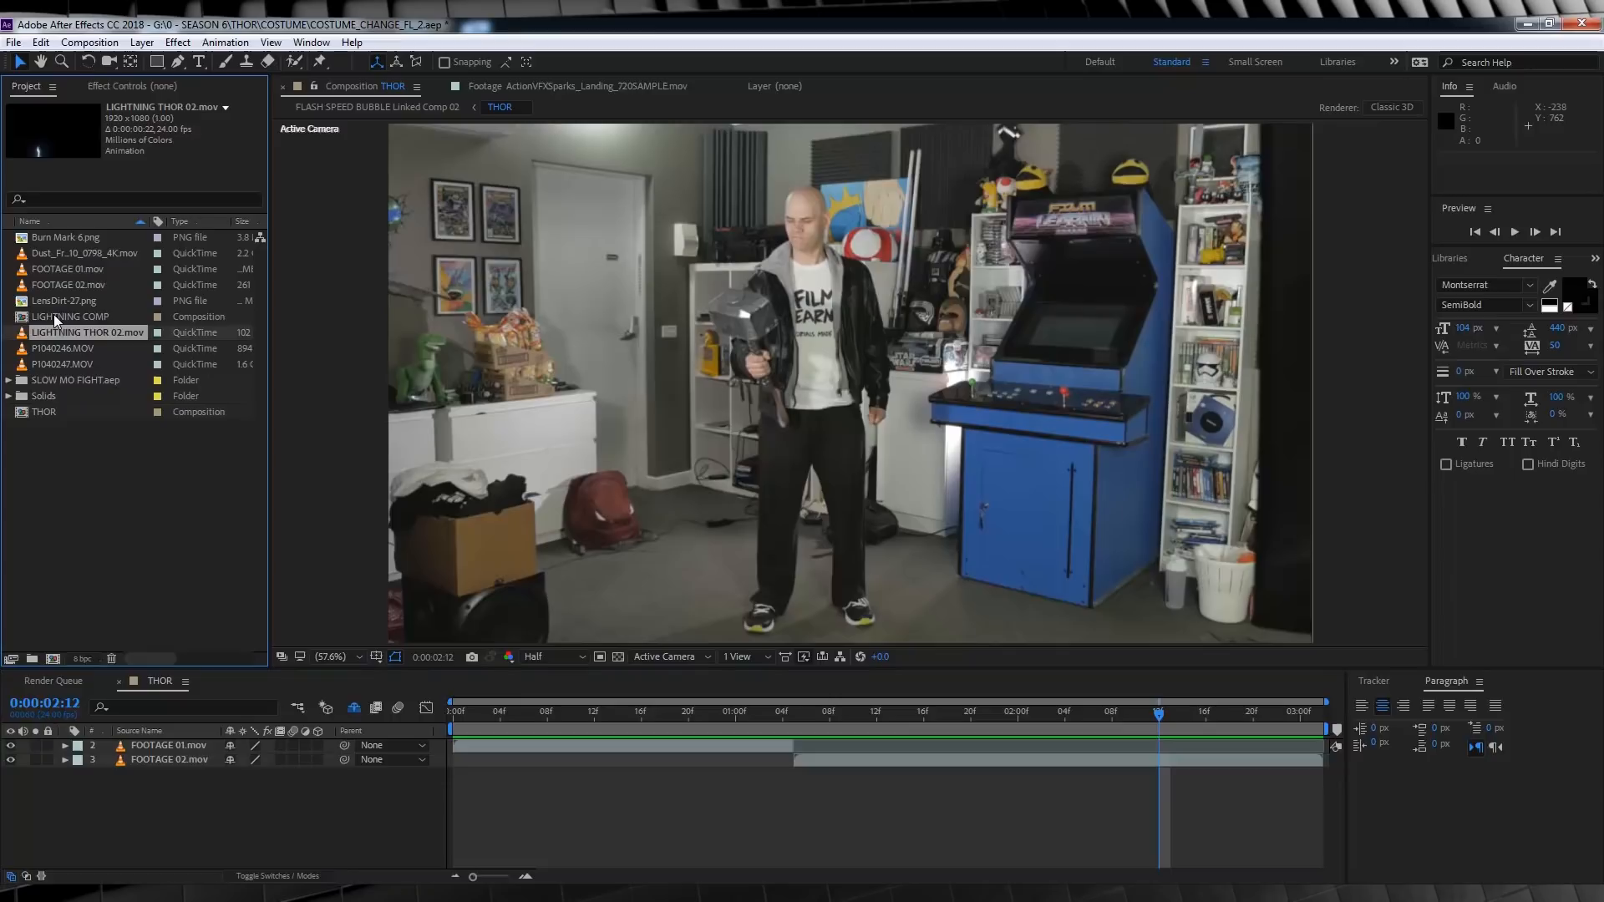
pyautogui.click(73, 316)
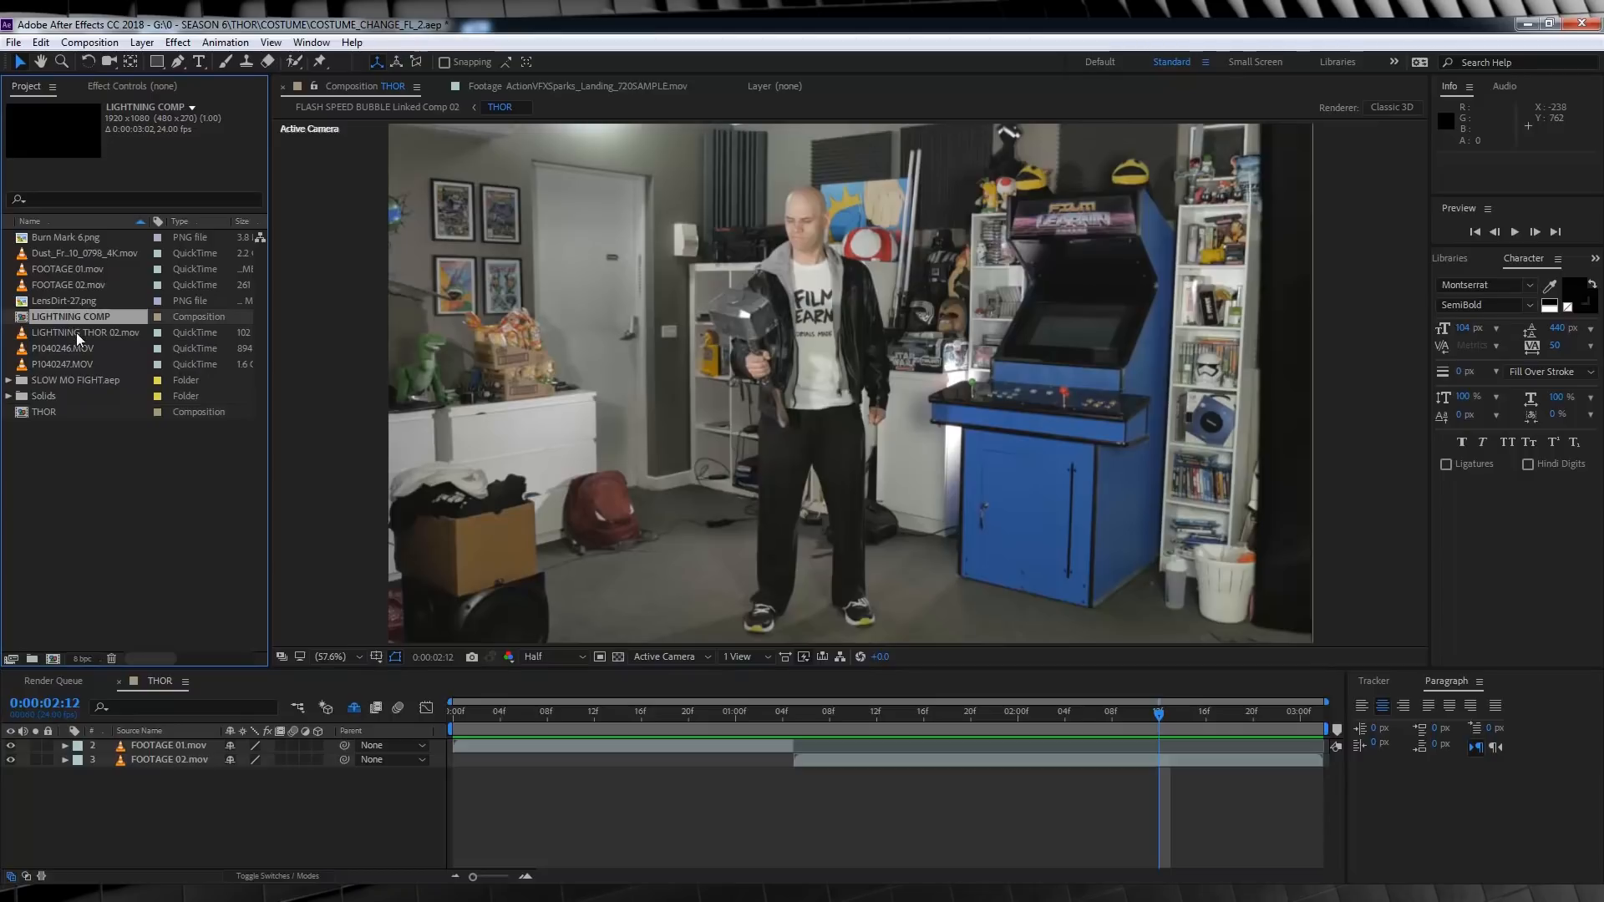
pyautogui.click(86, 332)
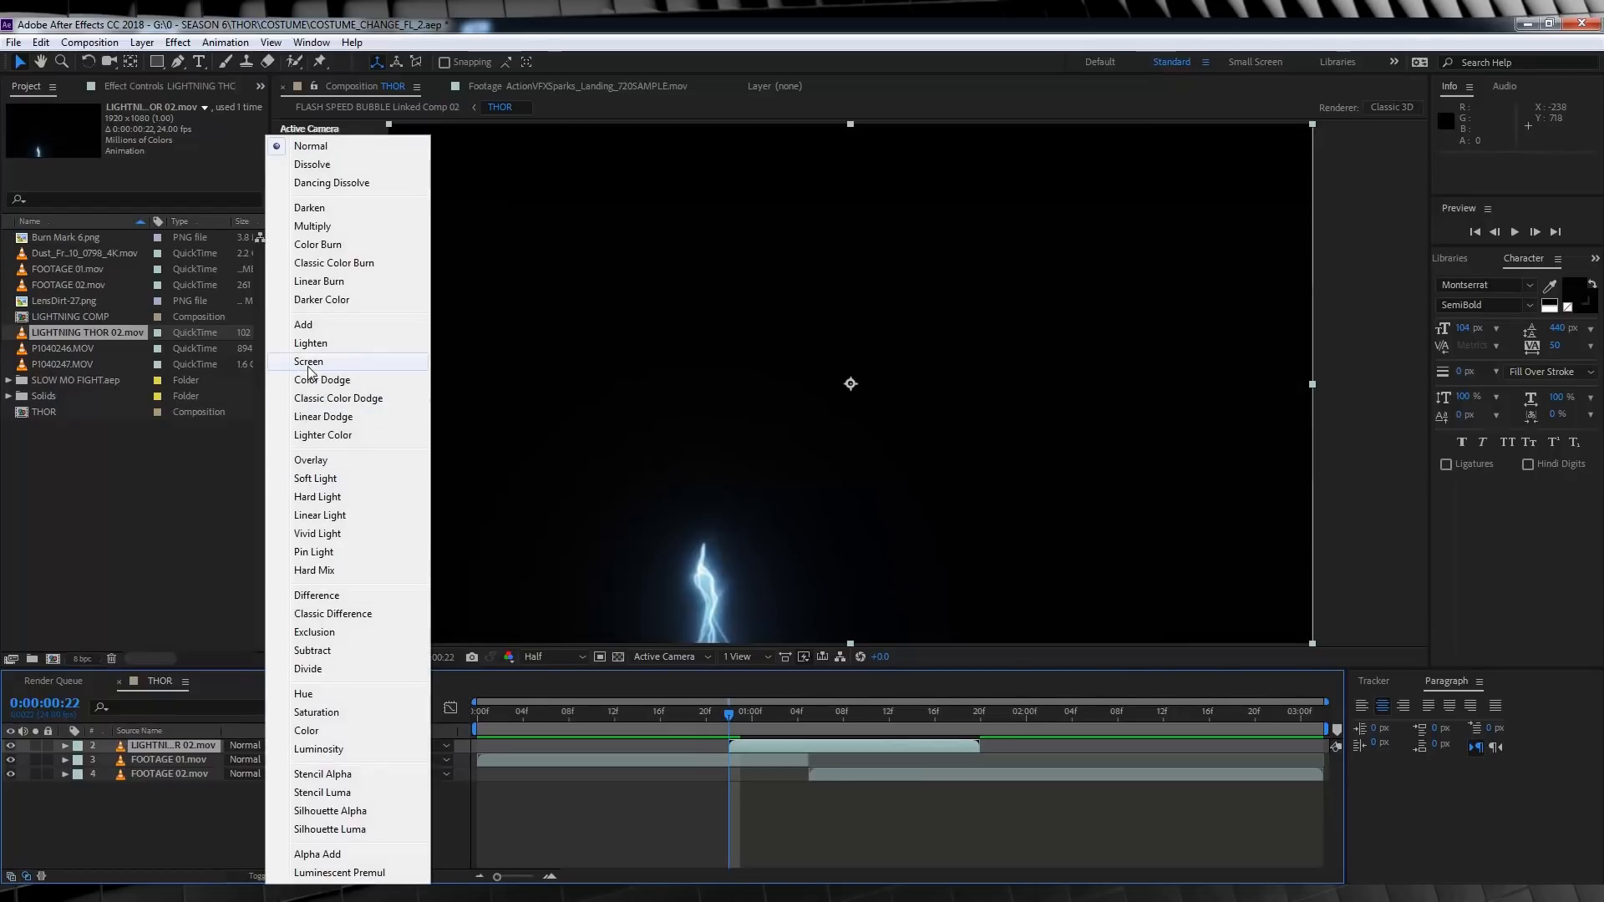
pyautogui.click(309, 361)
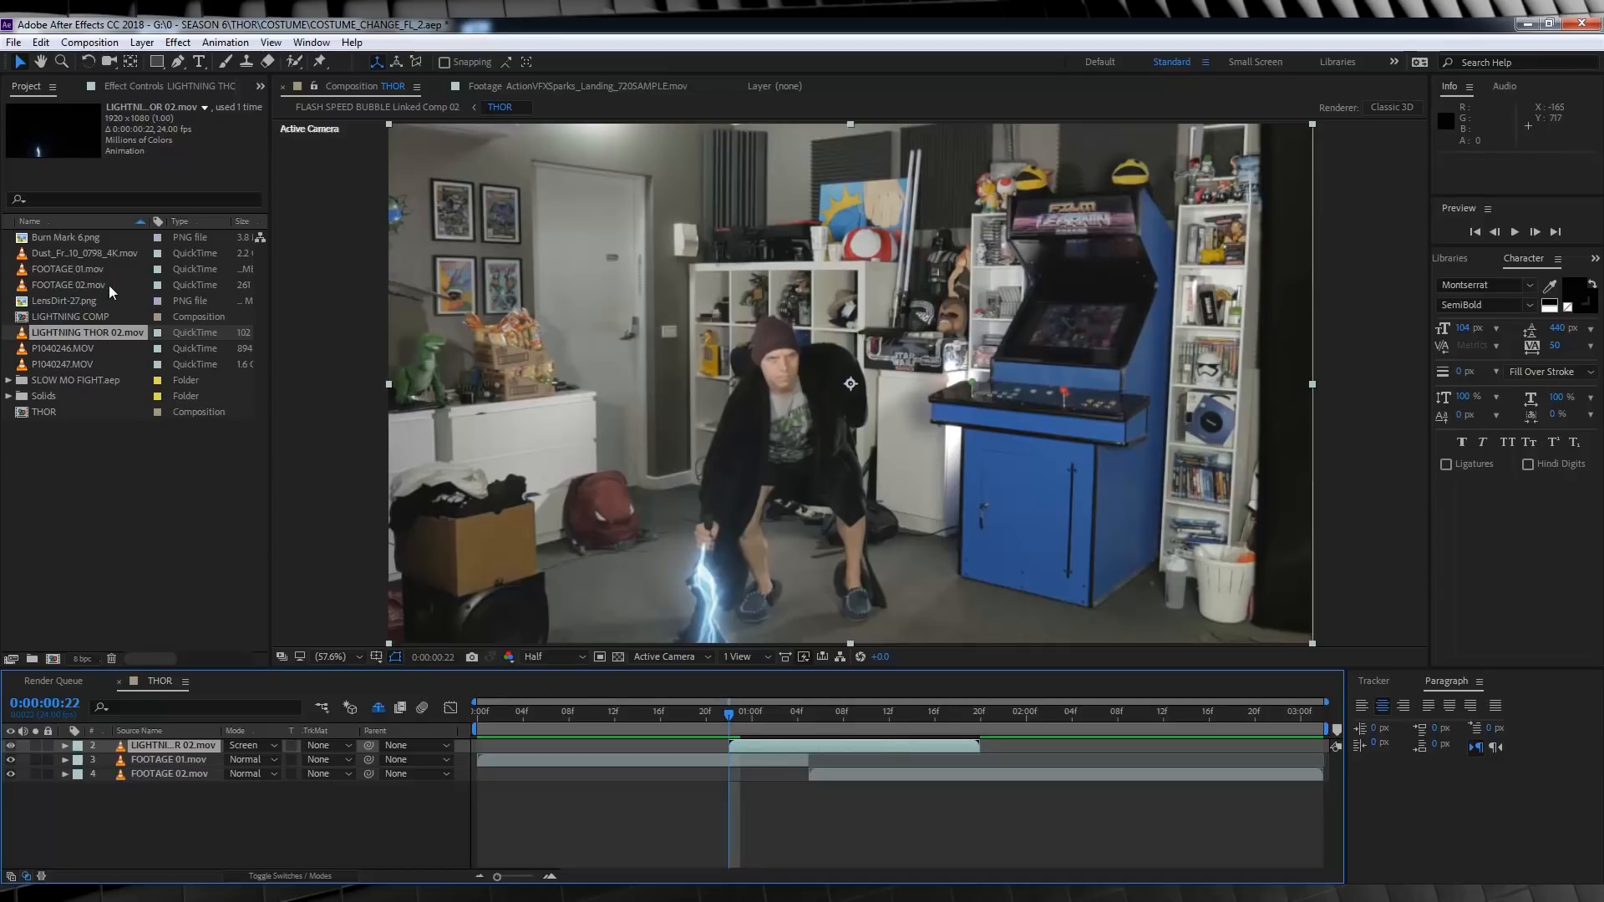
pyautogui.moveTo(819, 610)
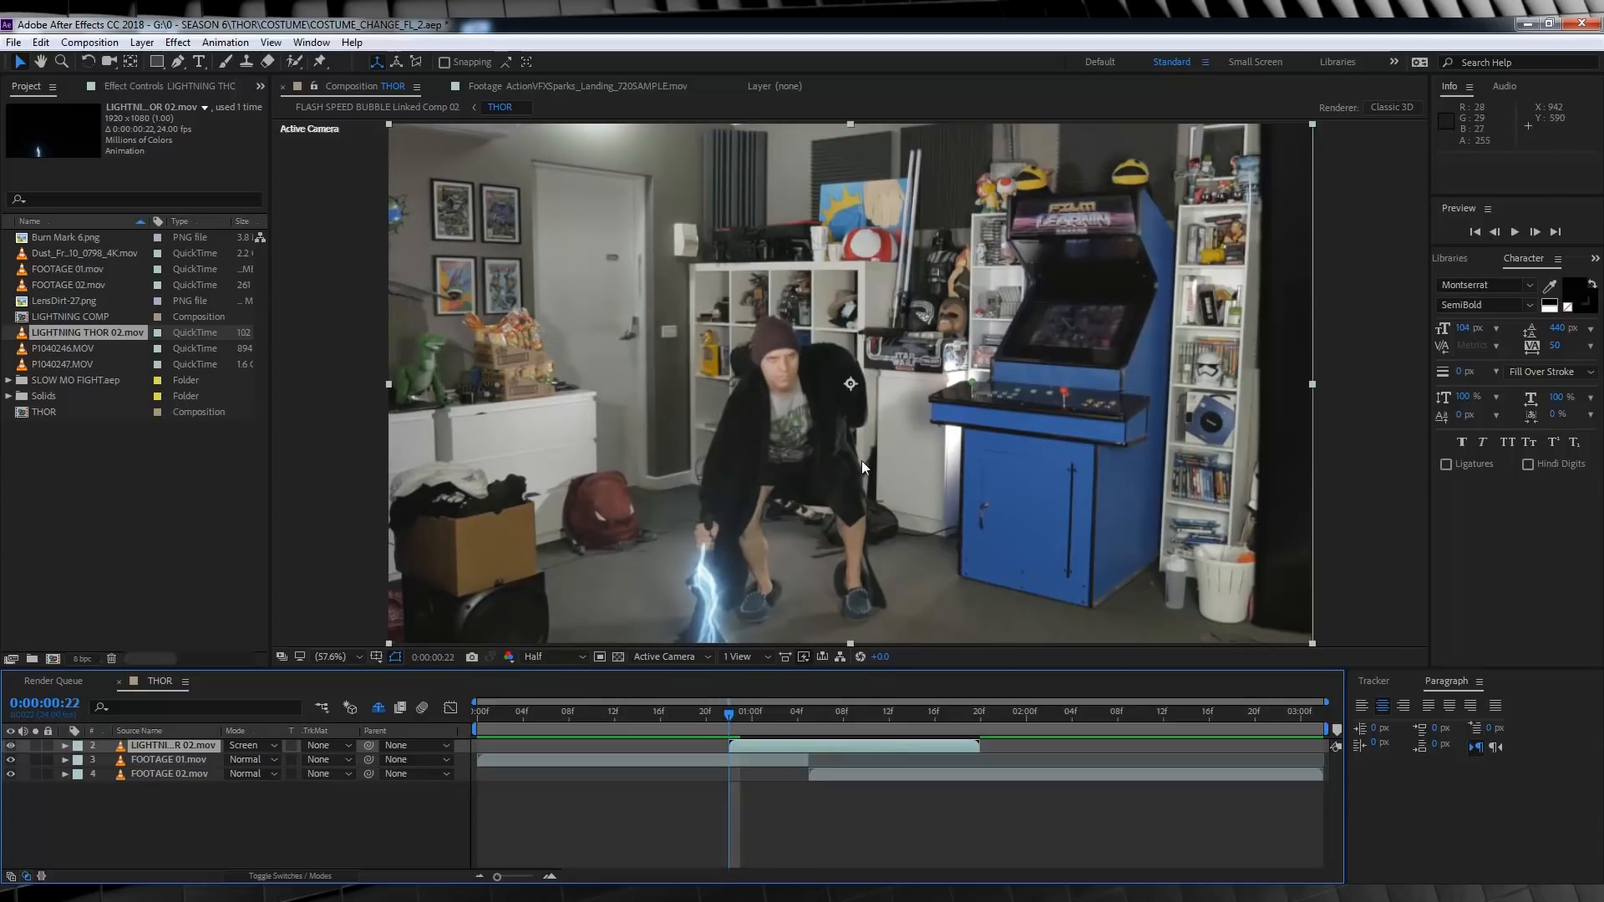
pyautogui.moveTo(920, 614)
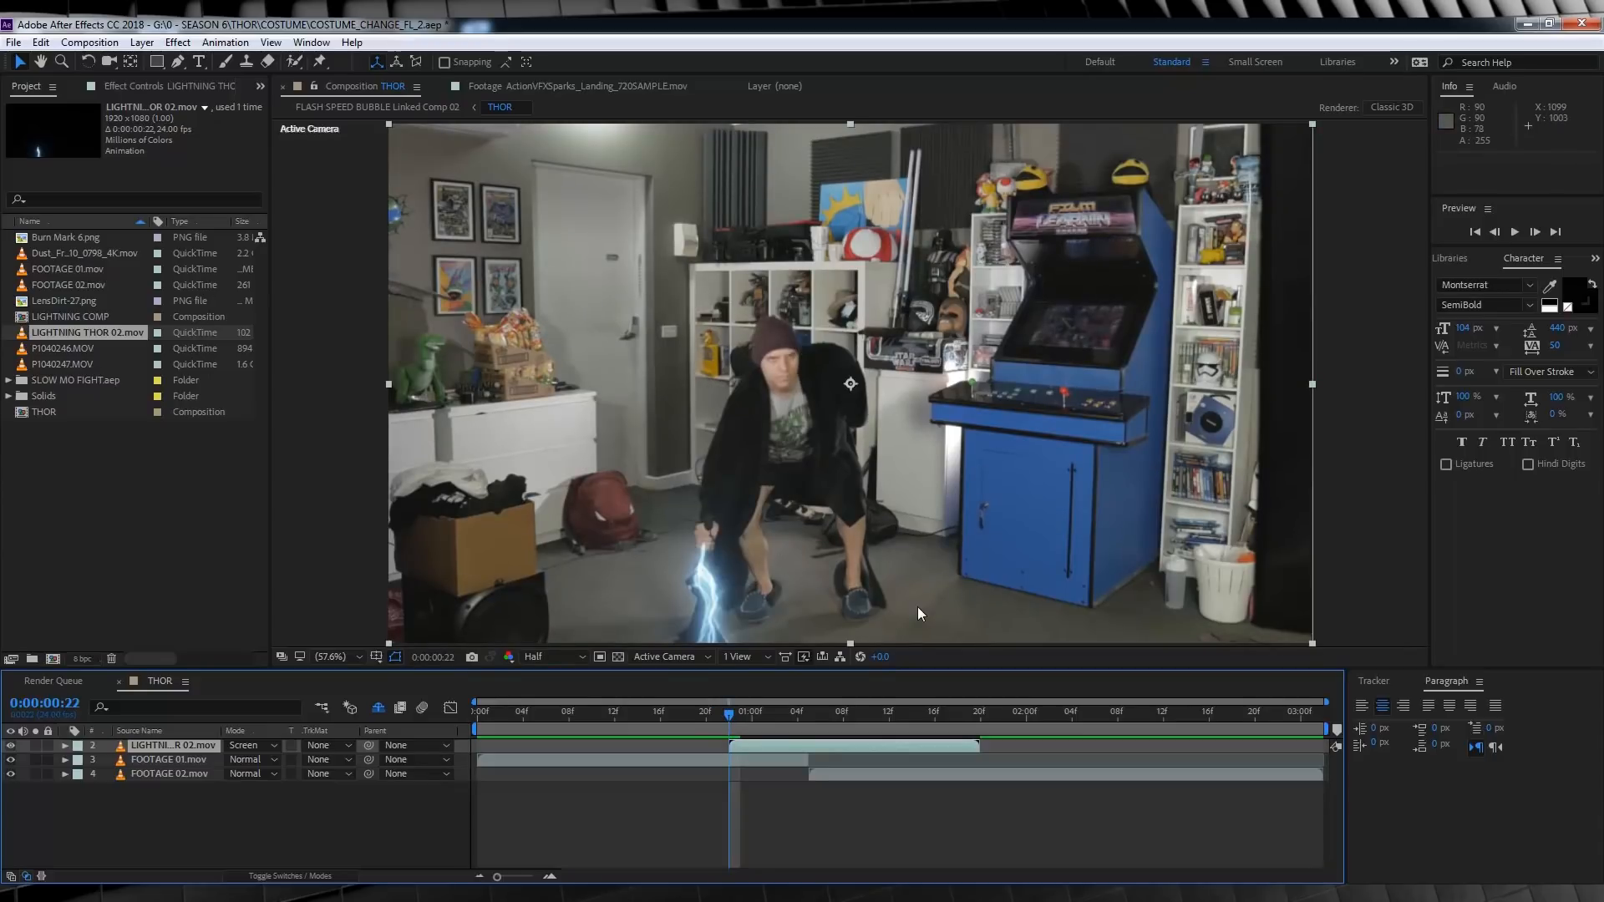
pyautogui.moveTo(708, 566)
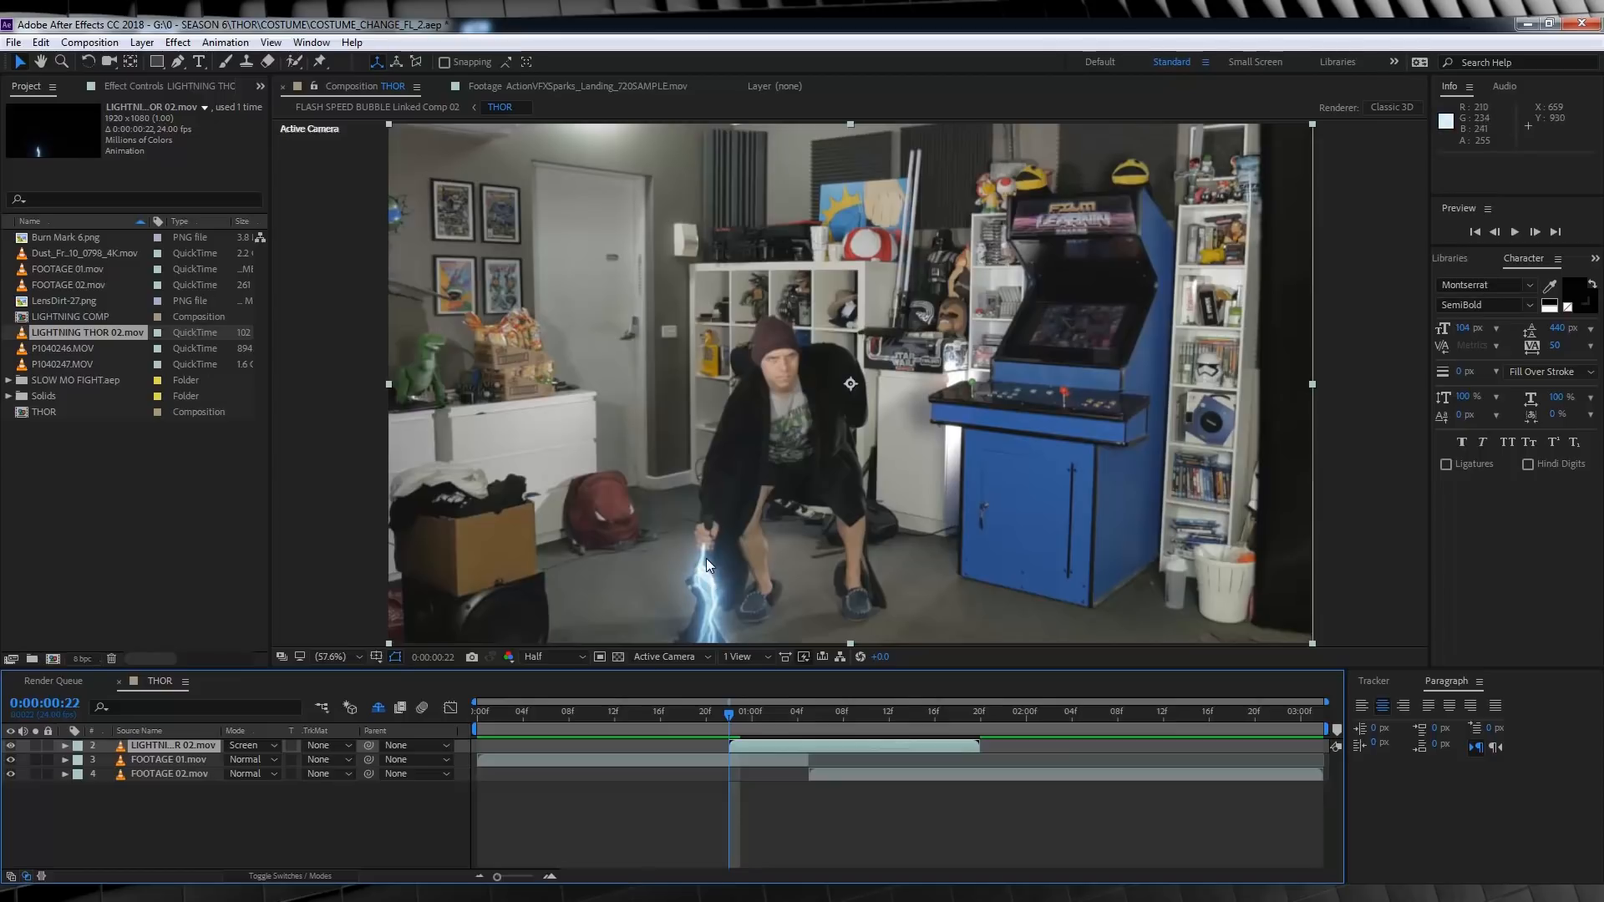
pyautogui.moveTo(719, 564)
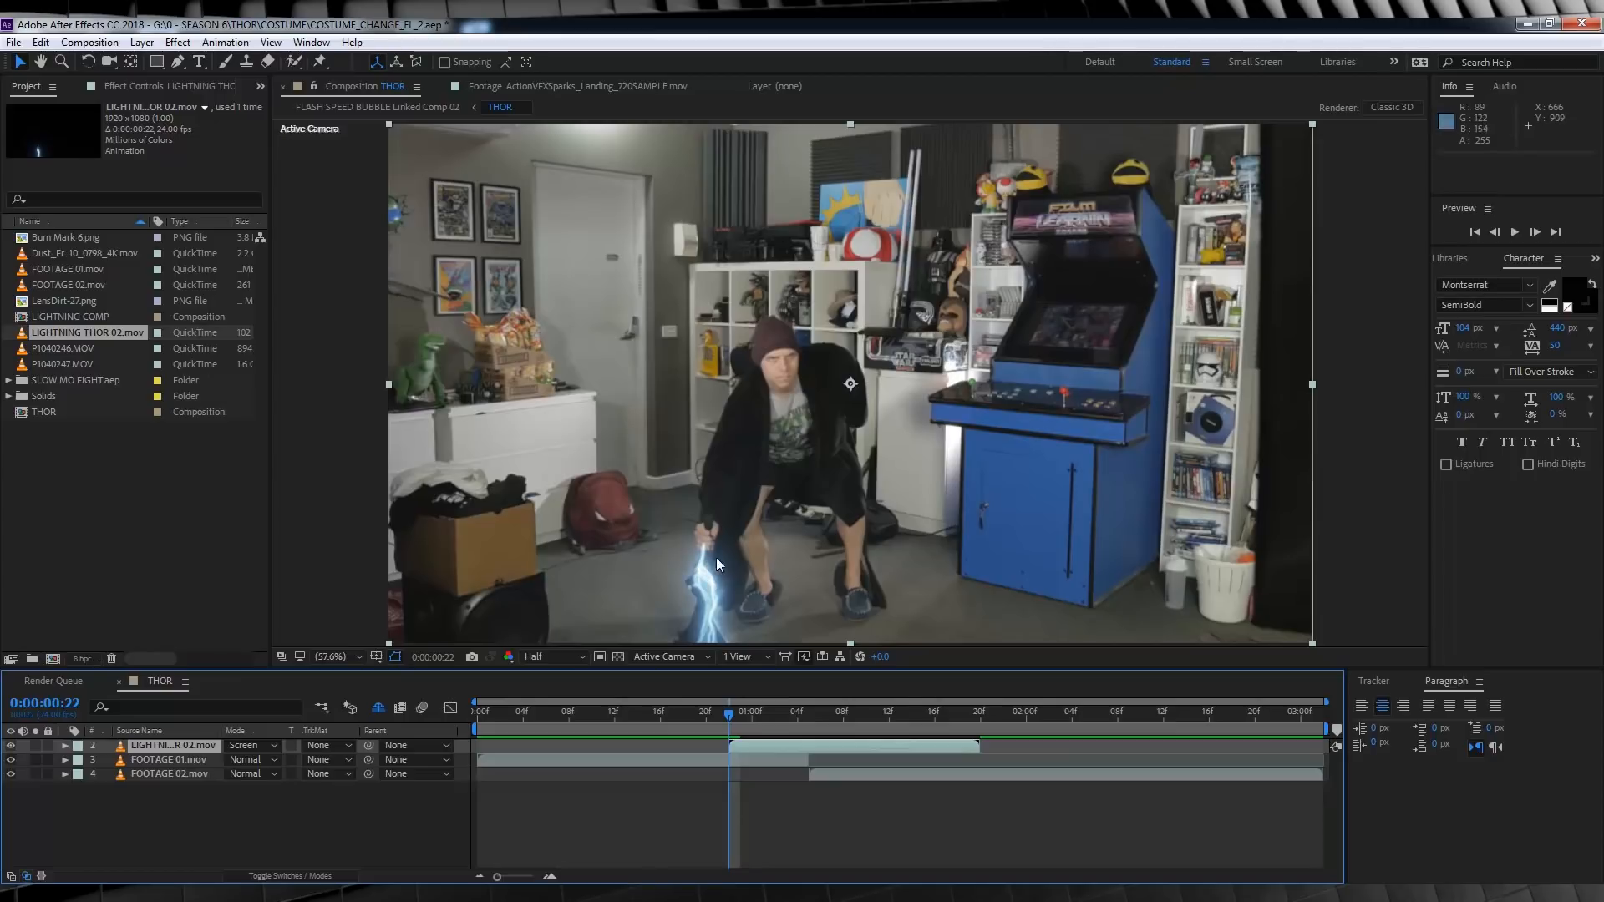
pyautogui.moveTo(746, 523)
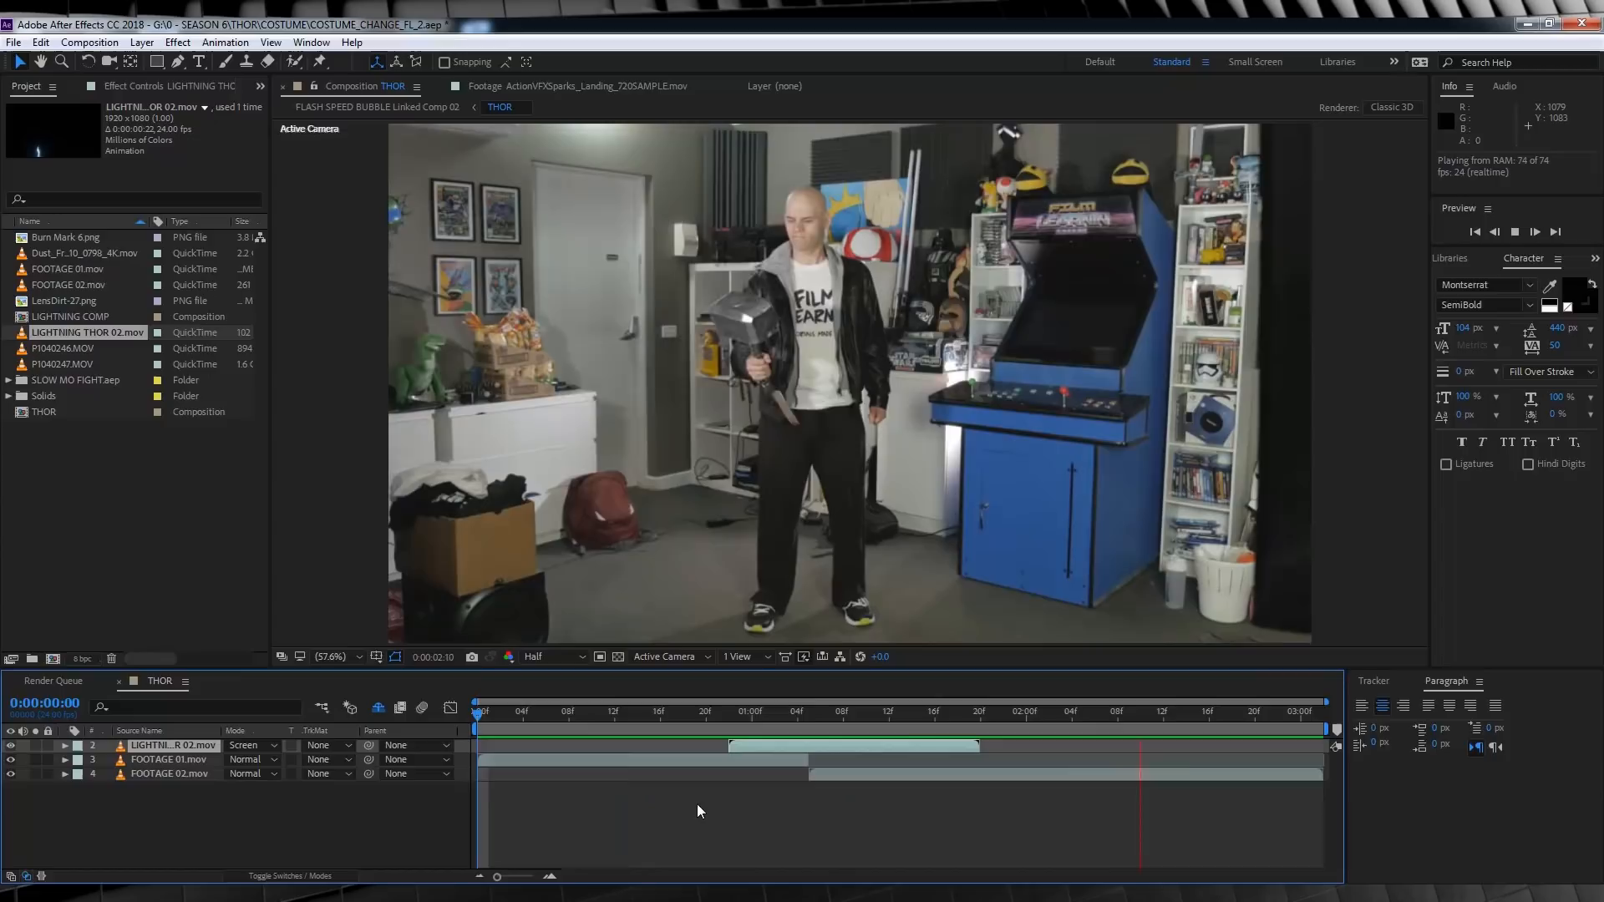
# - Stop playback and add an adjustment layer below the lightning clip, starting with the lightning
pyautogui.click(842, 748)
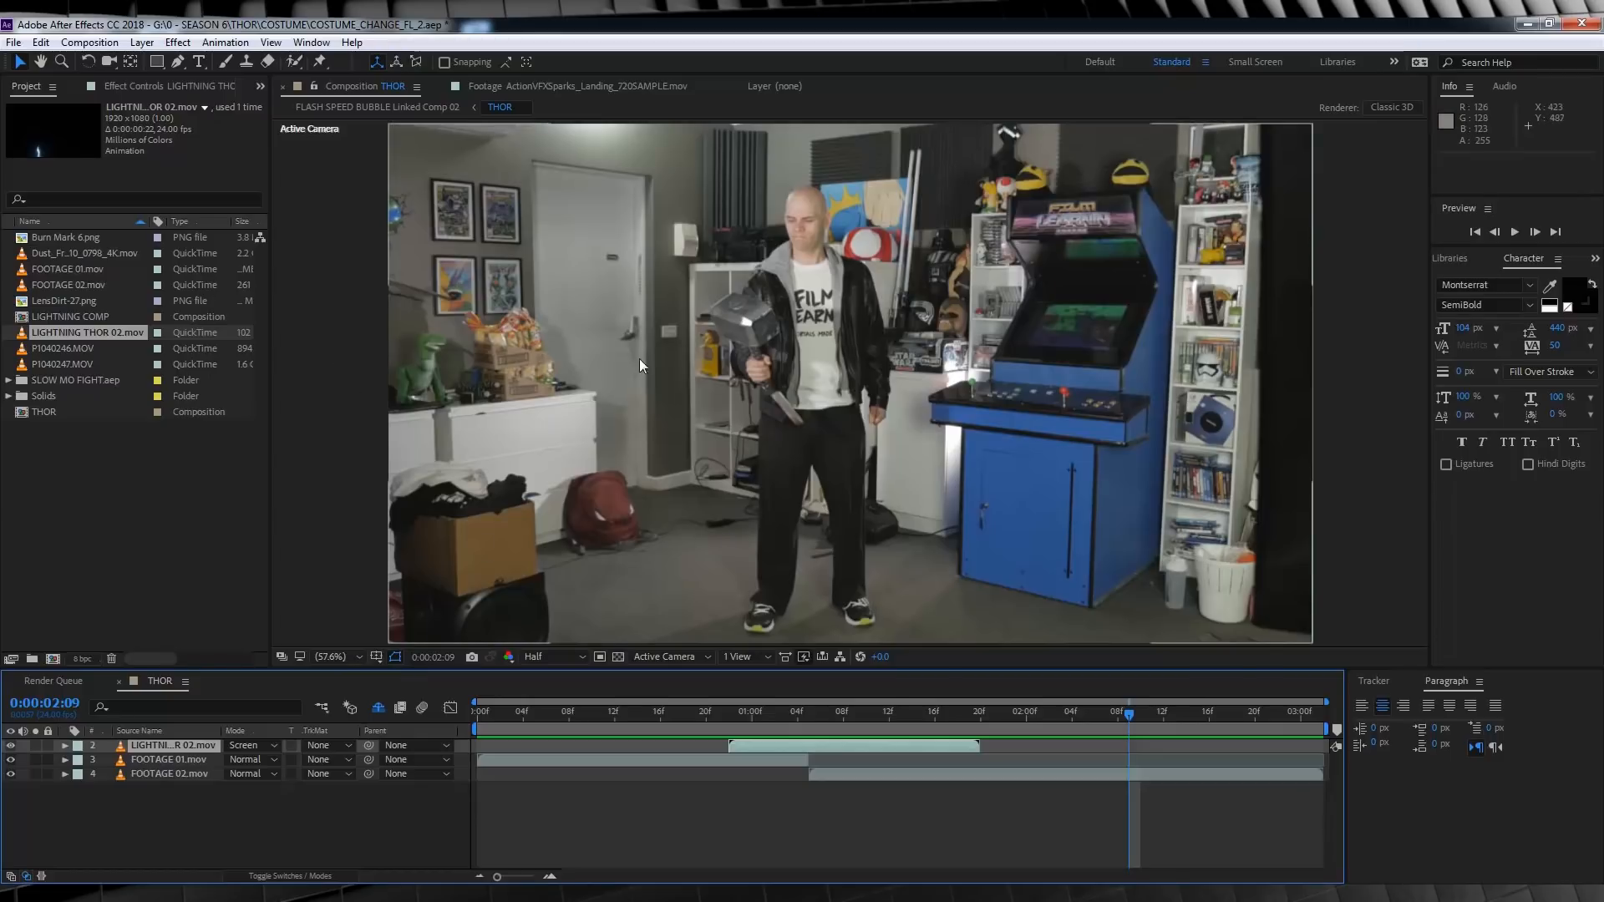
pyautogui.moveTo(698, 375)
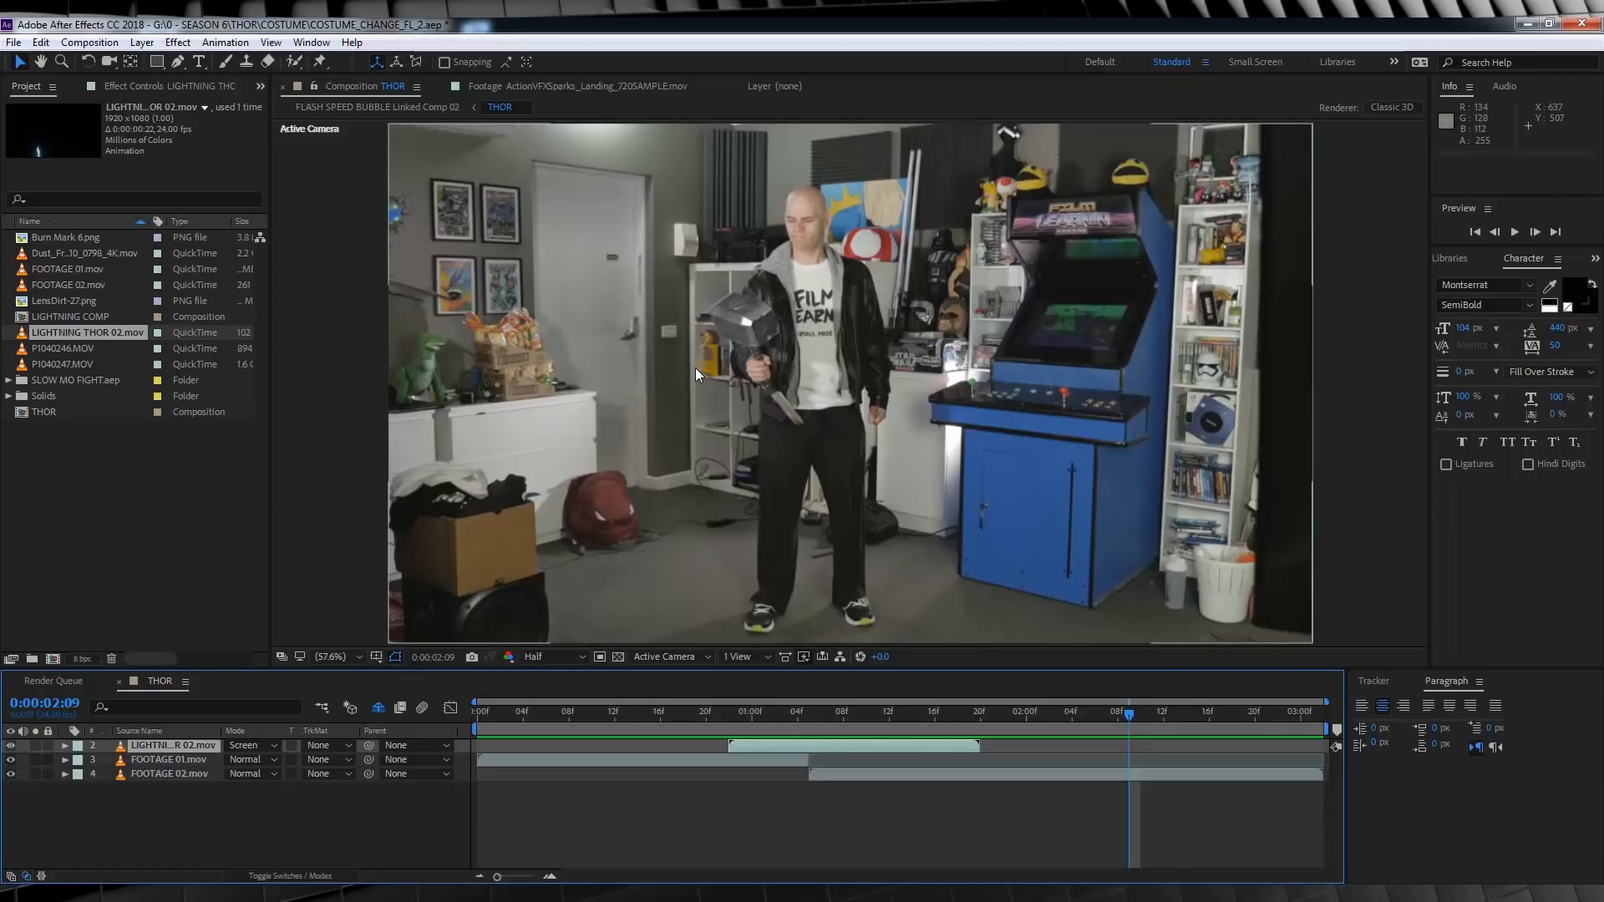
pyautogui.click(141, 42)
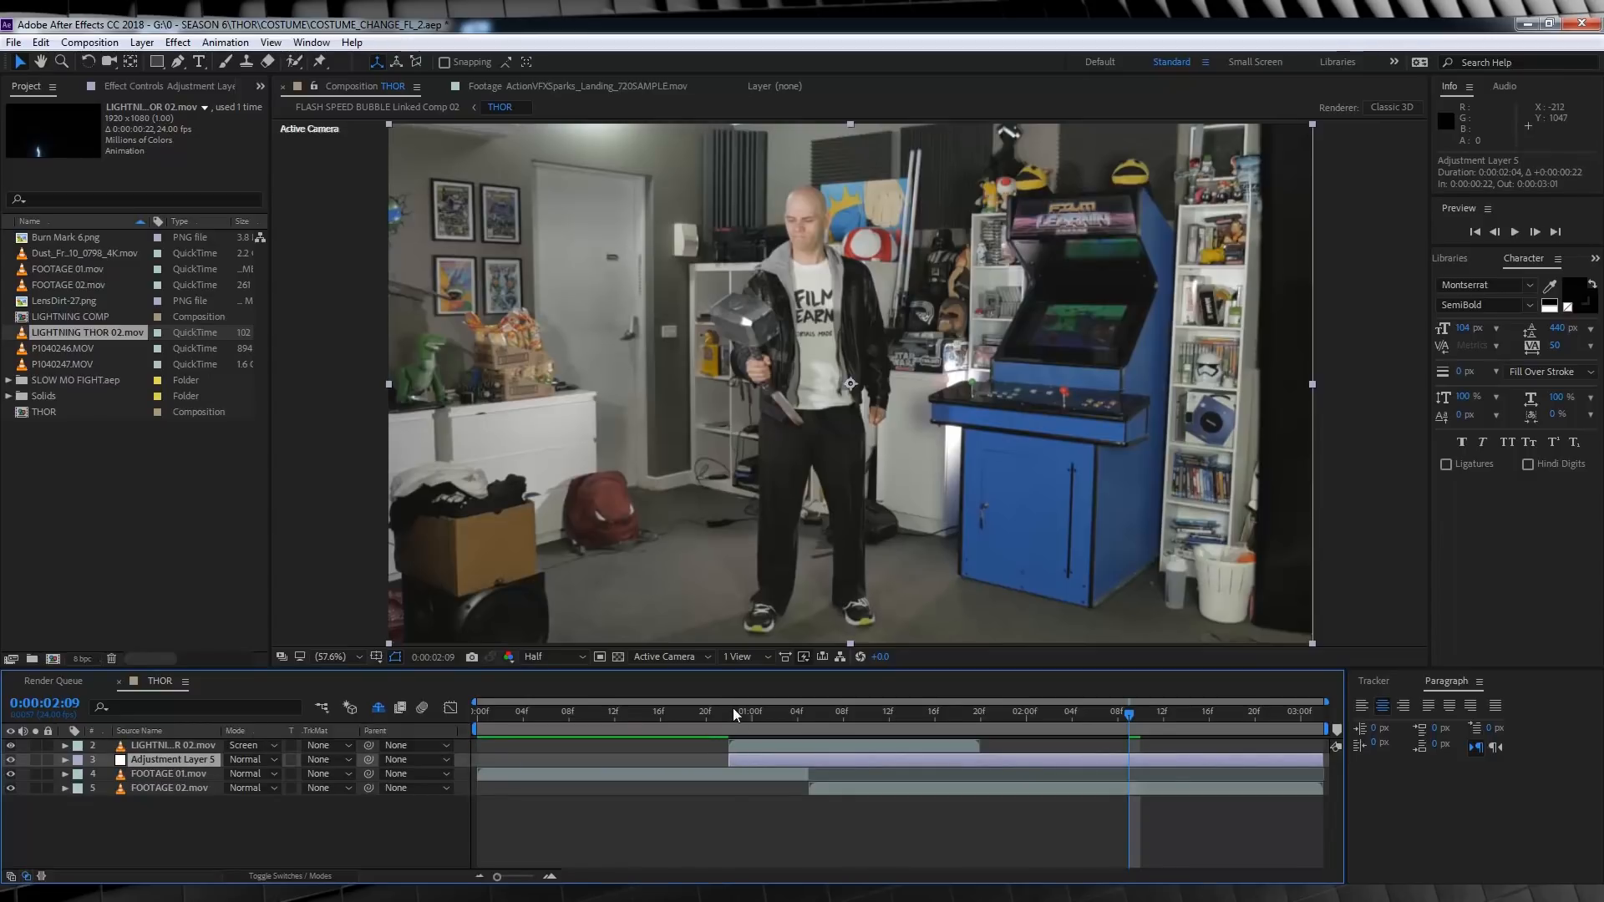
# - Give the adjustment layer Brightness 43, Contrast -40, and an inverted, keyframed Pen mask
pyautogui.click(178, 43)
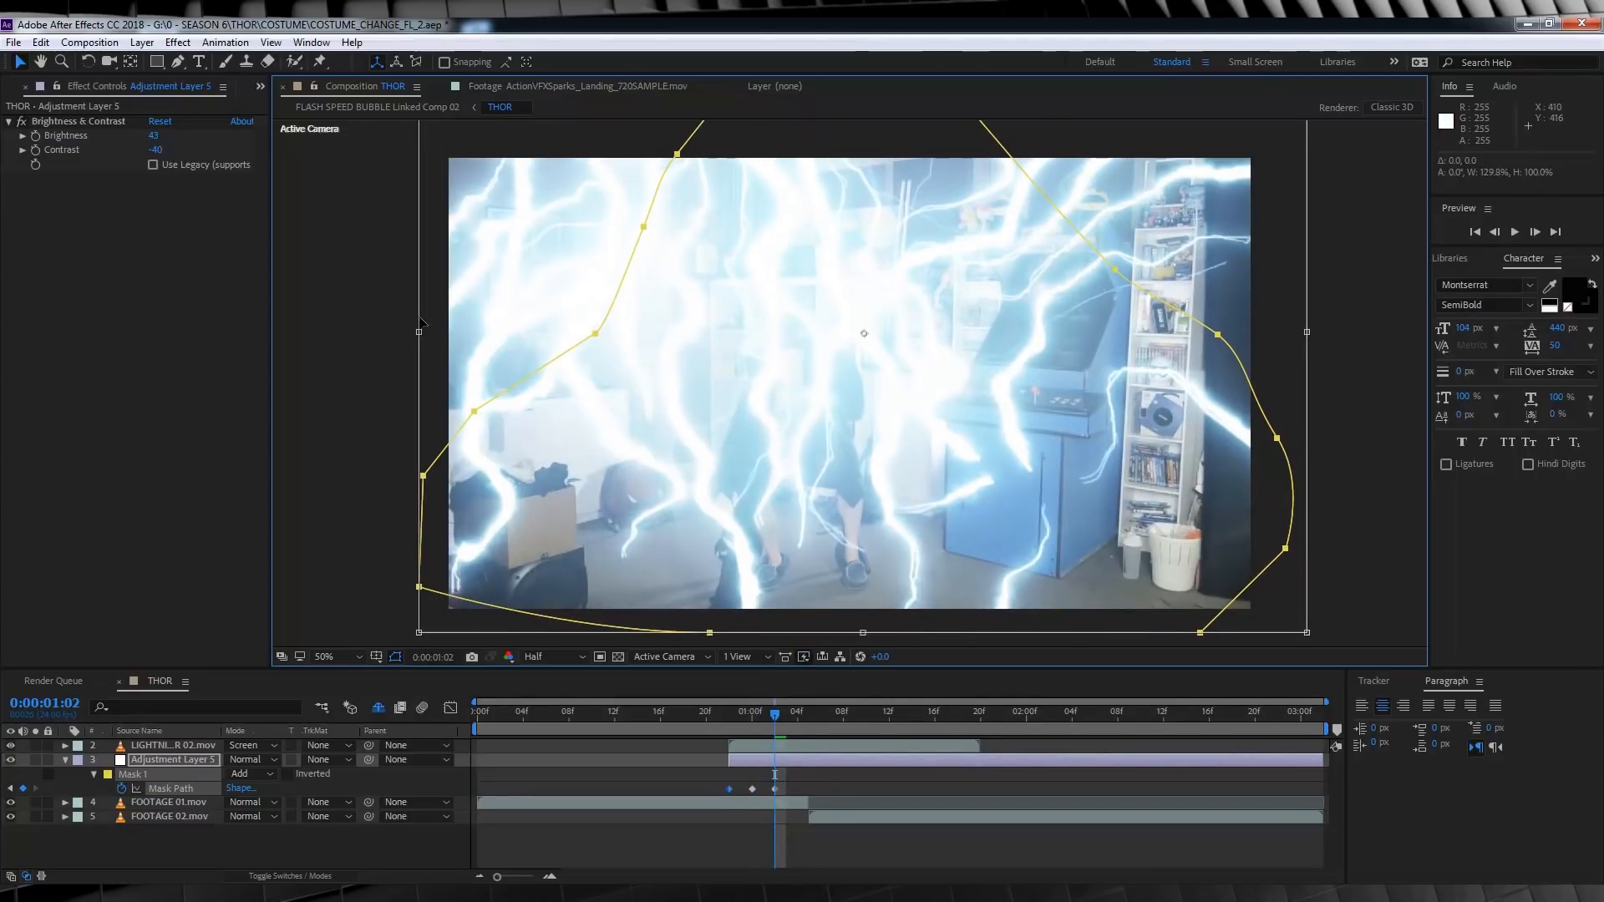
pyautogui.click(820, 714)
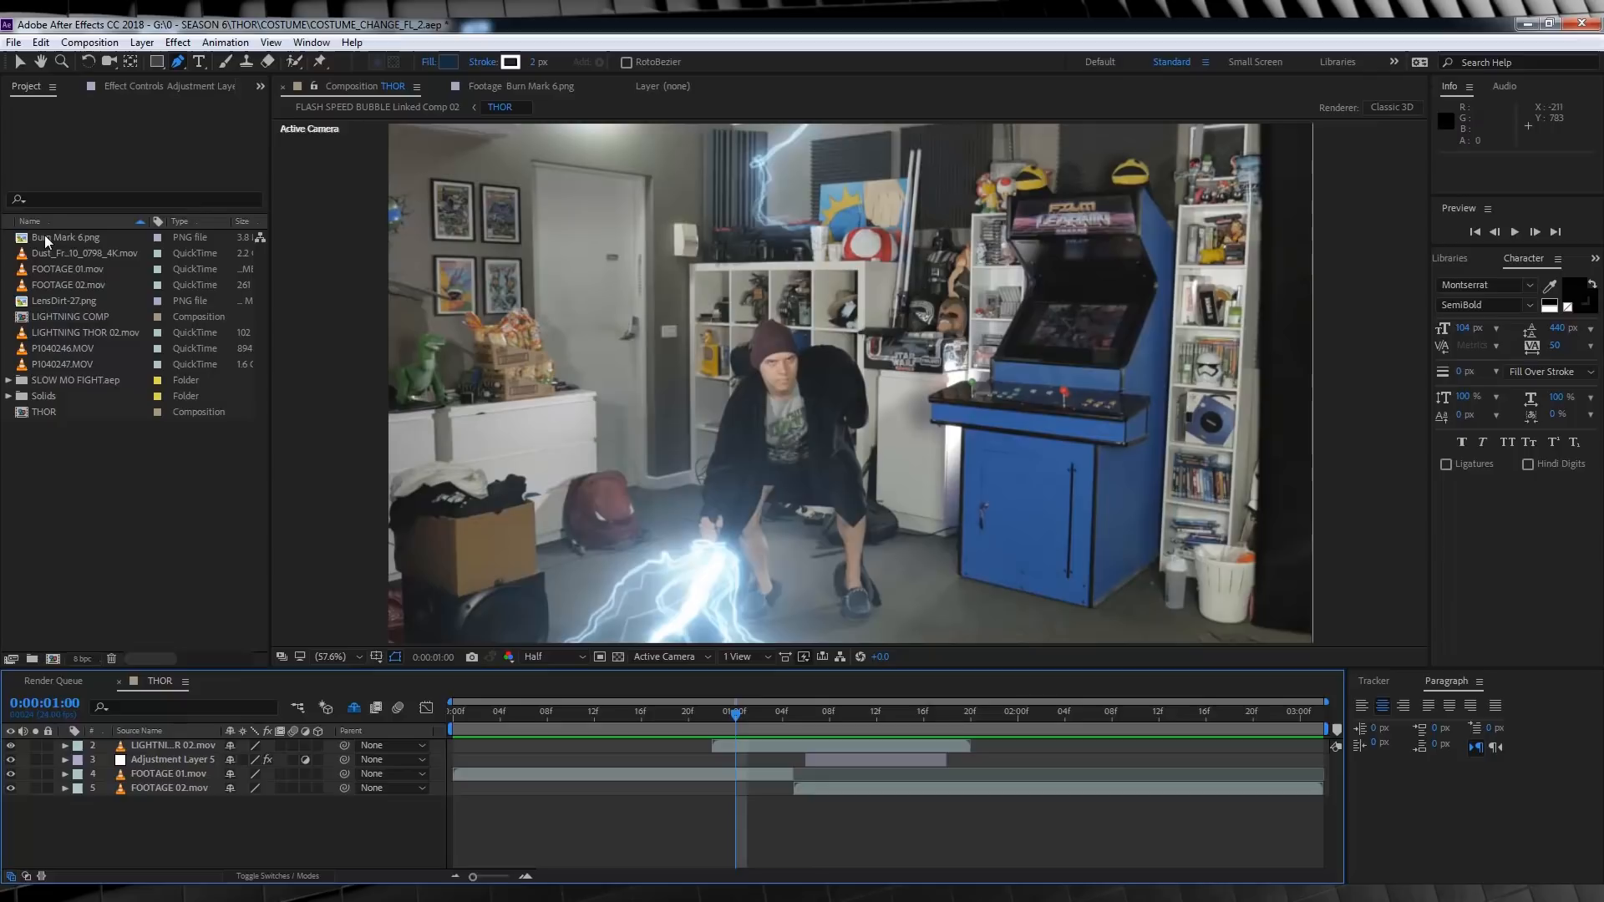
pyautogui.moveTo(829, 586)
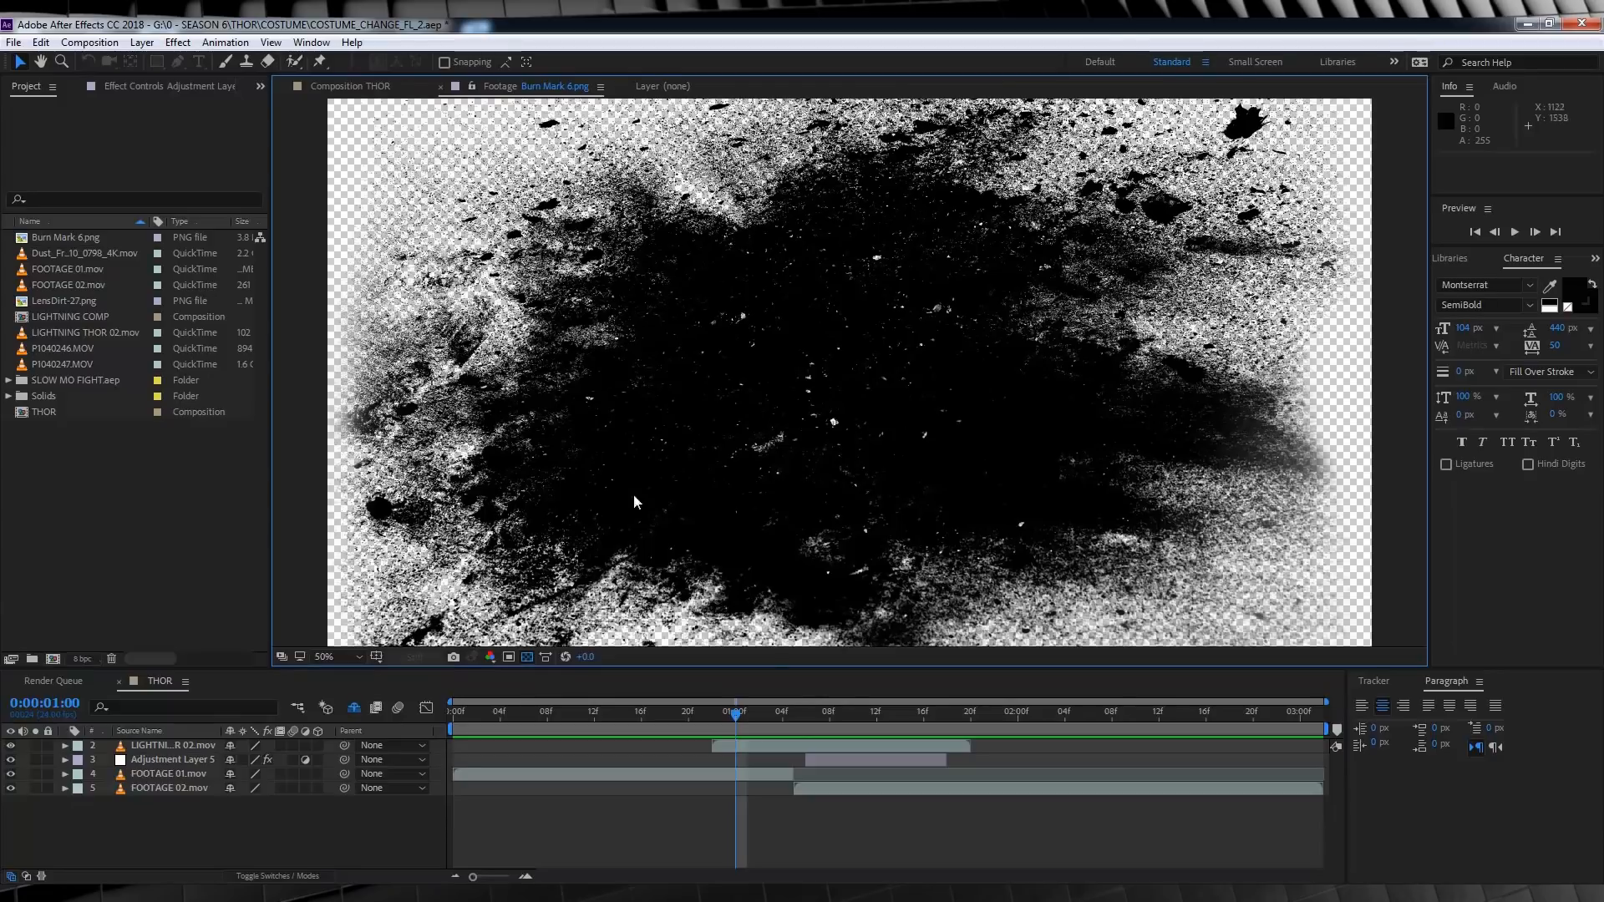
pyautogui.moveTo(595, 400)
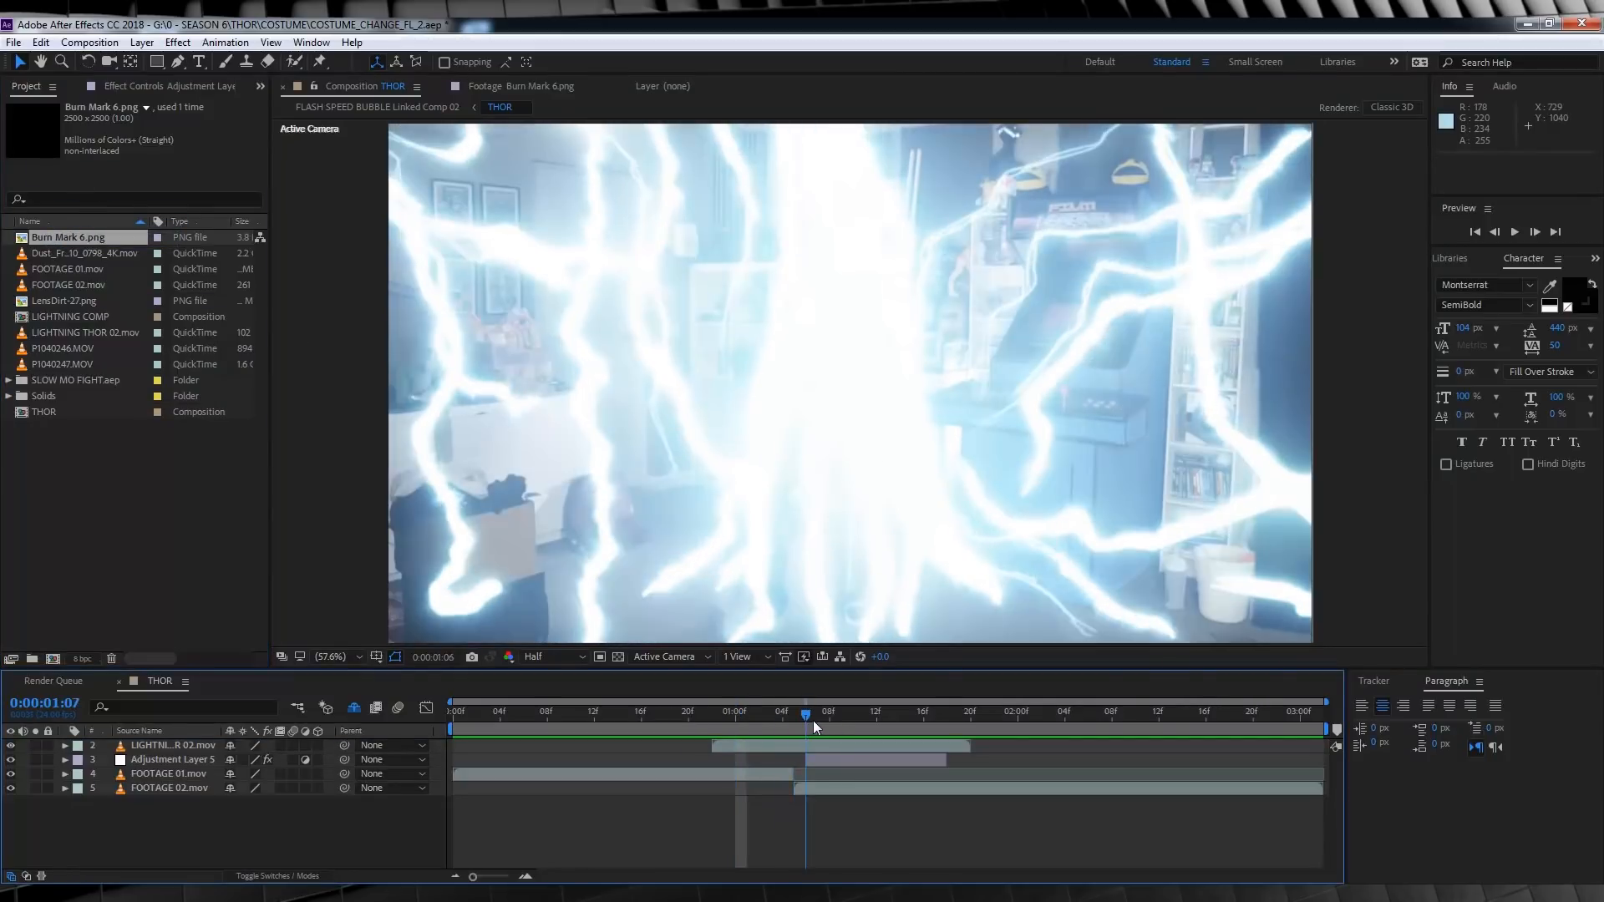
# - Scale Burn Mark 6.png under the person's feet and set its Opacity to 73%
pyautogui.click(828, 716)
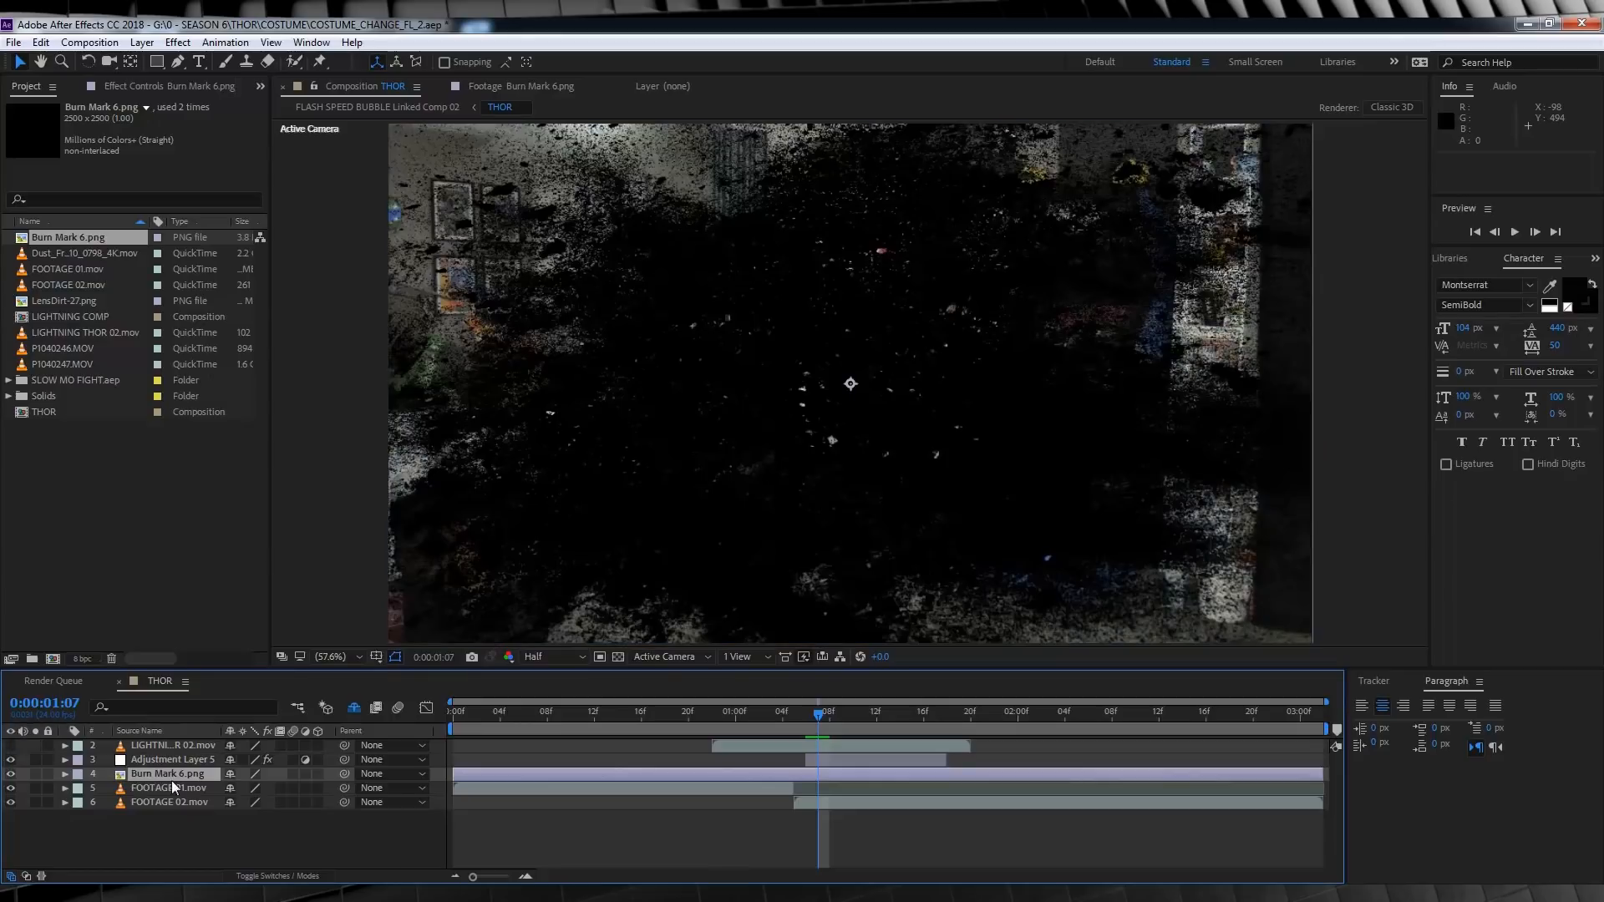
pyautogui.click(66, 774)
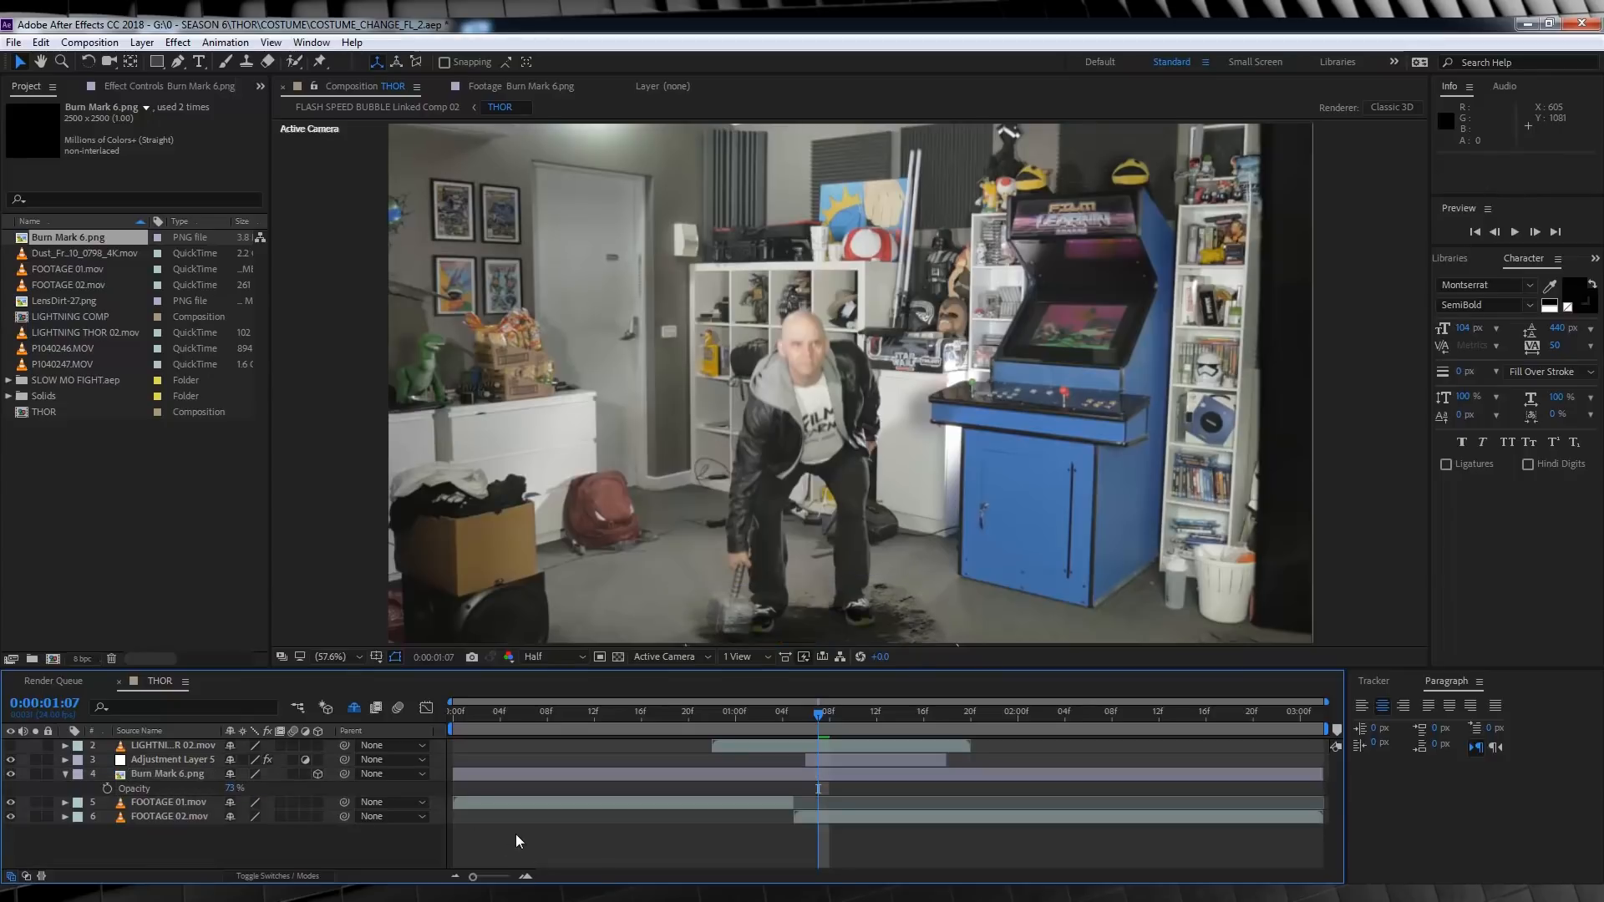
pyautogui.click(167, 774)
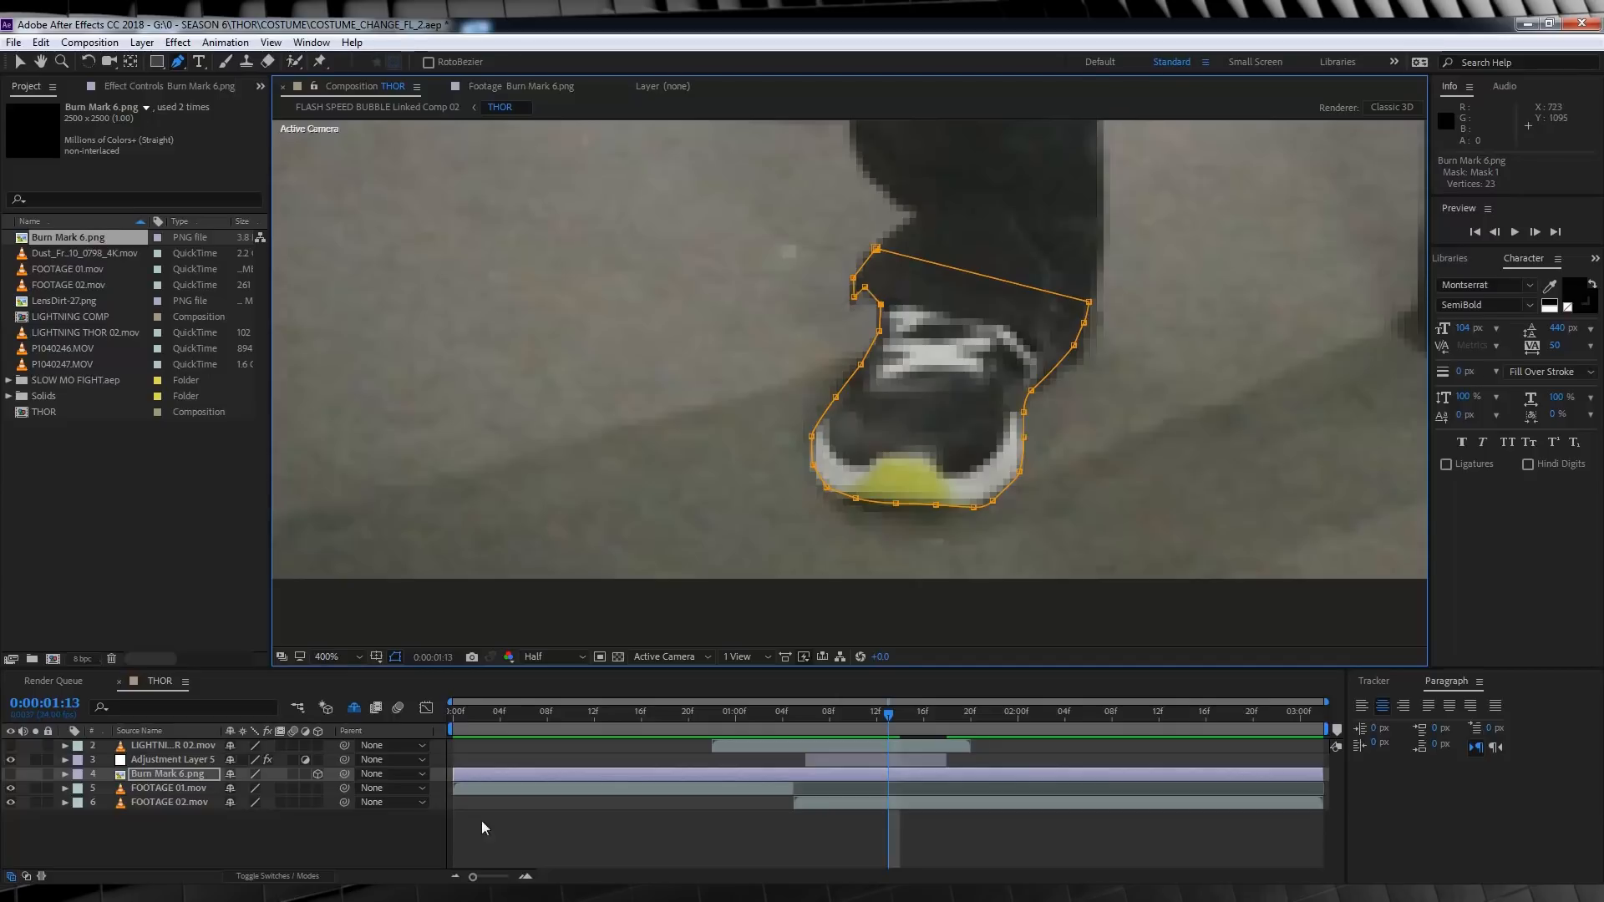
# - Mask both shoes out of the burn mark with Feather 50 Subtract masks, then duplicate the lightning
pyautogui.click(62, 774)
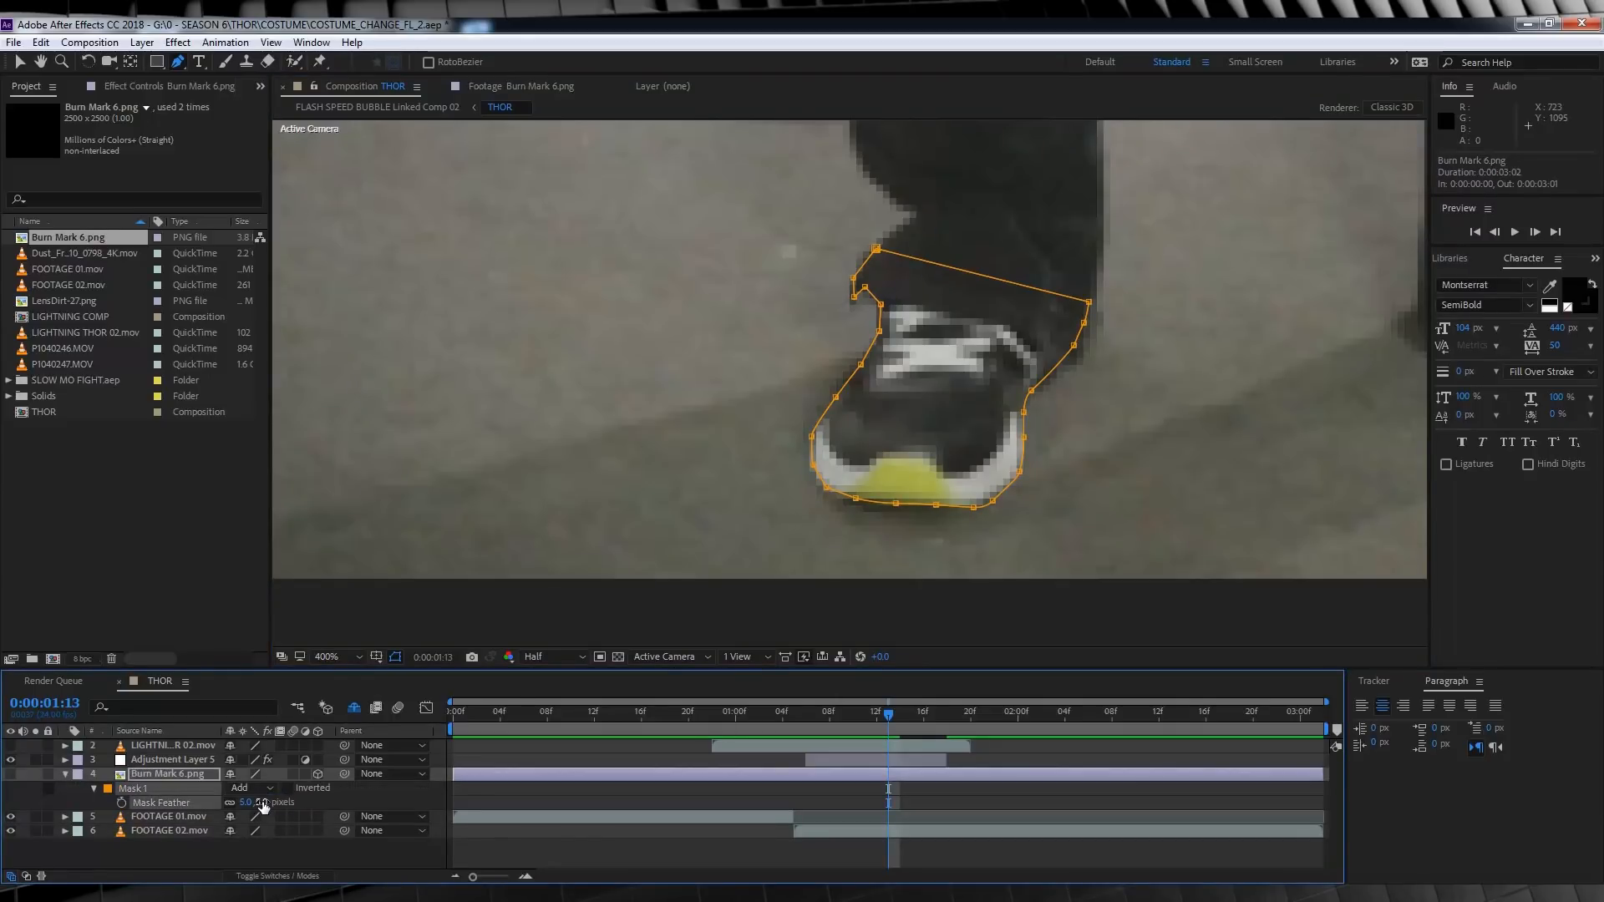
pyautogui.click(245, 788)
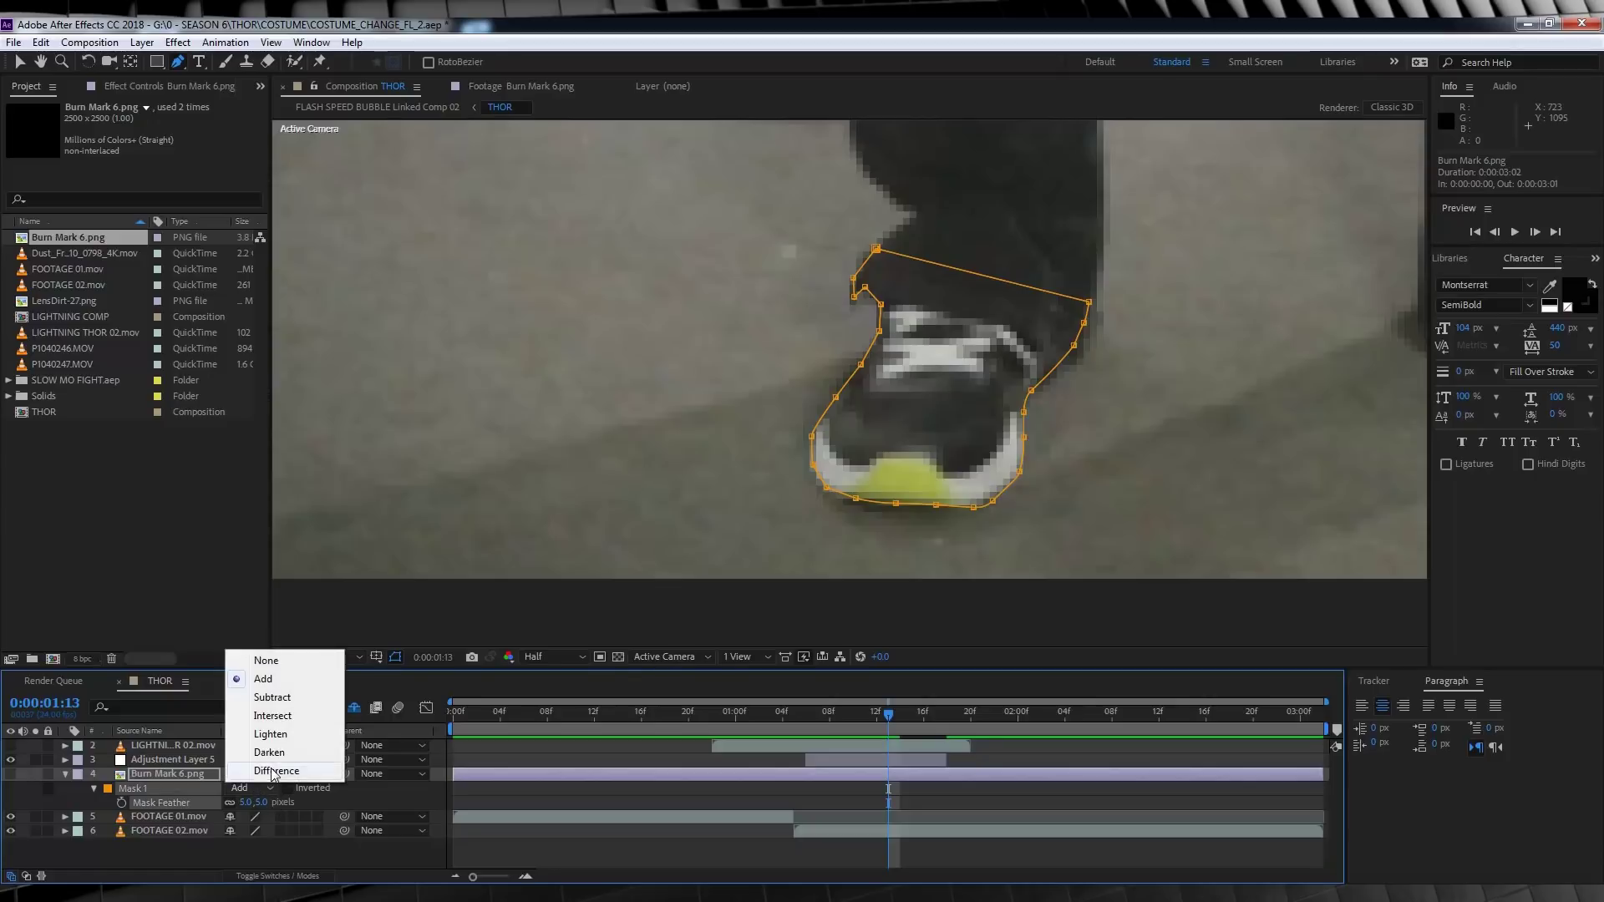
pyautogui.click(271, 698)
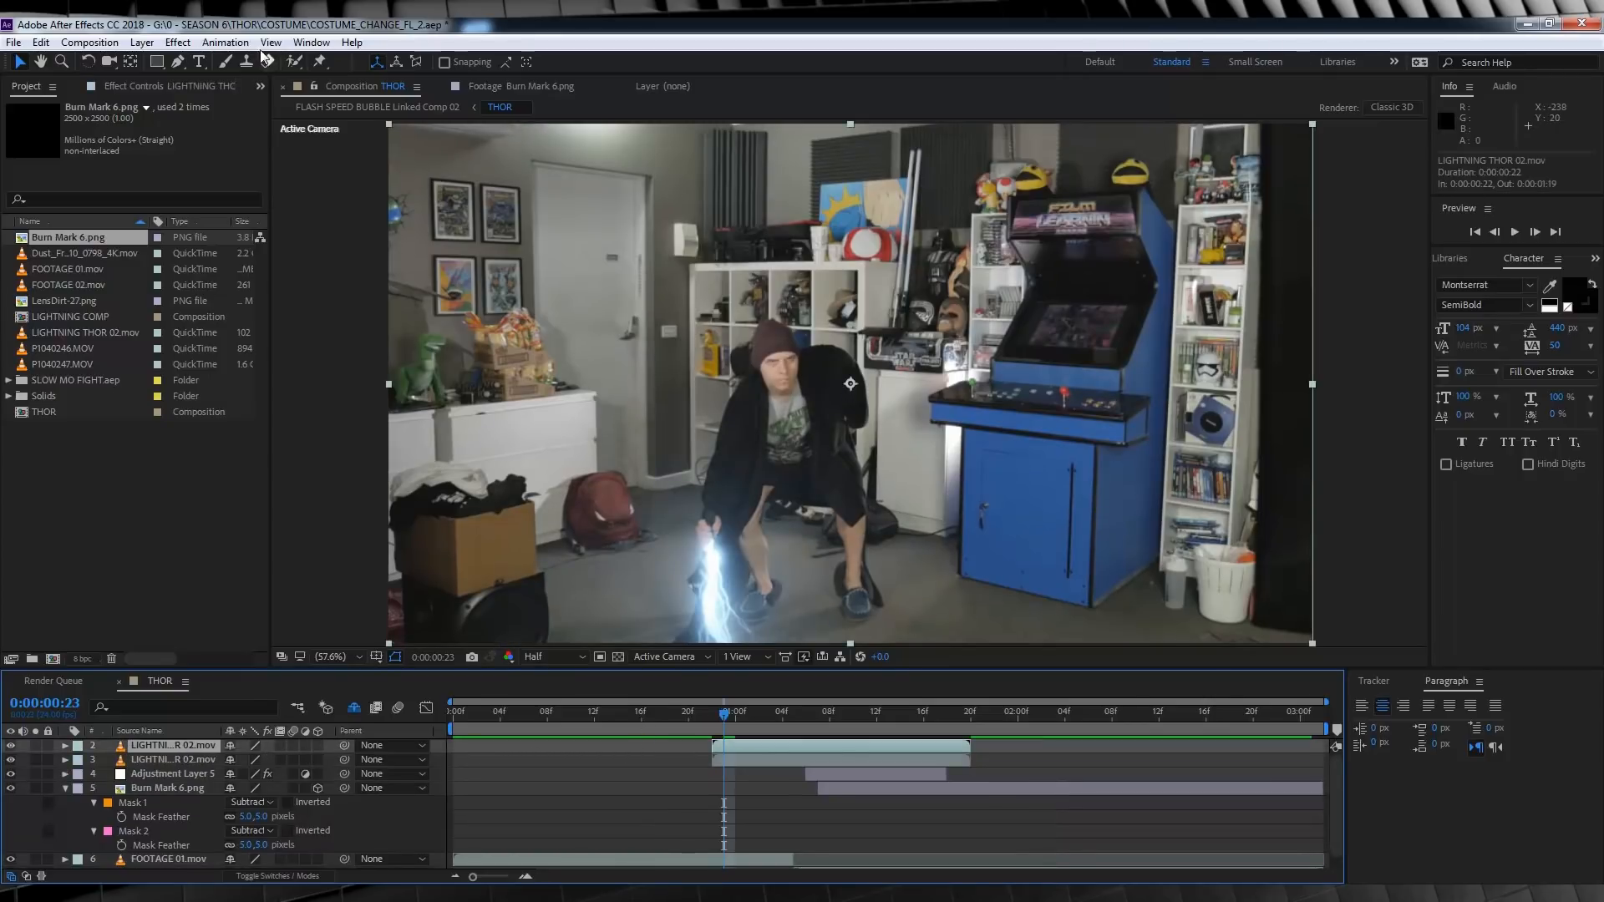
# - Apply CC Radial Fast Blur to the duplicate lightning, centred on the burst
pyautogui.click(176, 43)
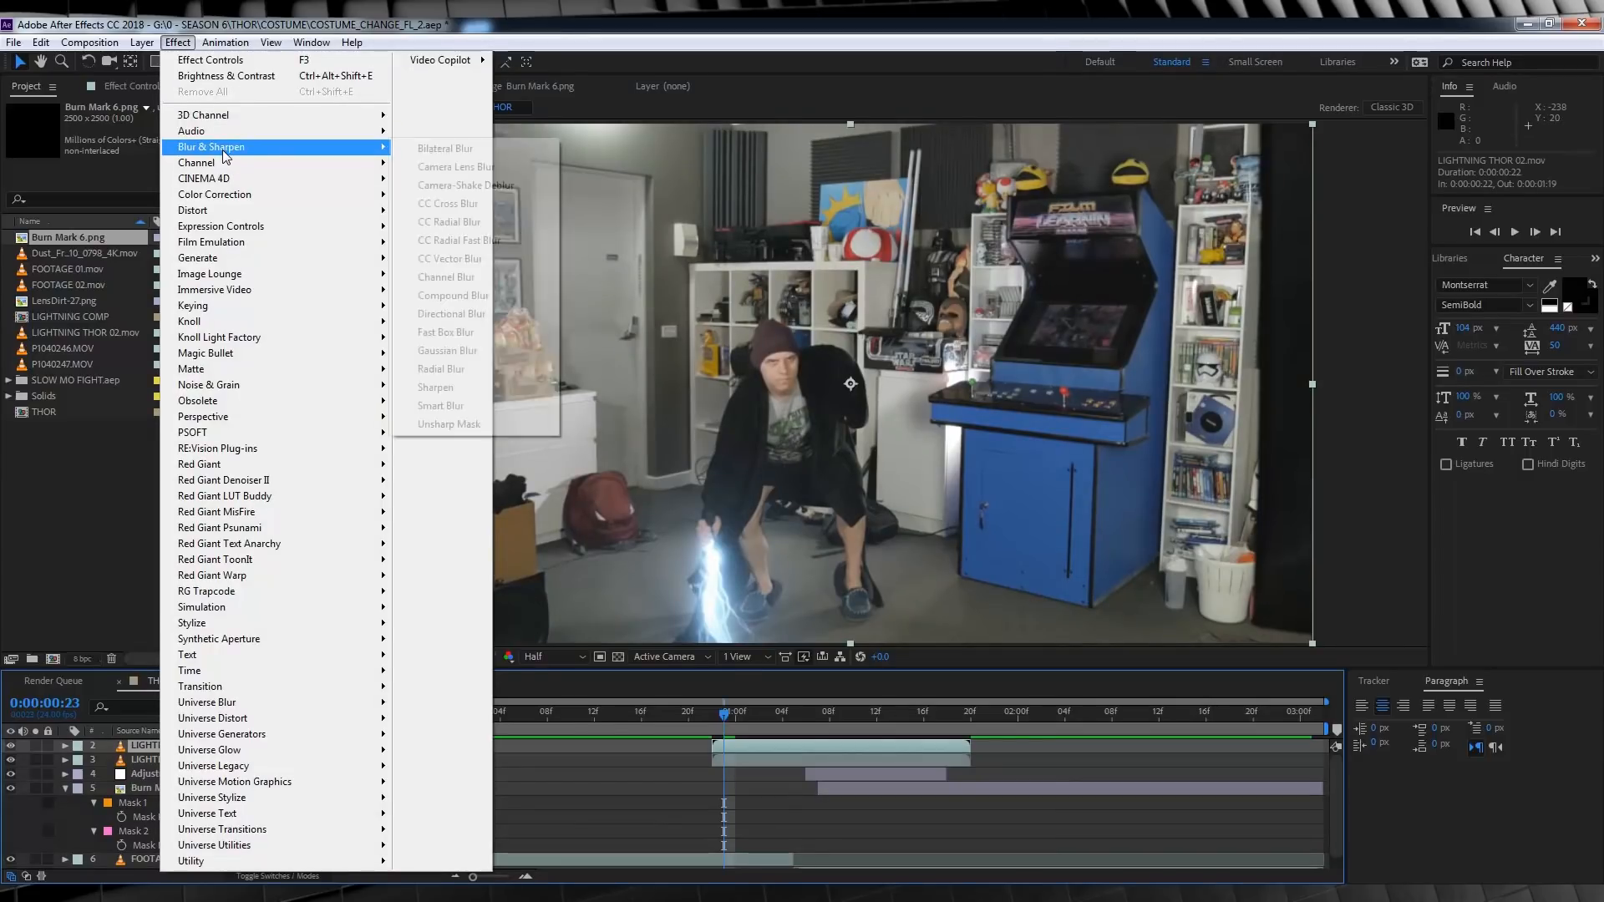
pyautogui.click(460, 241)
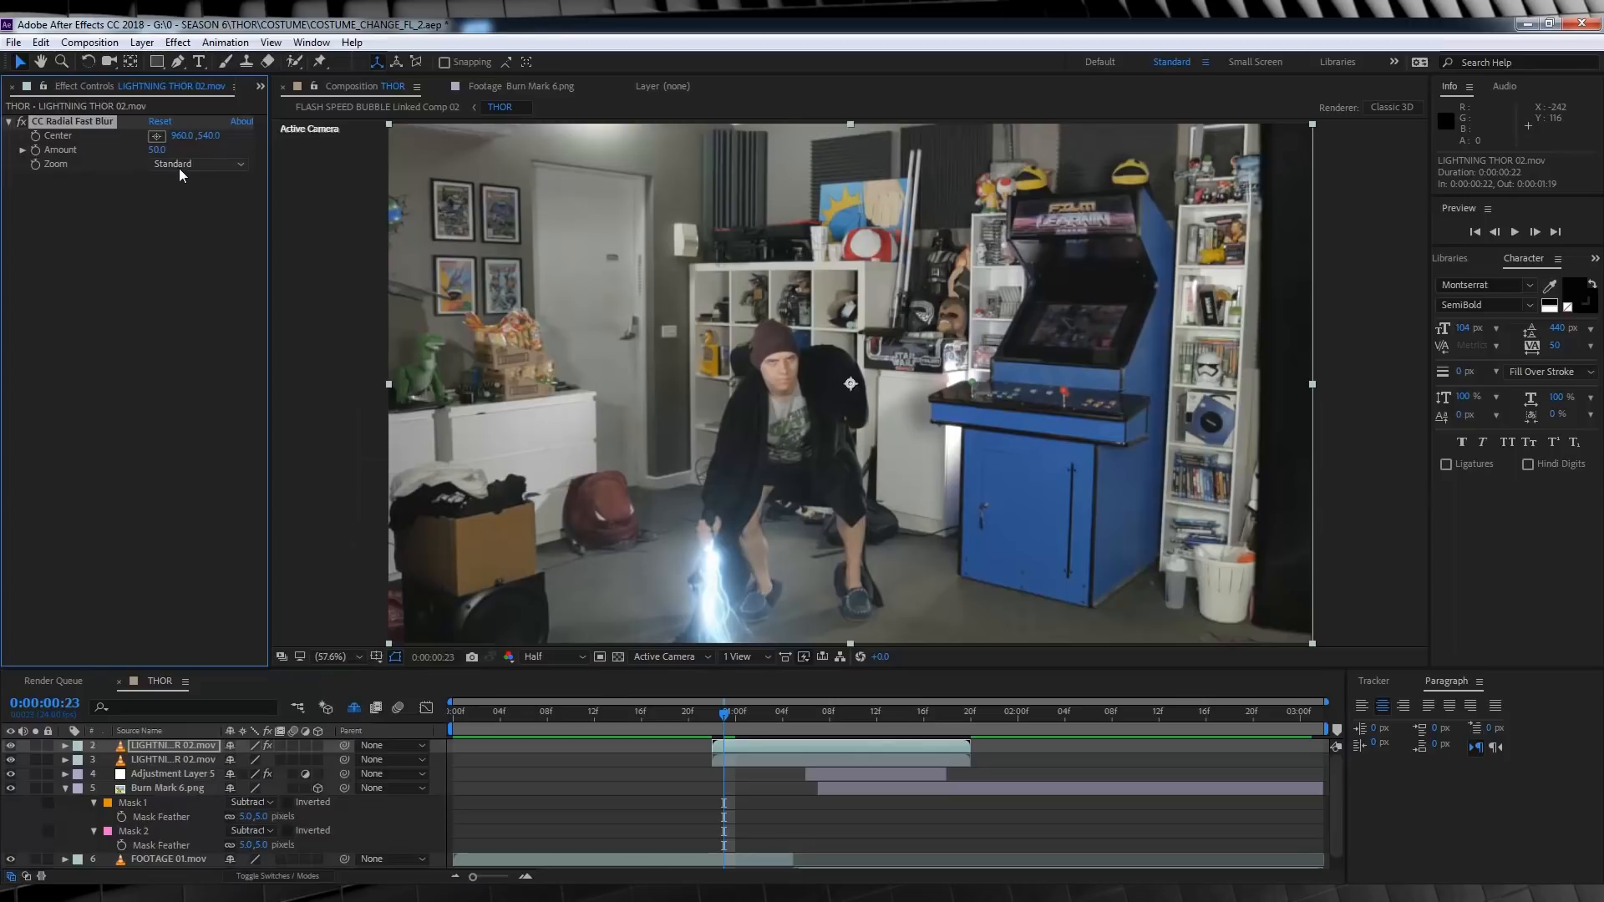
pyautogui.moveTo(849, 384); pyautogui.dragTo(765, 374)
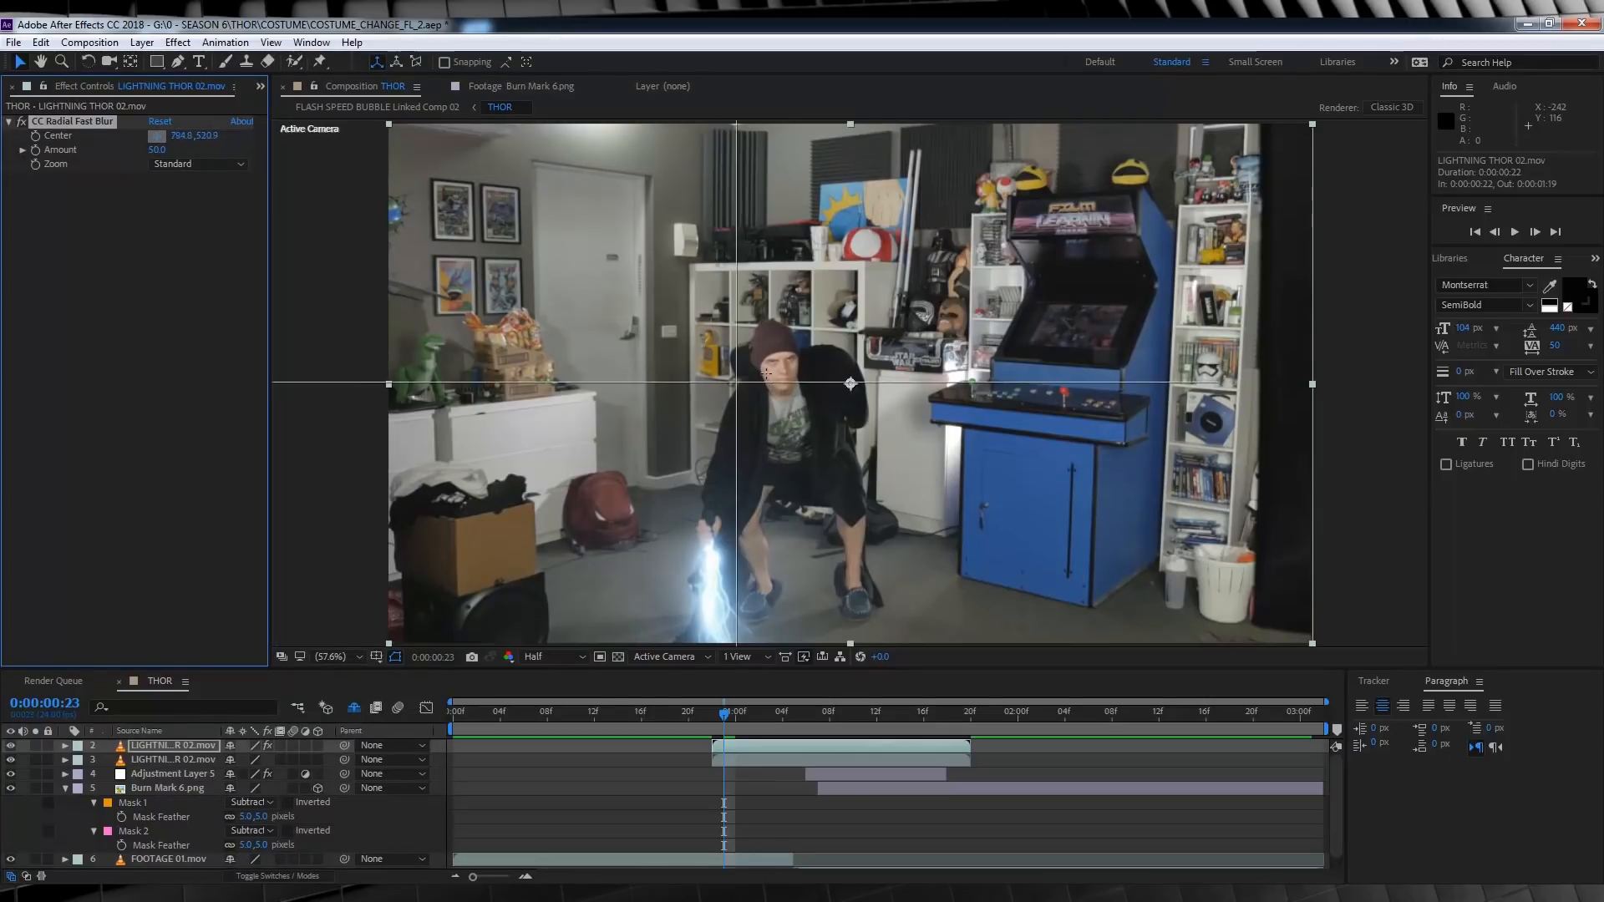
pyautogui.moveTo(766, 384); pyautogui.dragTo(851, 383)
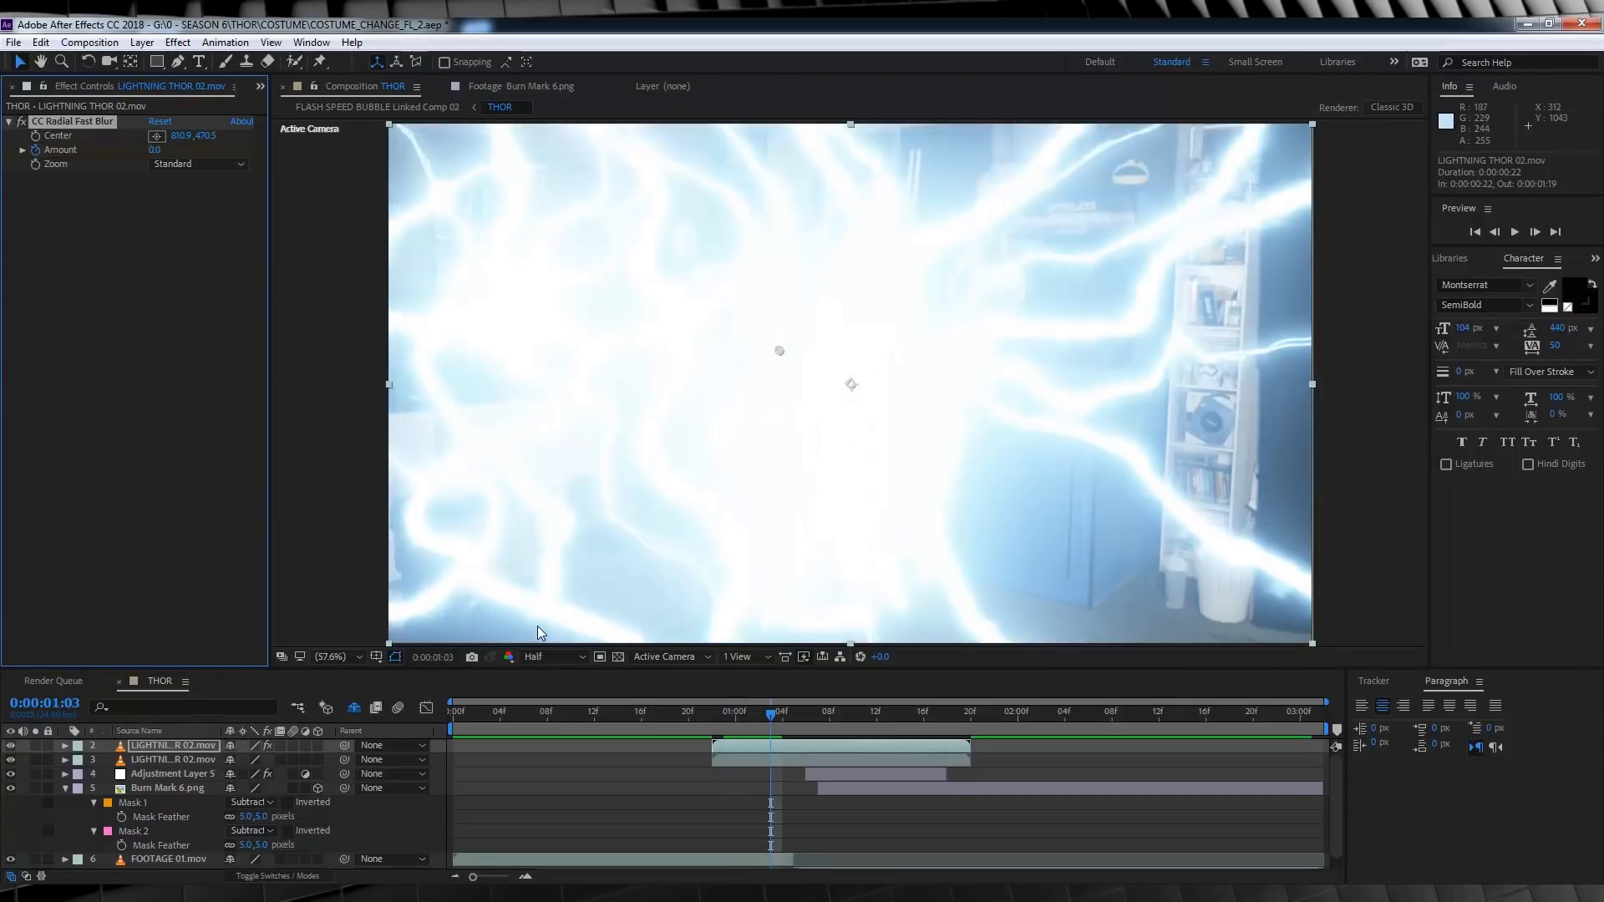
pyautogui.click(154, 150)
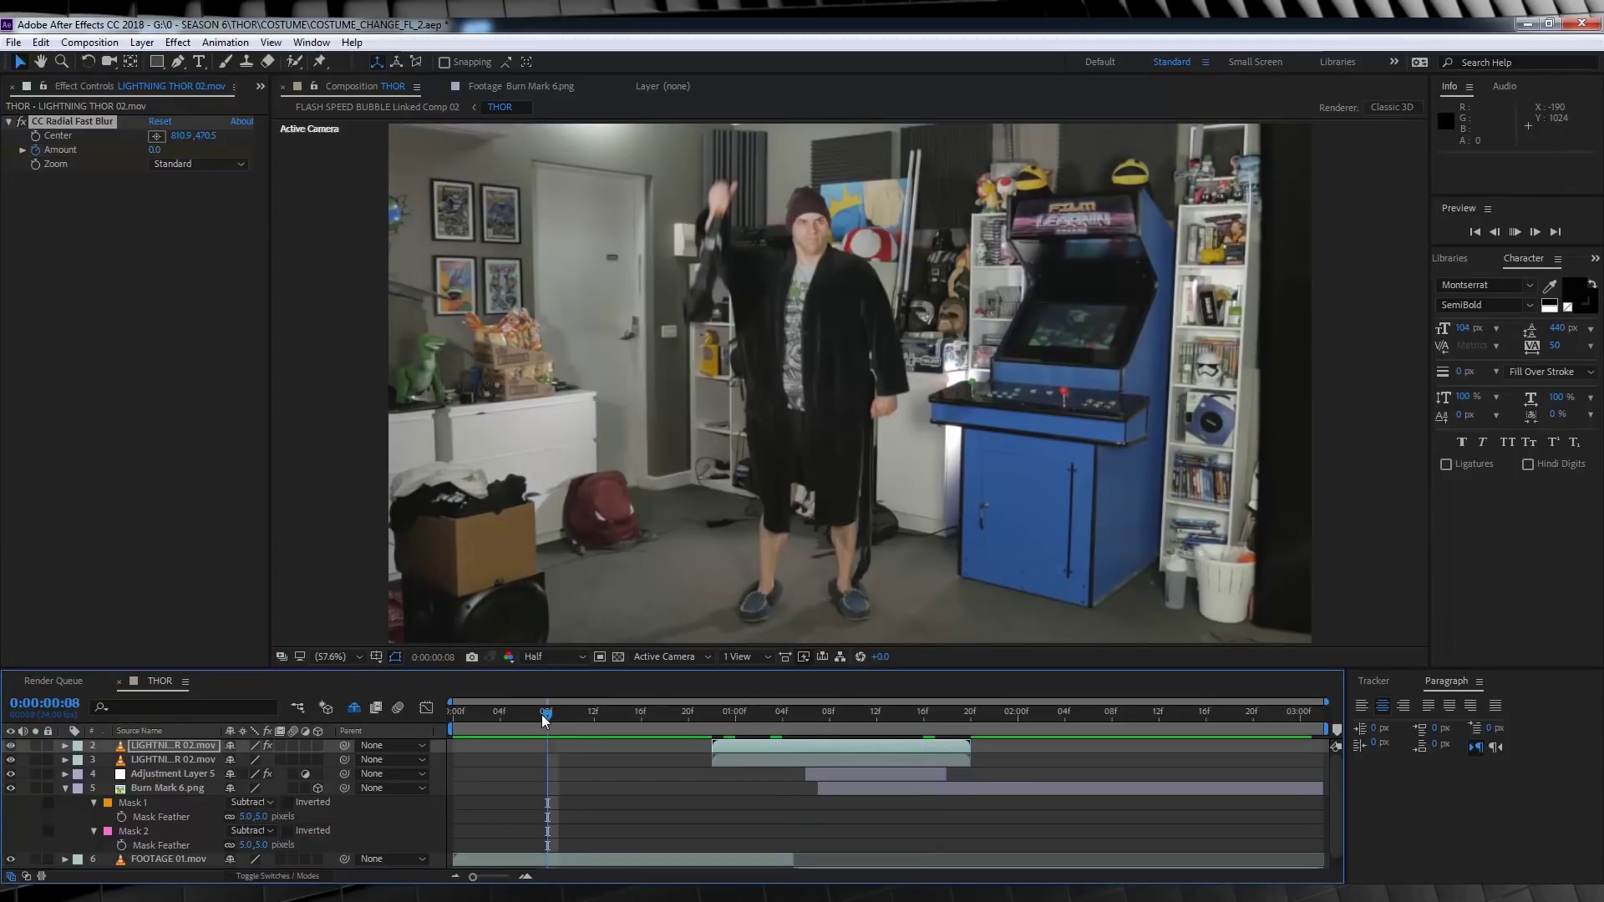
# - Preview the composite to check the radial blur on the lightning burst
pyautogui.press('Space')
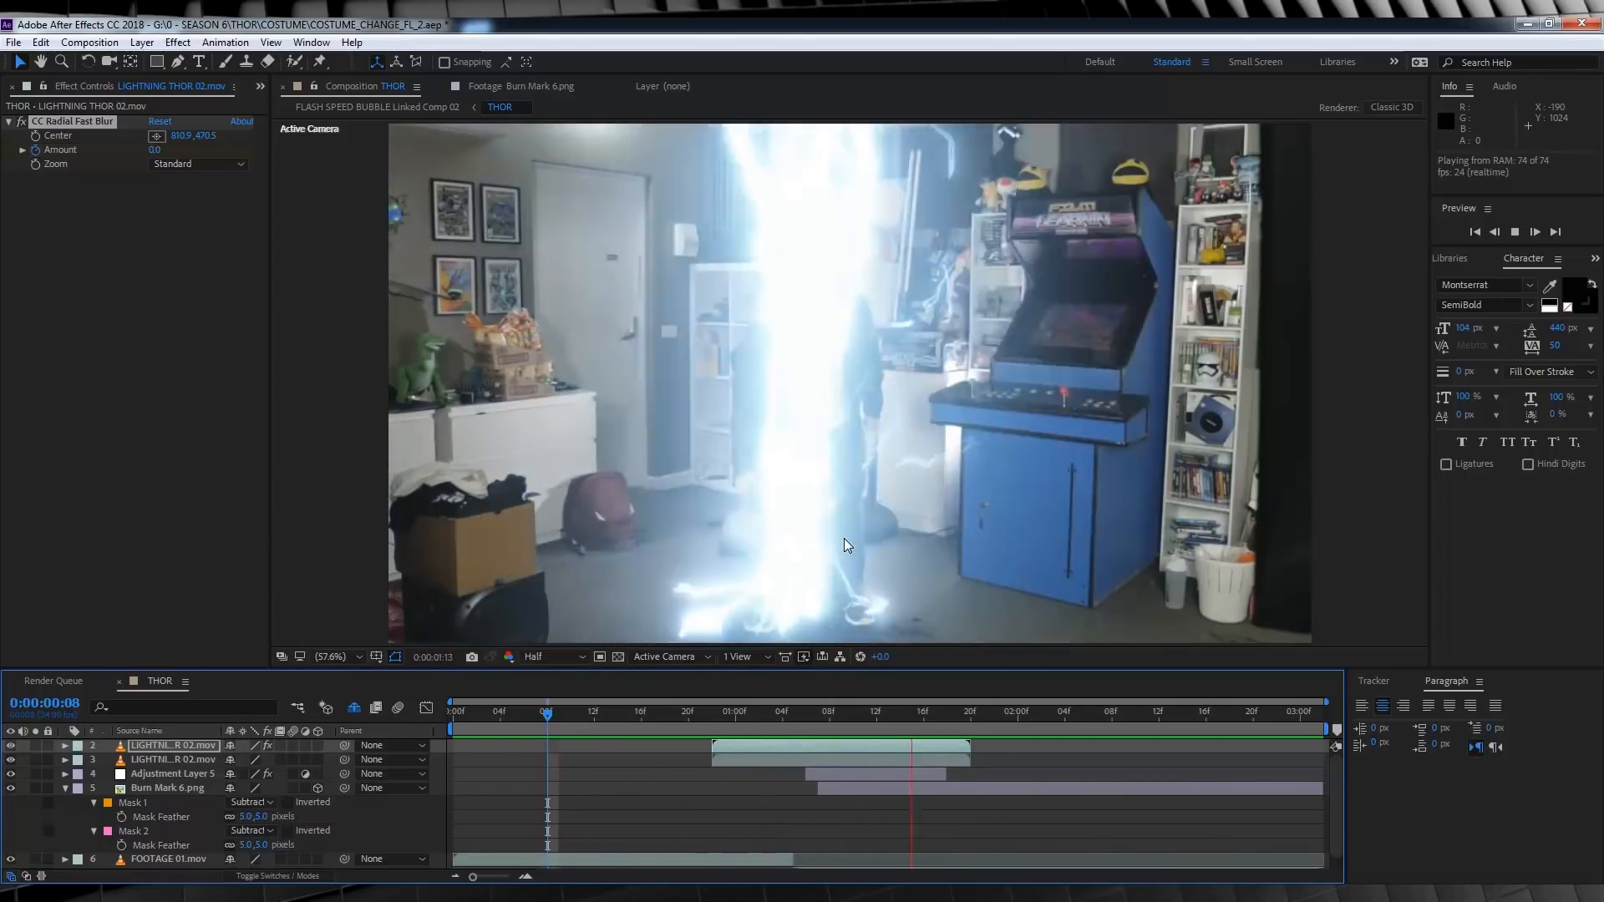
pyautogui.click(701, 724)
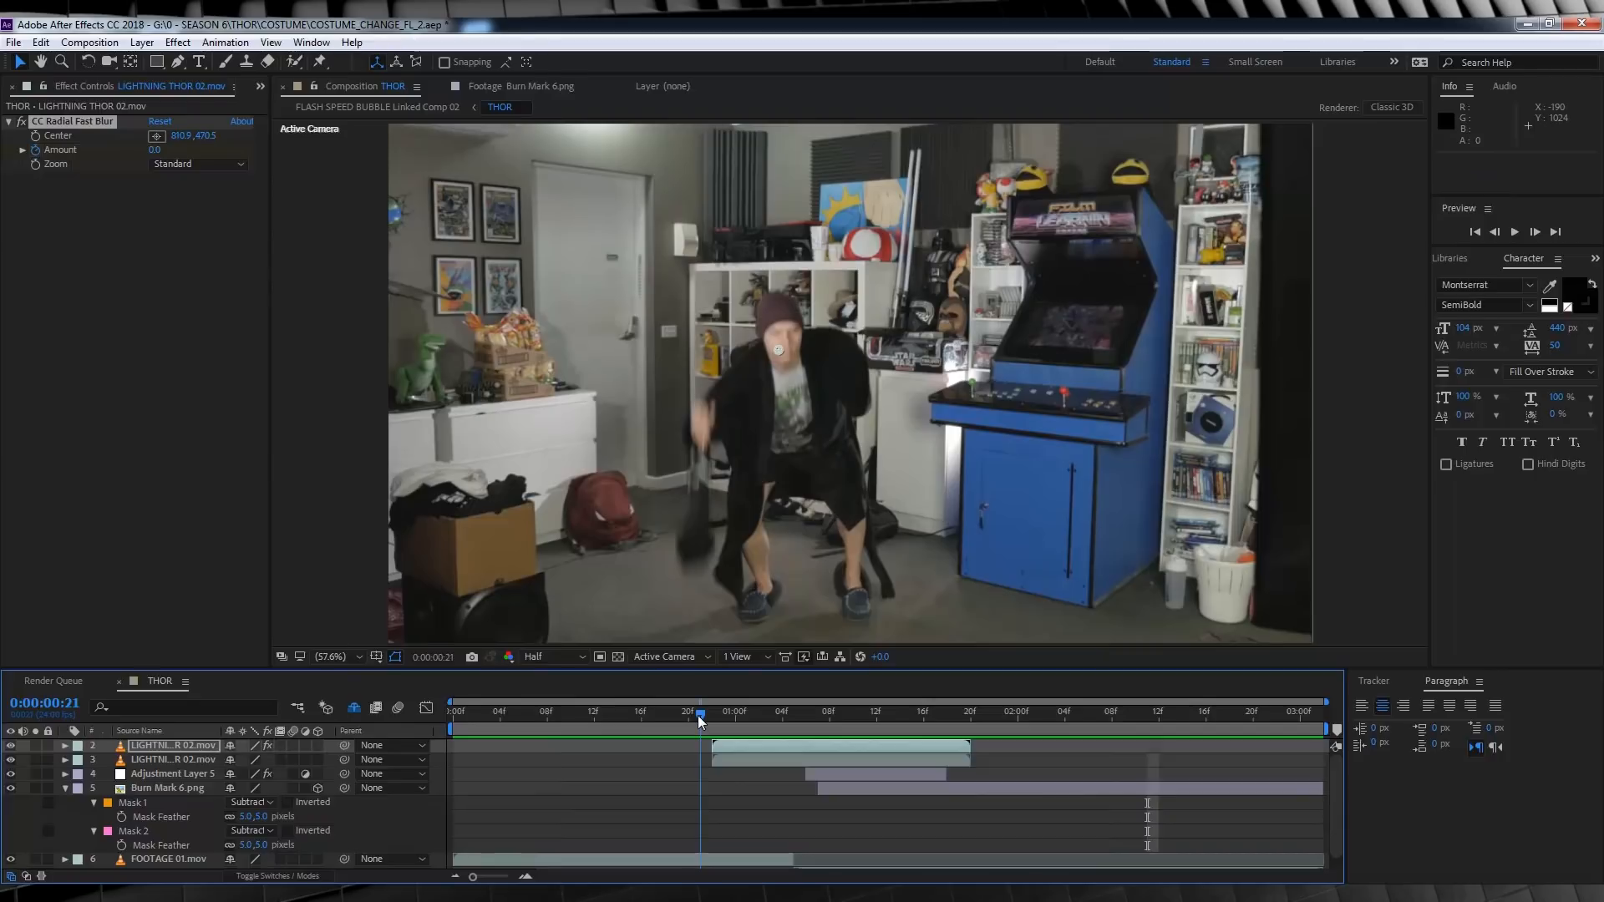
pyautogui.click(23, 87)
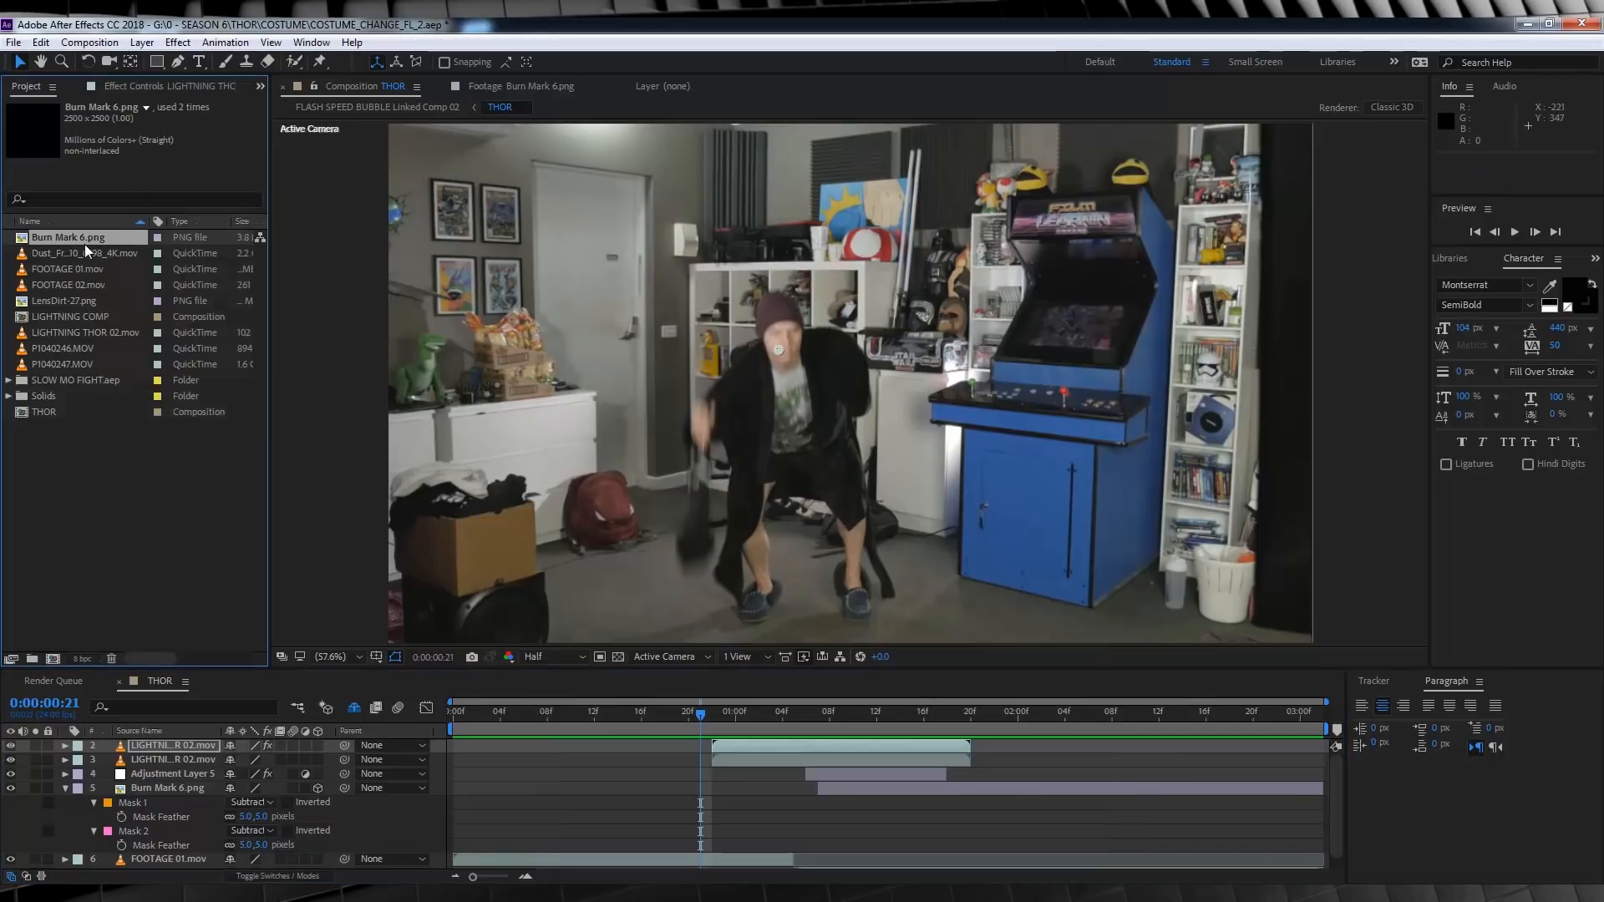
# - Preview Dust_Front_10_0798_4K.mov, add it to the THOR timeline, and set Mode to Screen
pyautogui.doubleClick(80, 253)
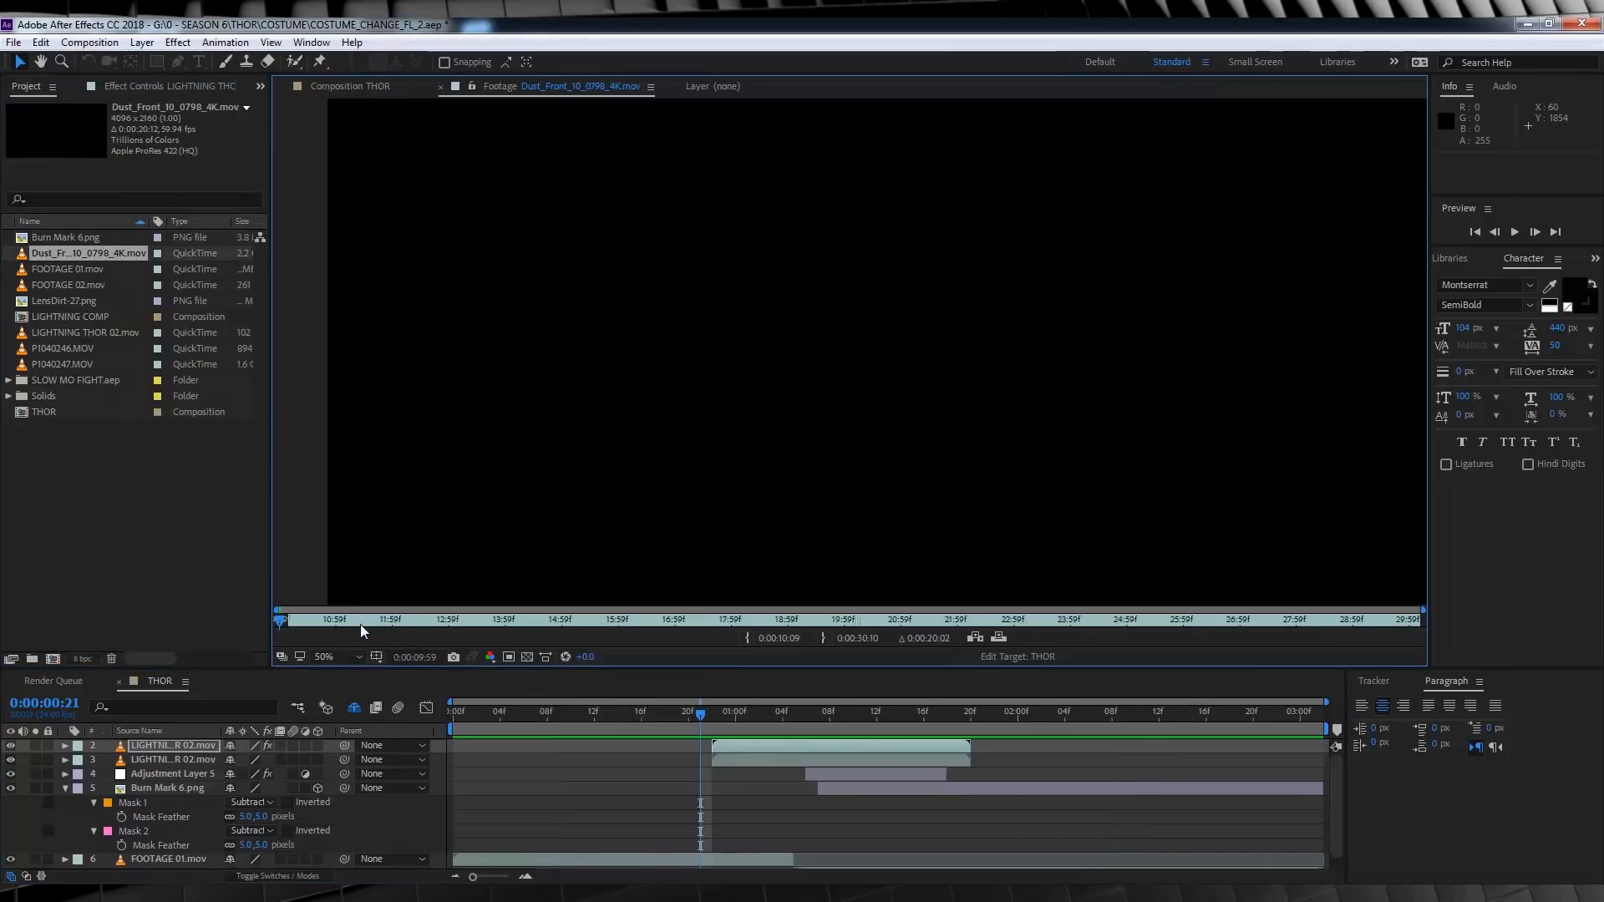
pyautogui.click(815, 619)
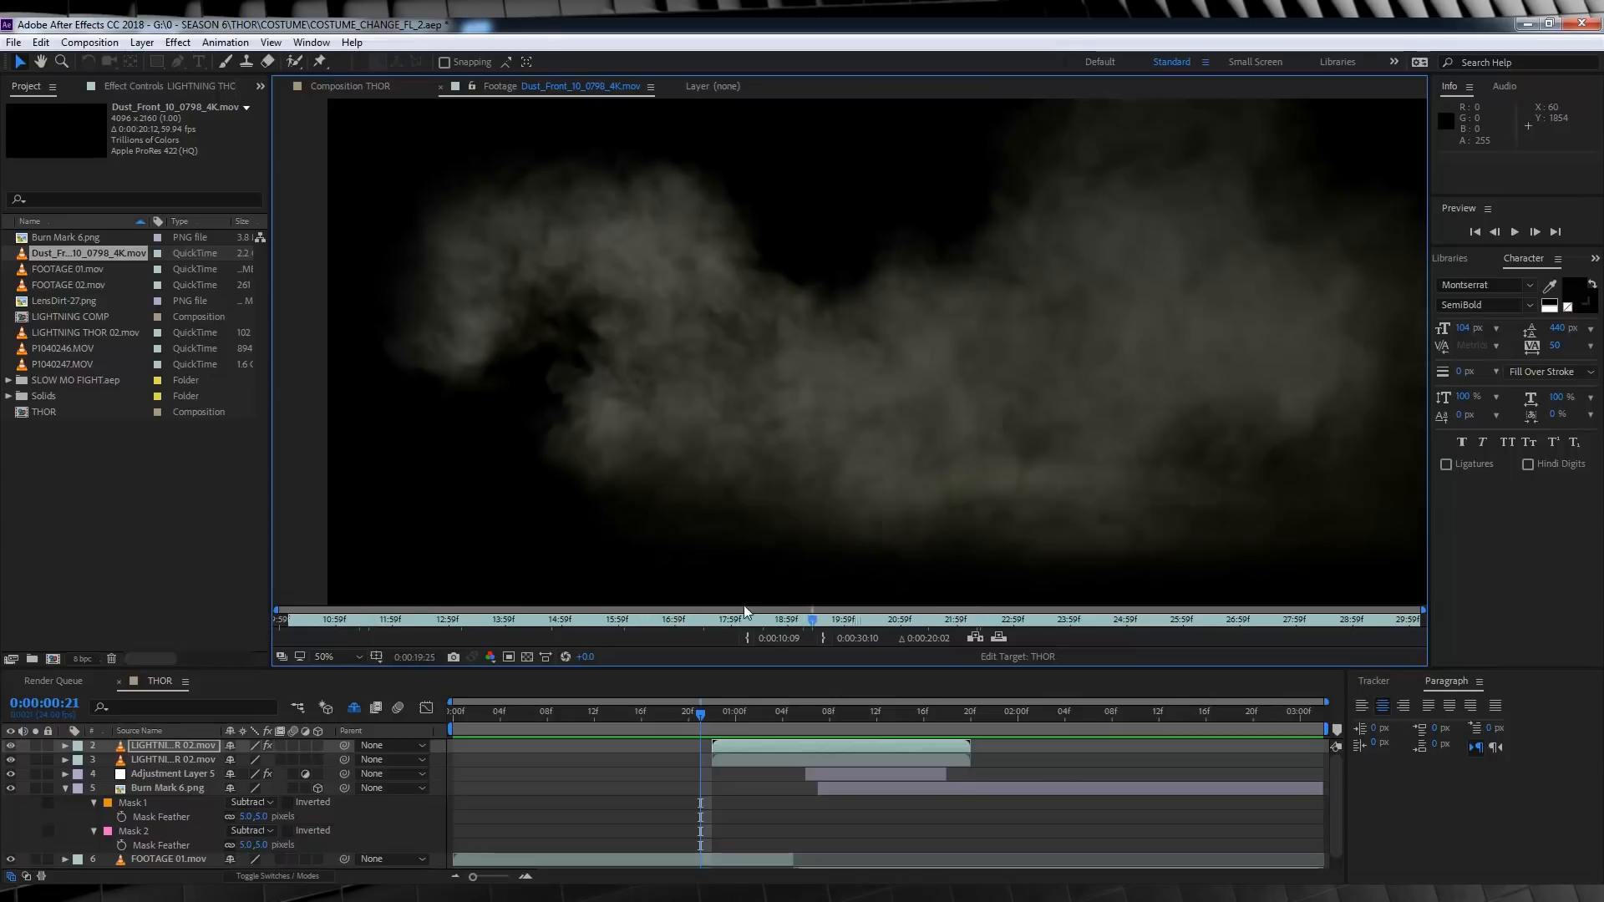
pyautogui.click(547, 620)
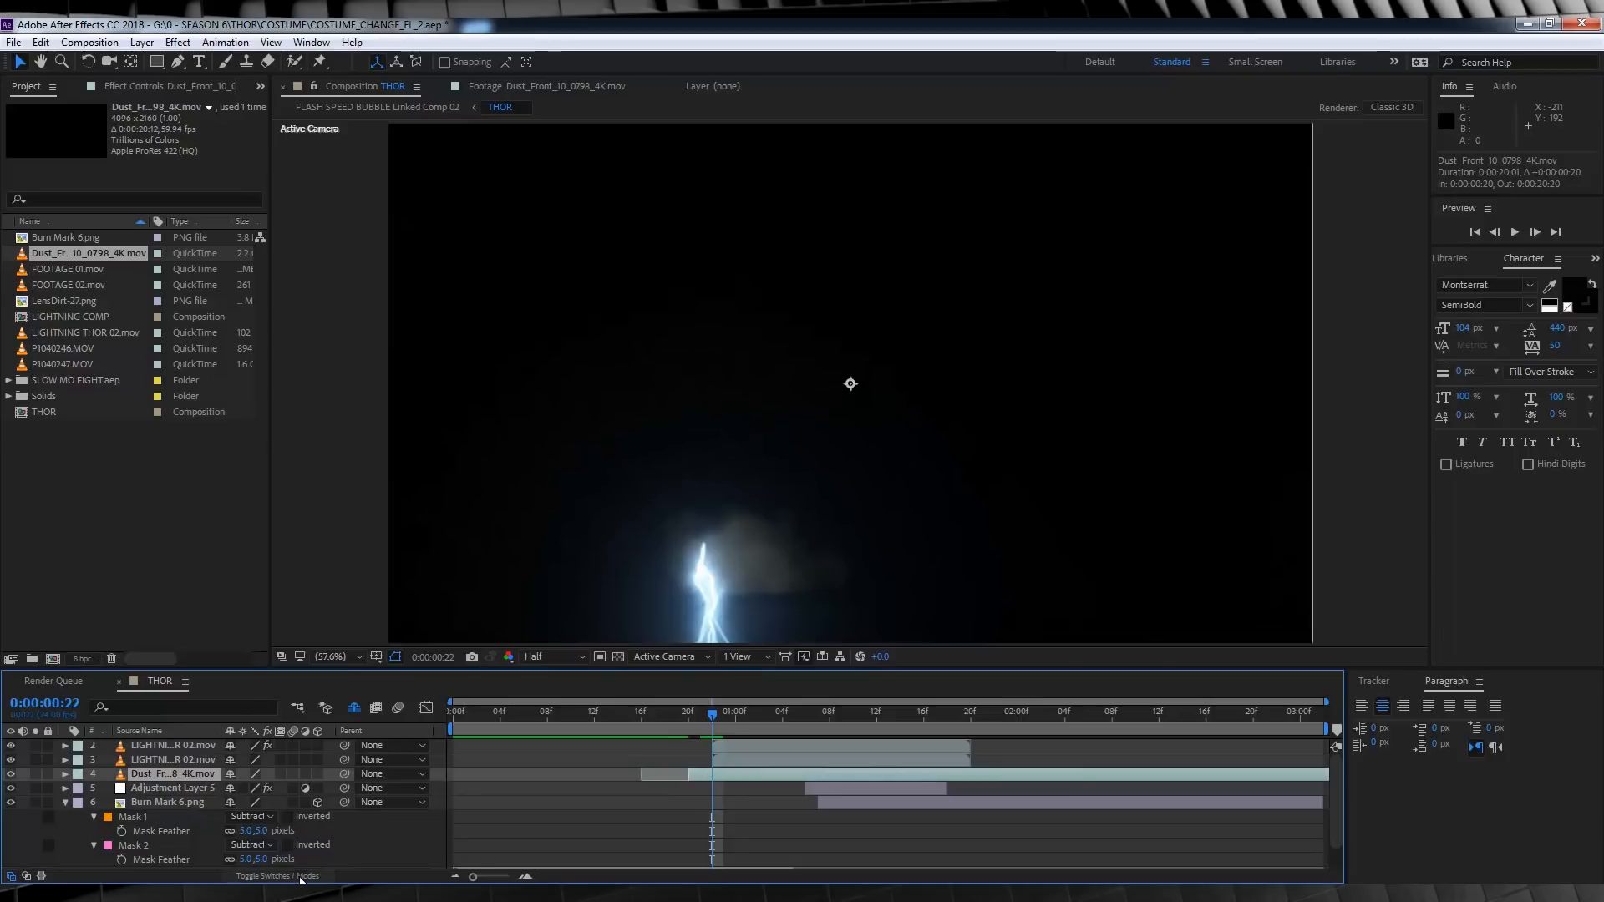
pyautogui.click(250, 773)
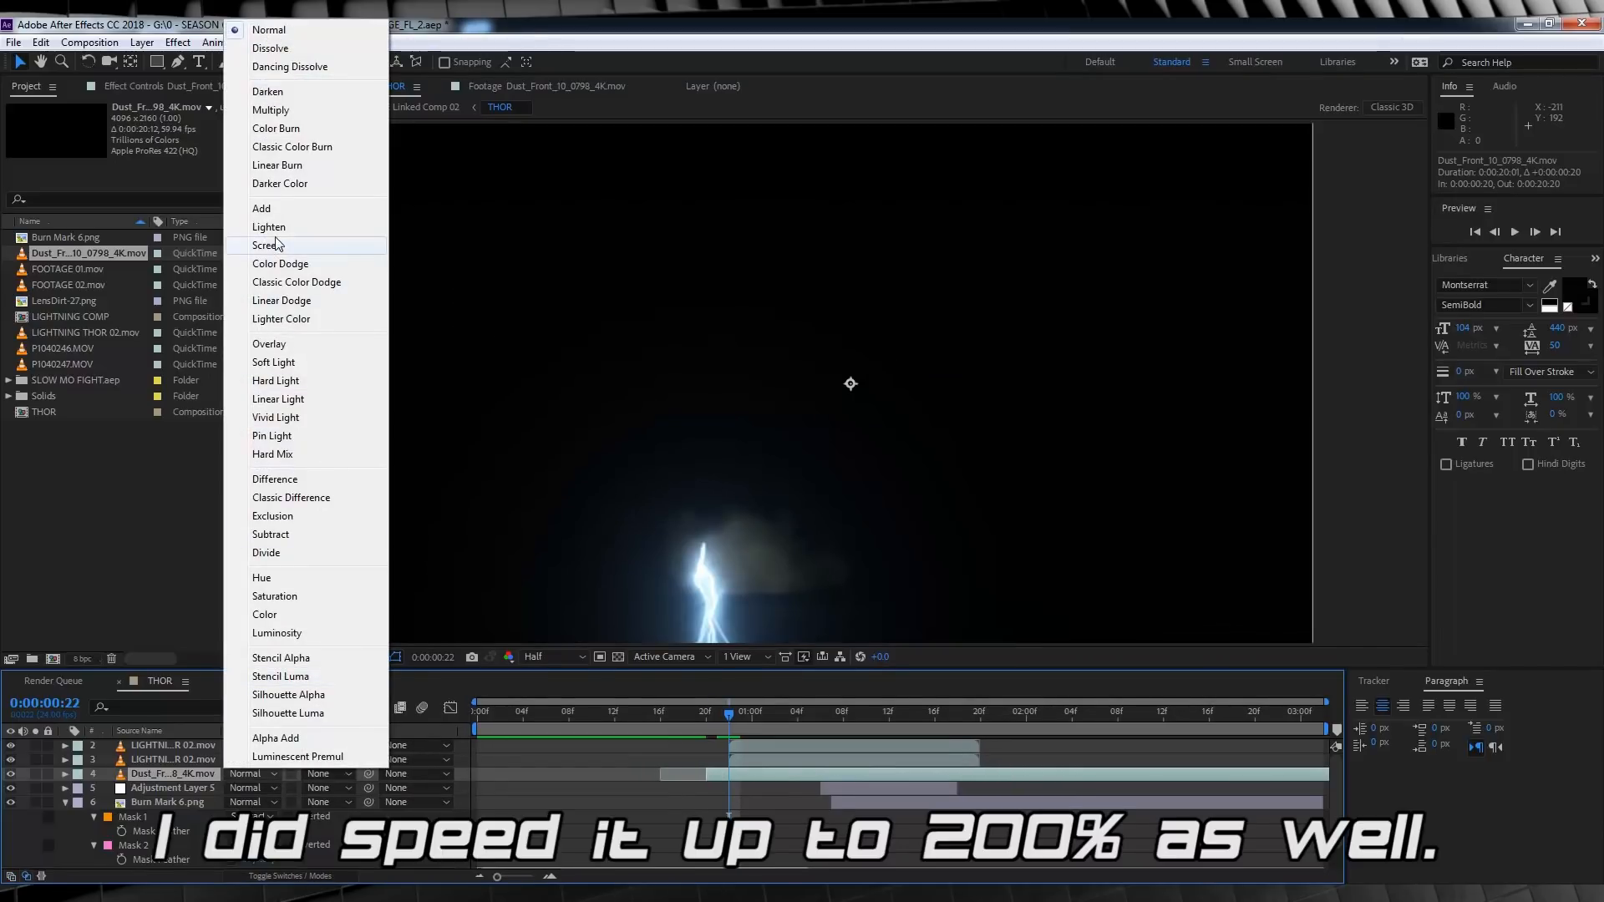
pyautogui.click(268, 244)
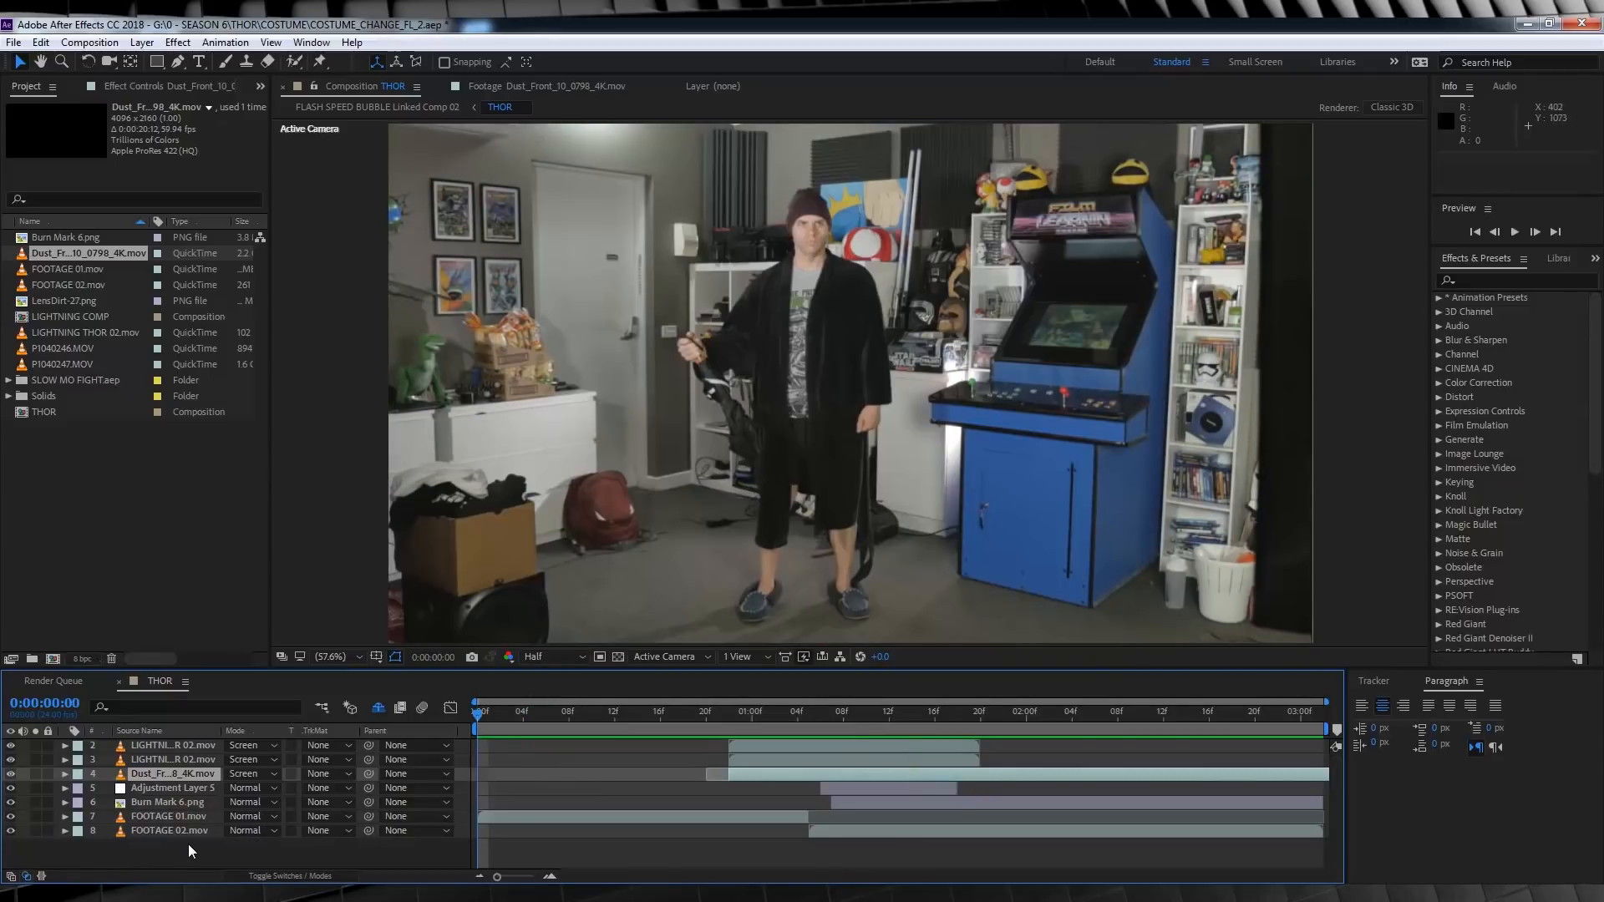
# - Search Effects & Presets for 'shake' and pick the camera shake effect
pyautogui.click(1516, 281)
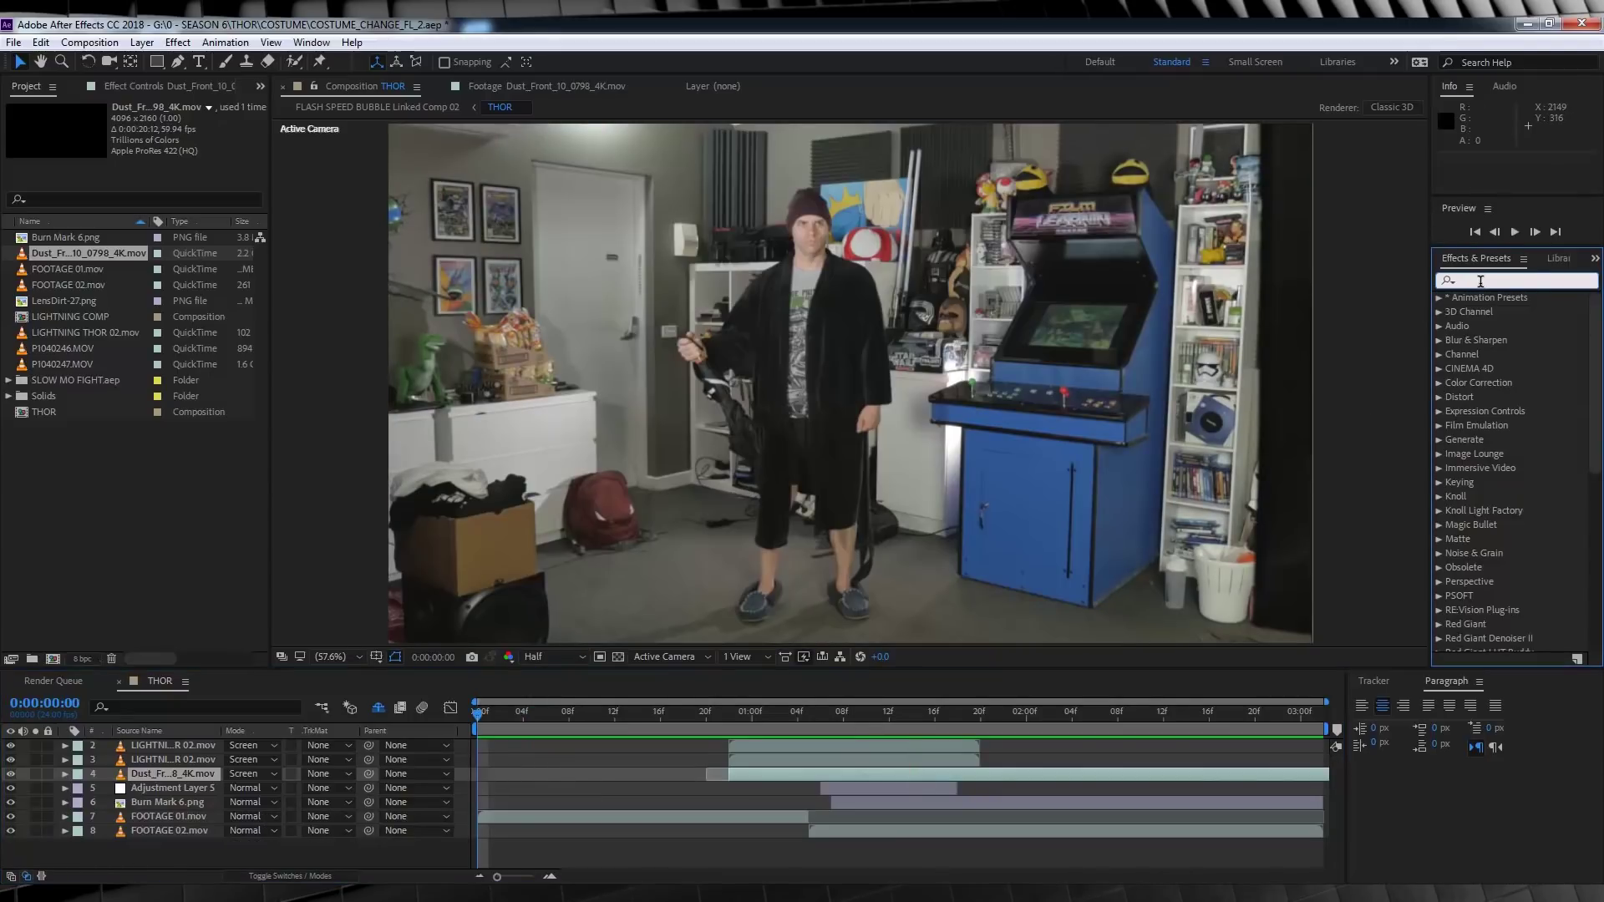
pyautogui.write('shake')
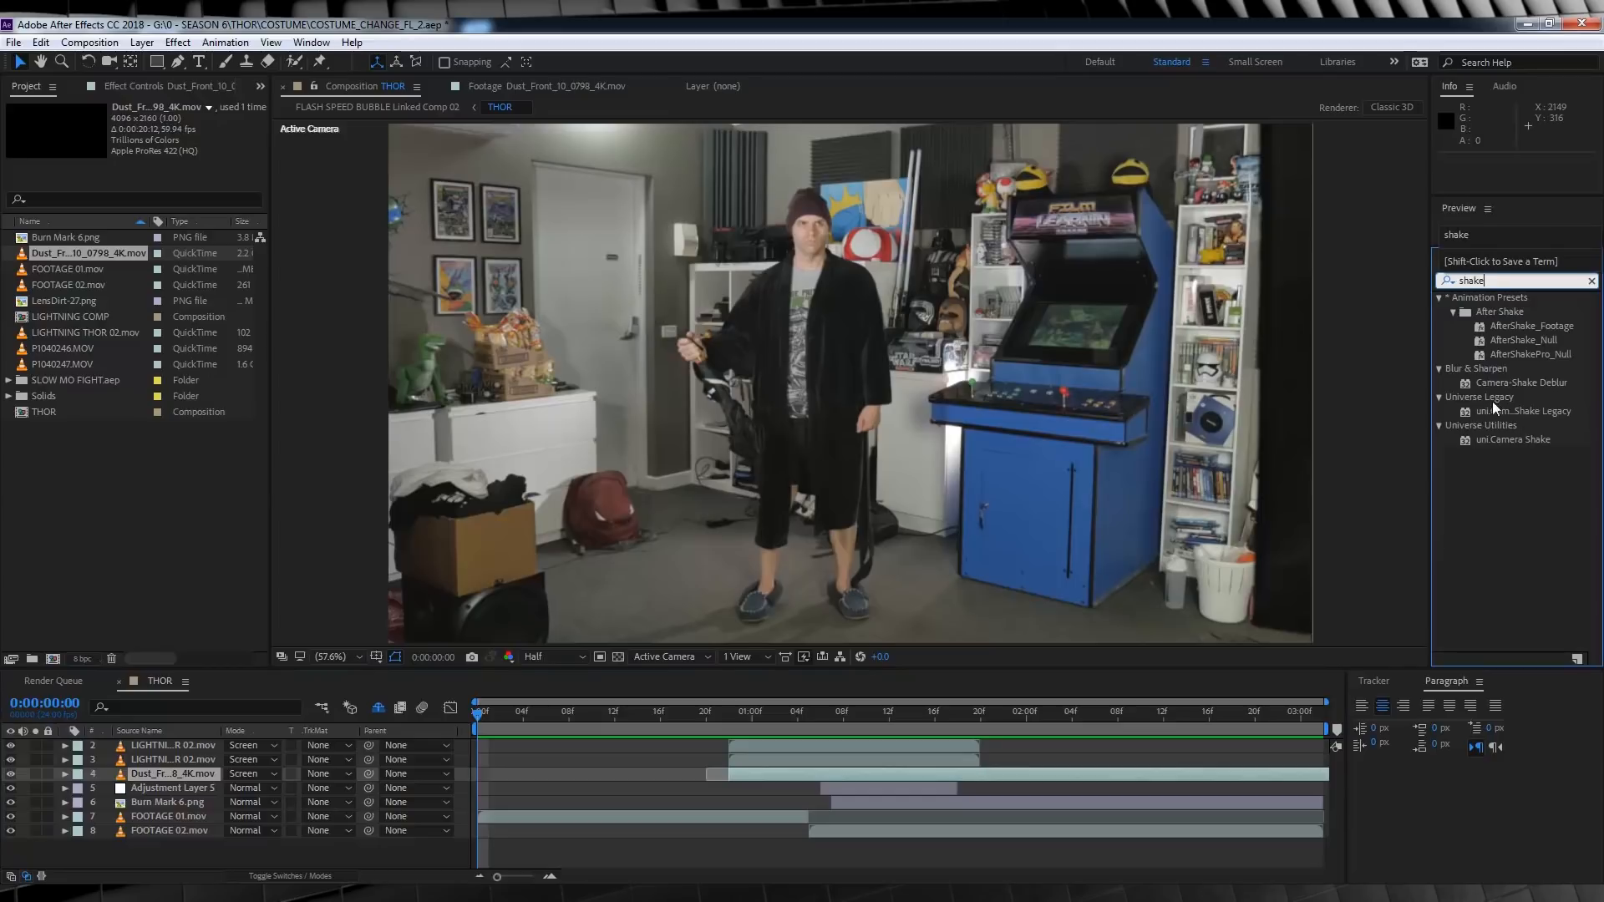
pyautogui.click(1522, 411)
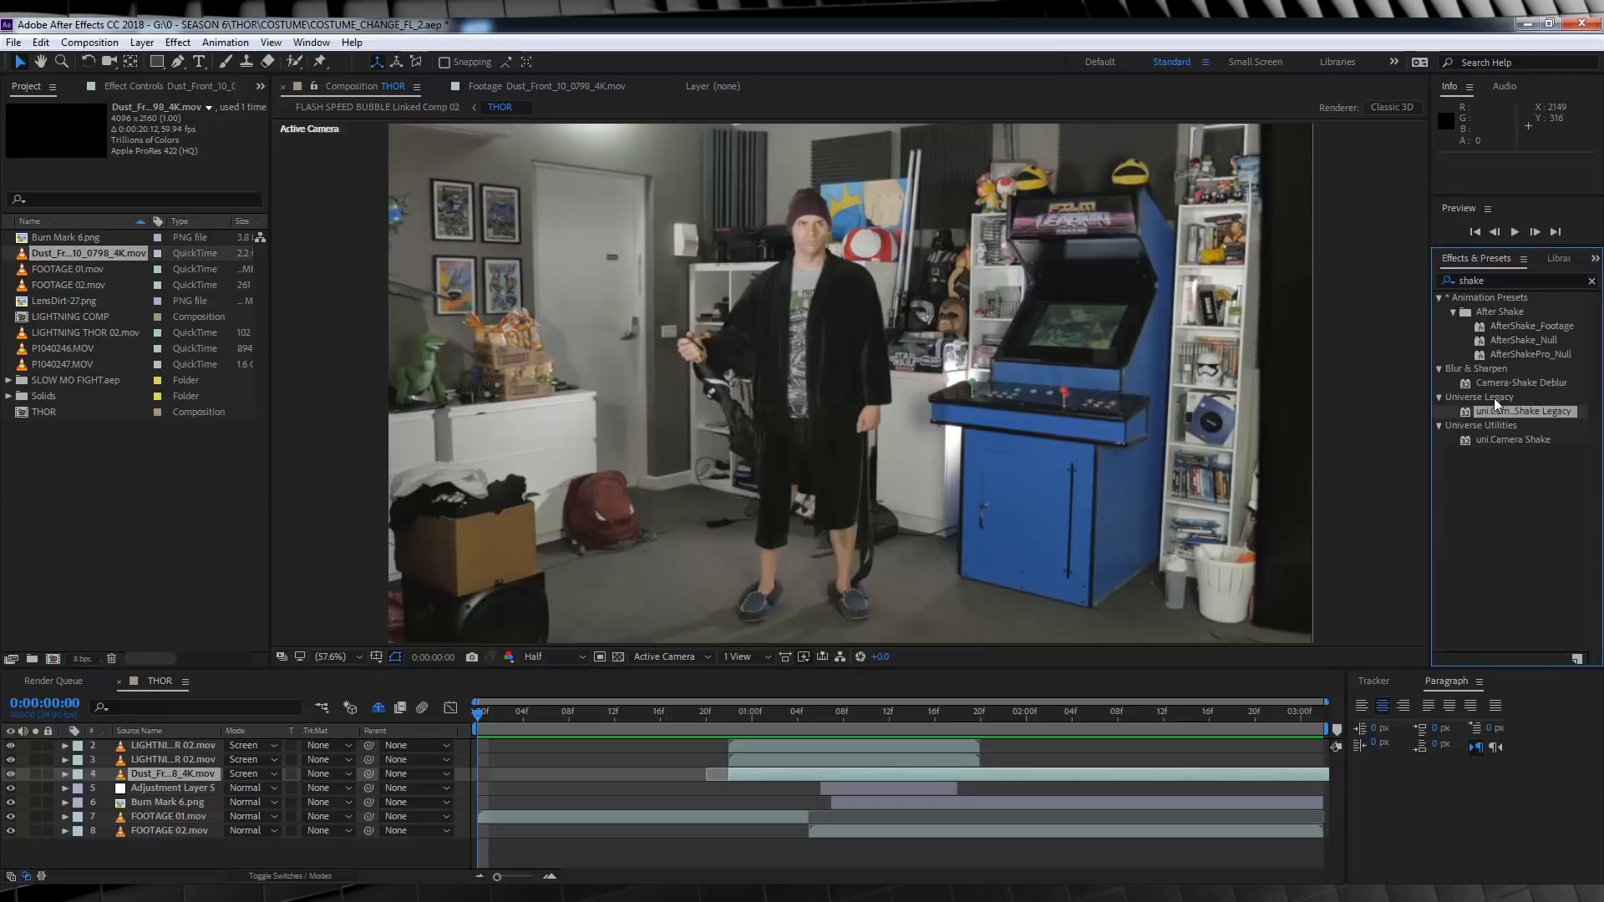
pyautogui.moveTo(987, 624)
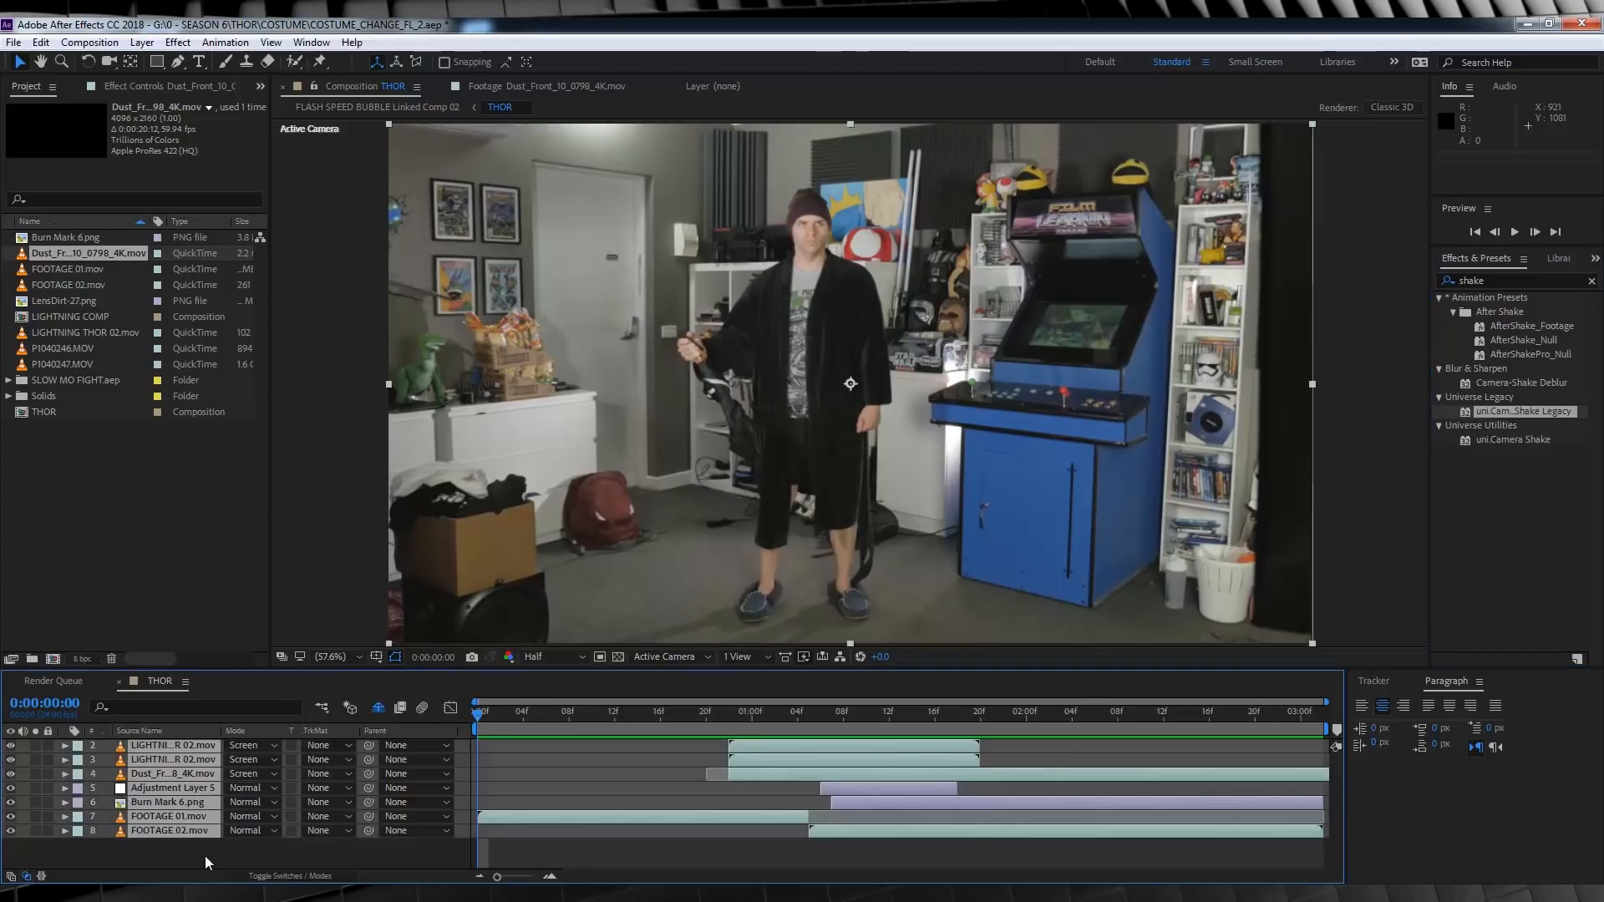
# - Pre-compose the selected THOR layers into a composition named FINAL
pyautogui.click(142, 42)
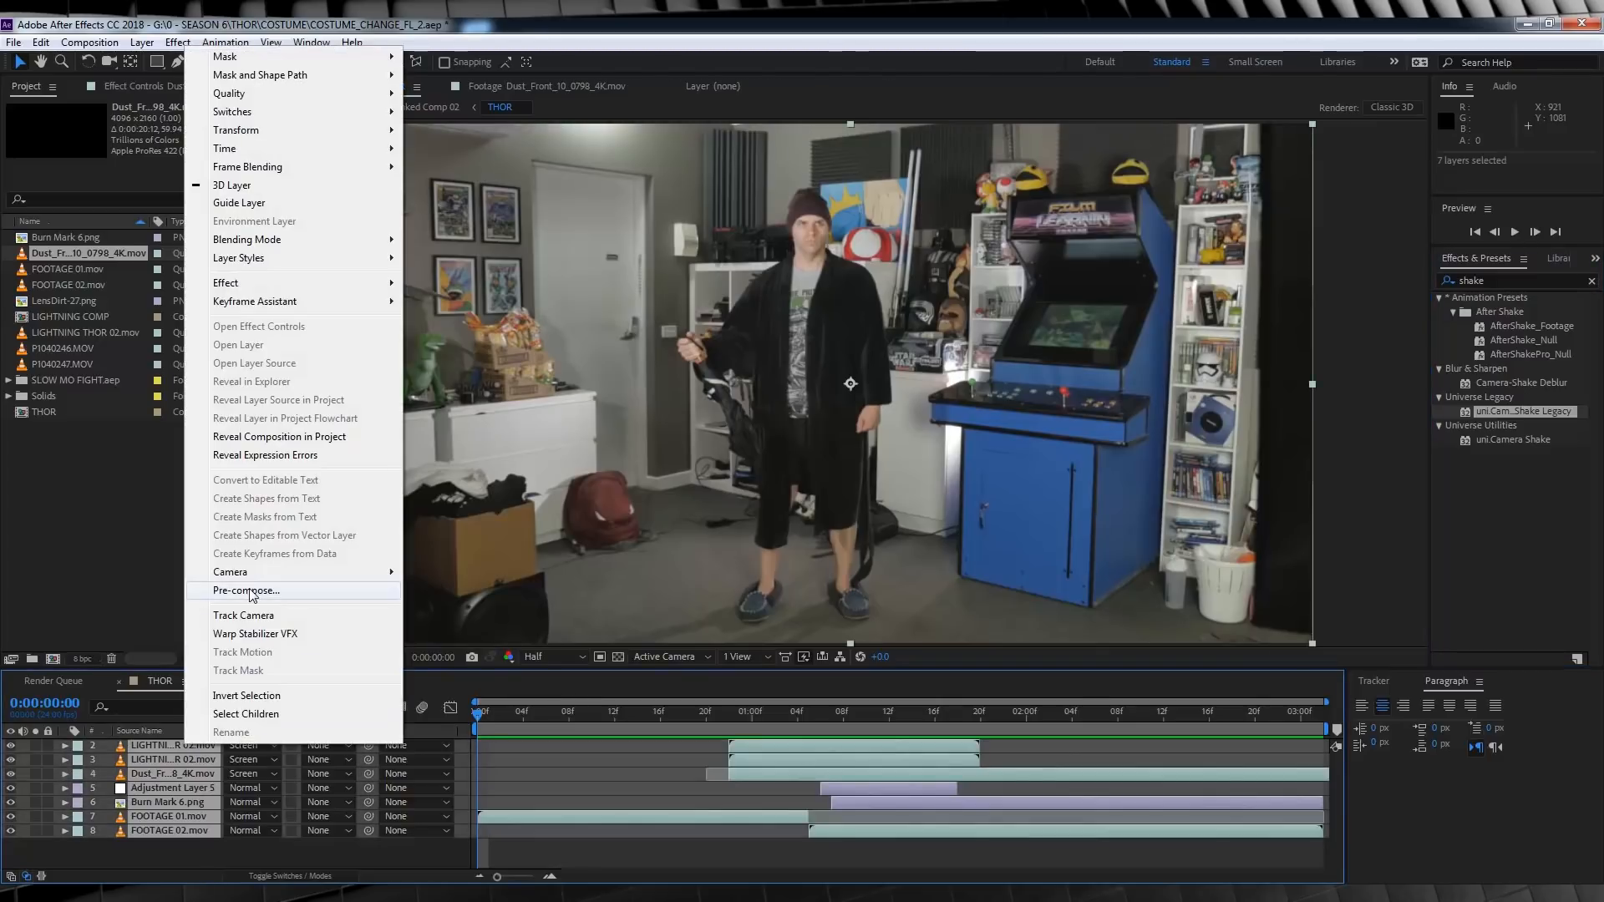
pyautogui.click(245, 591)
pyautogui.write('FINAL')
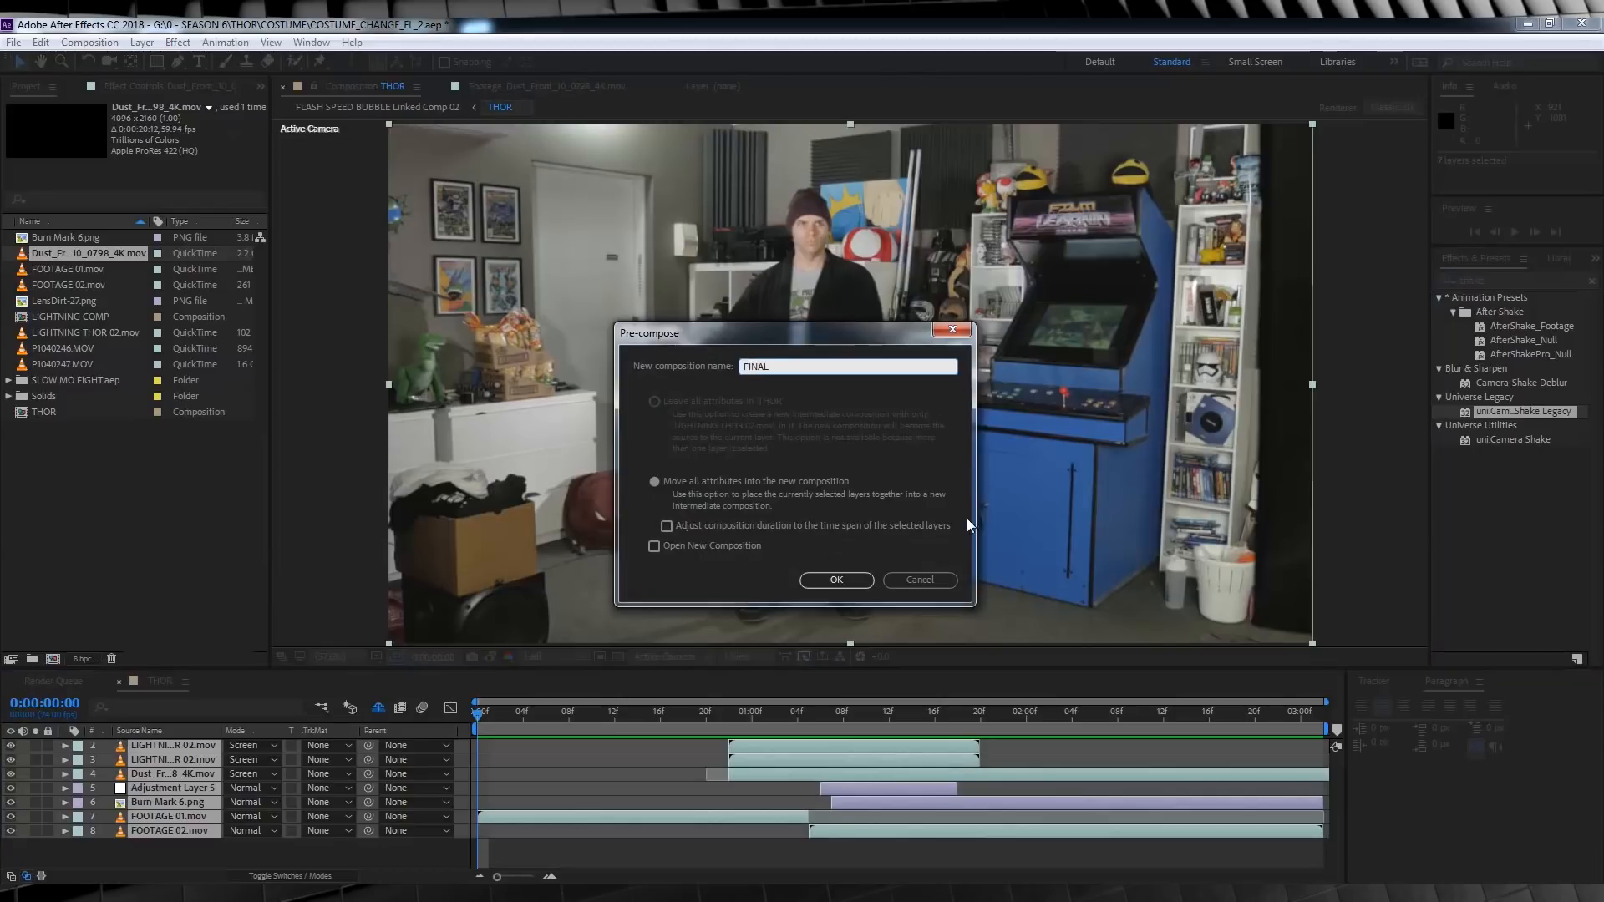
pyautogui.click(836, 580)
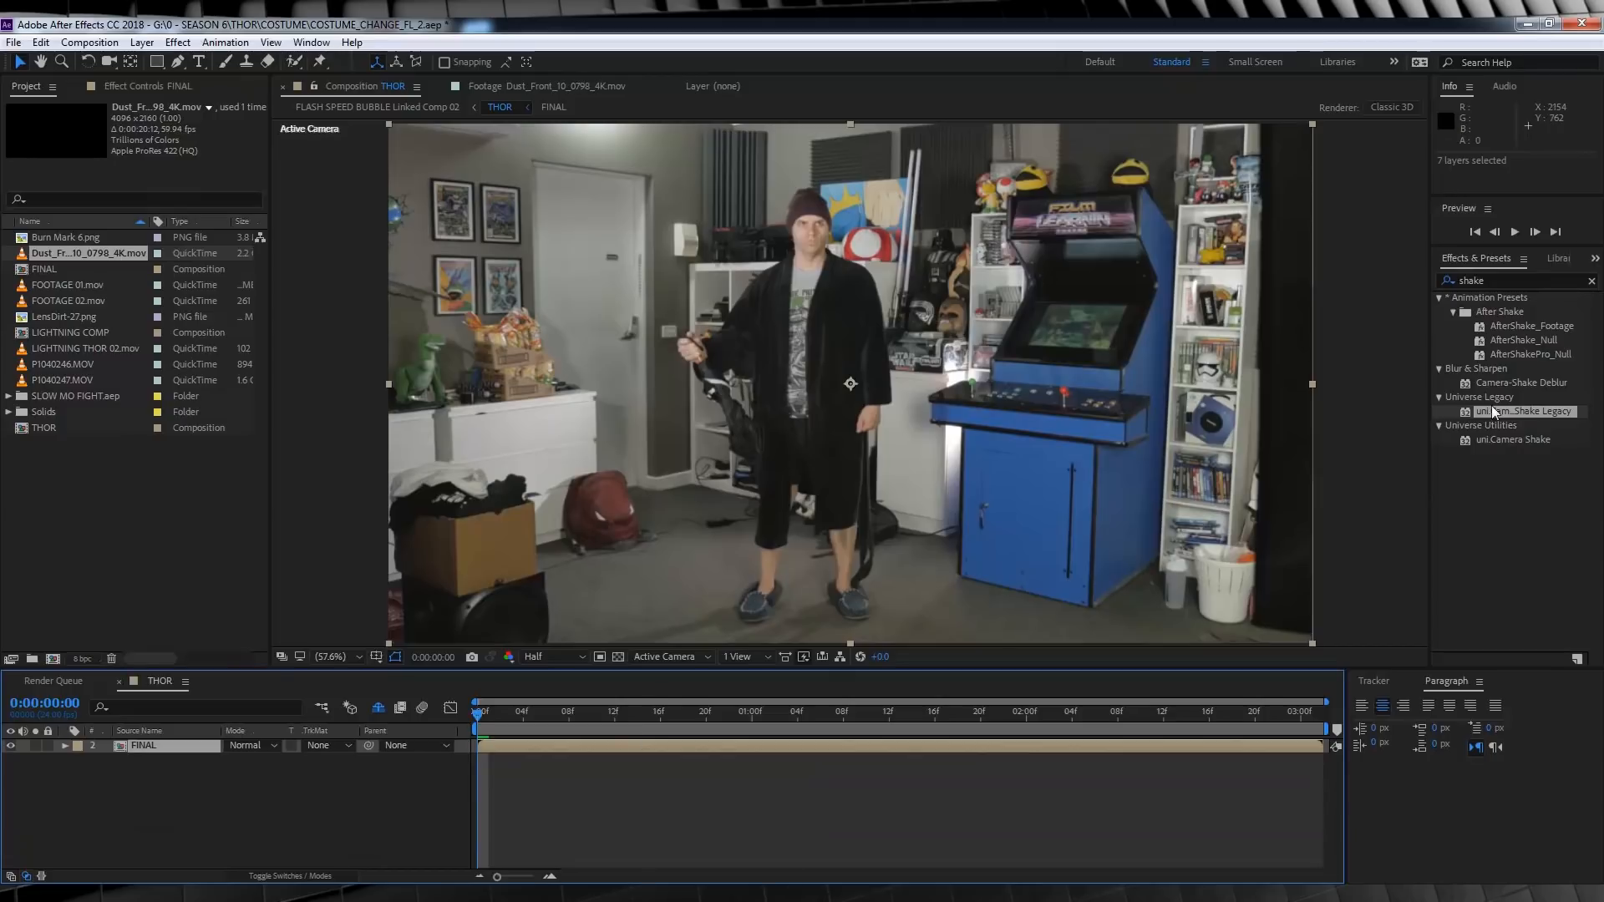
pyautogui.moveTo(1509, 329)
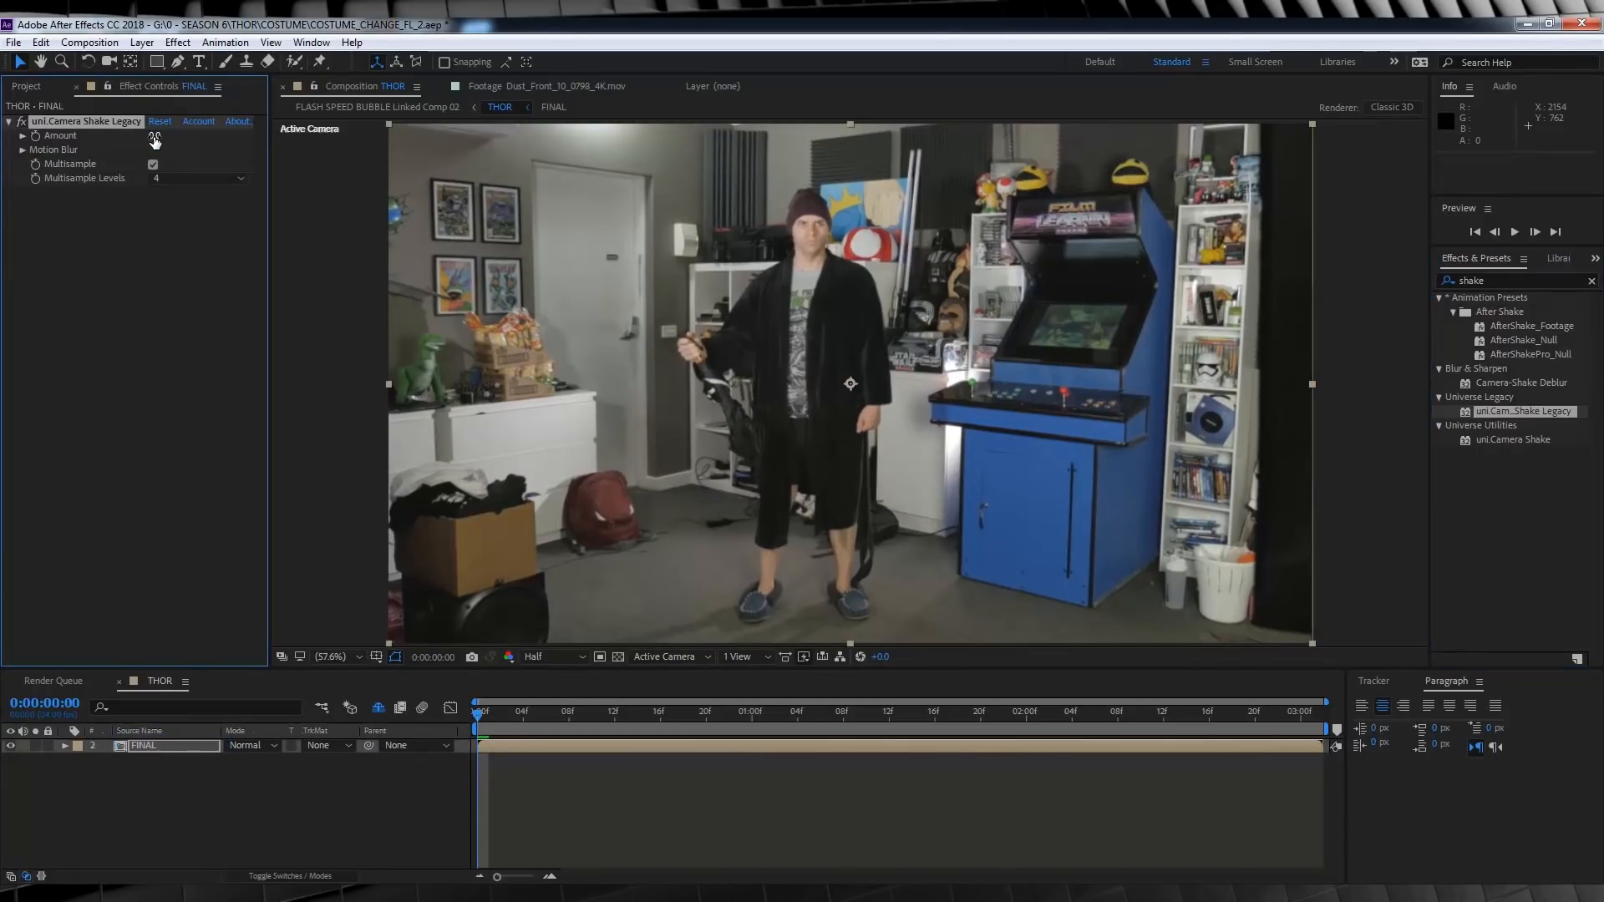
# - Enable the shake's motion blur and keyframe Amount 0, 2, 6, then back to 0
pyautogui.click(25, 149)
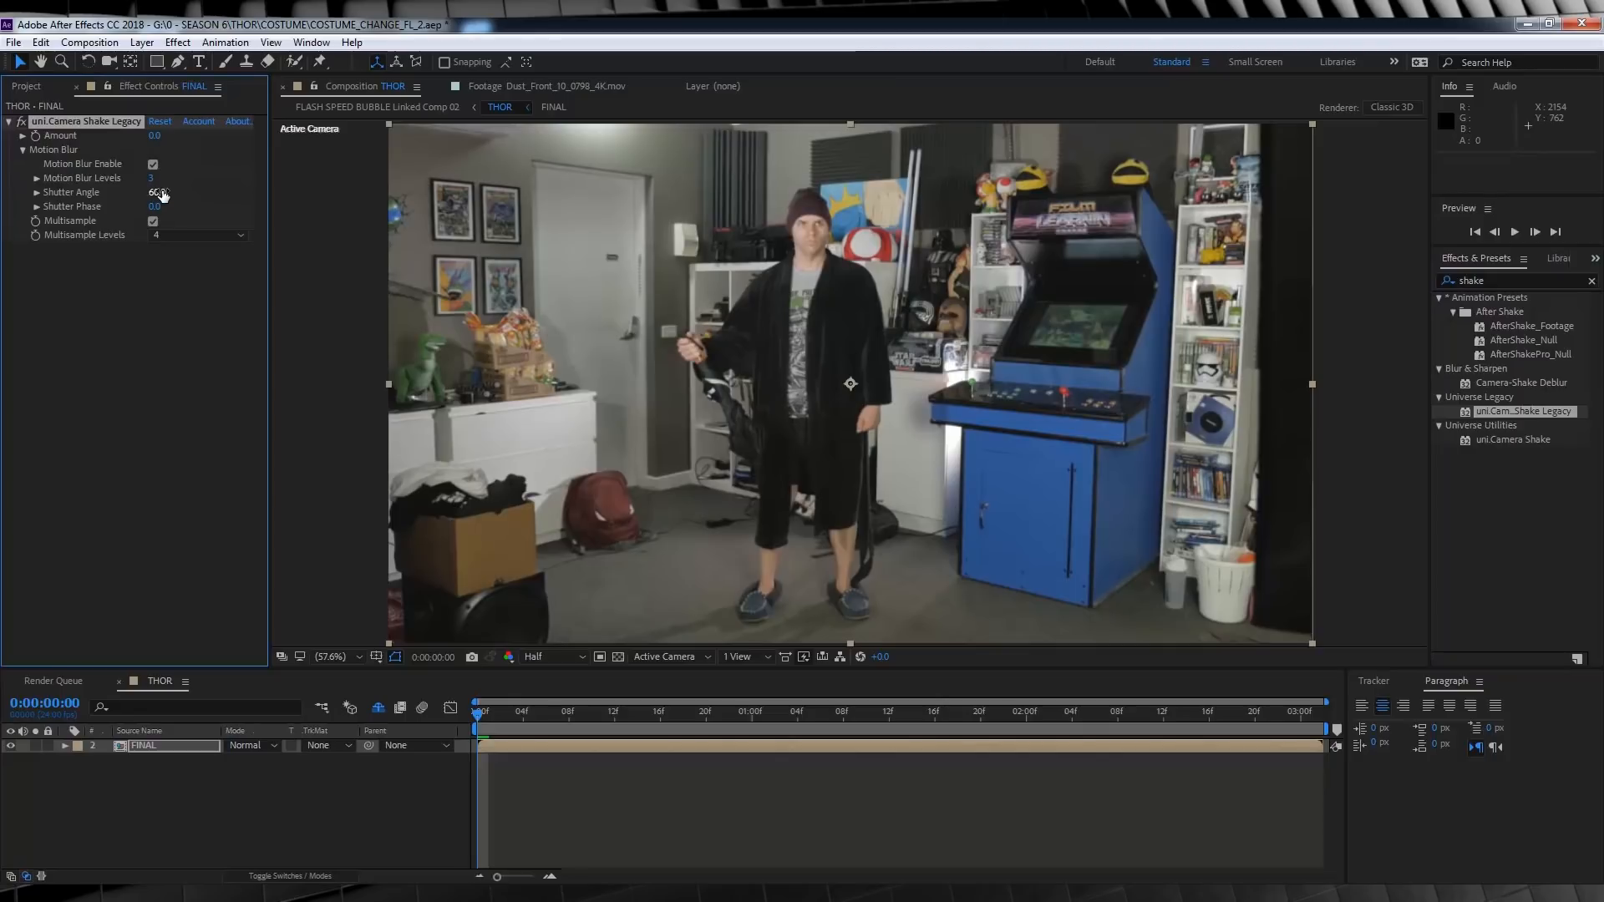
pyautogui.click(648, 722)
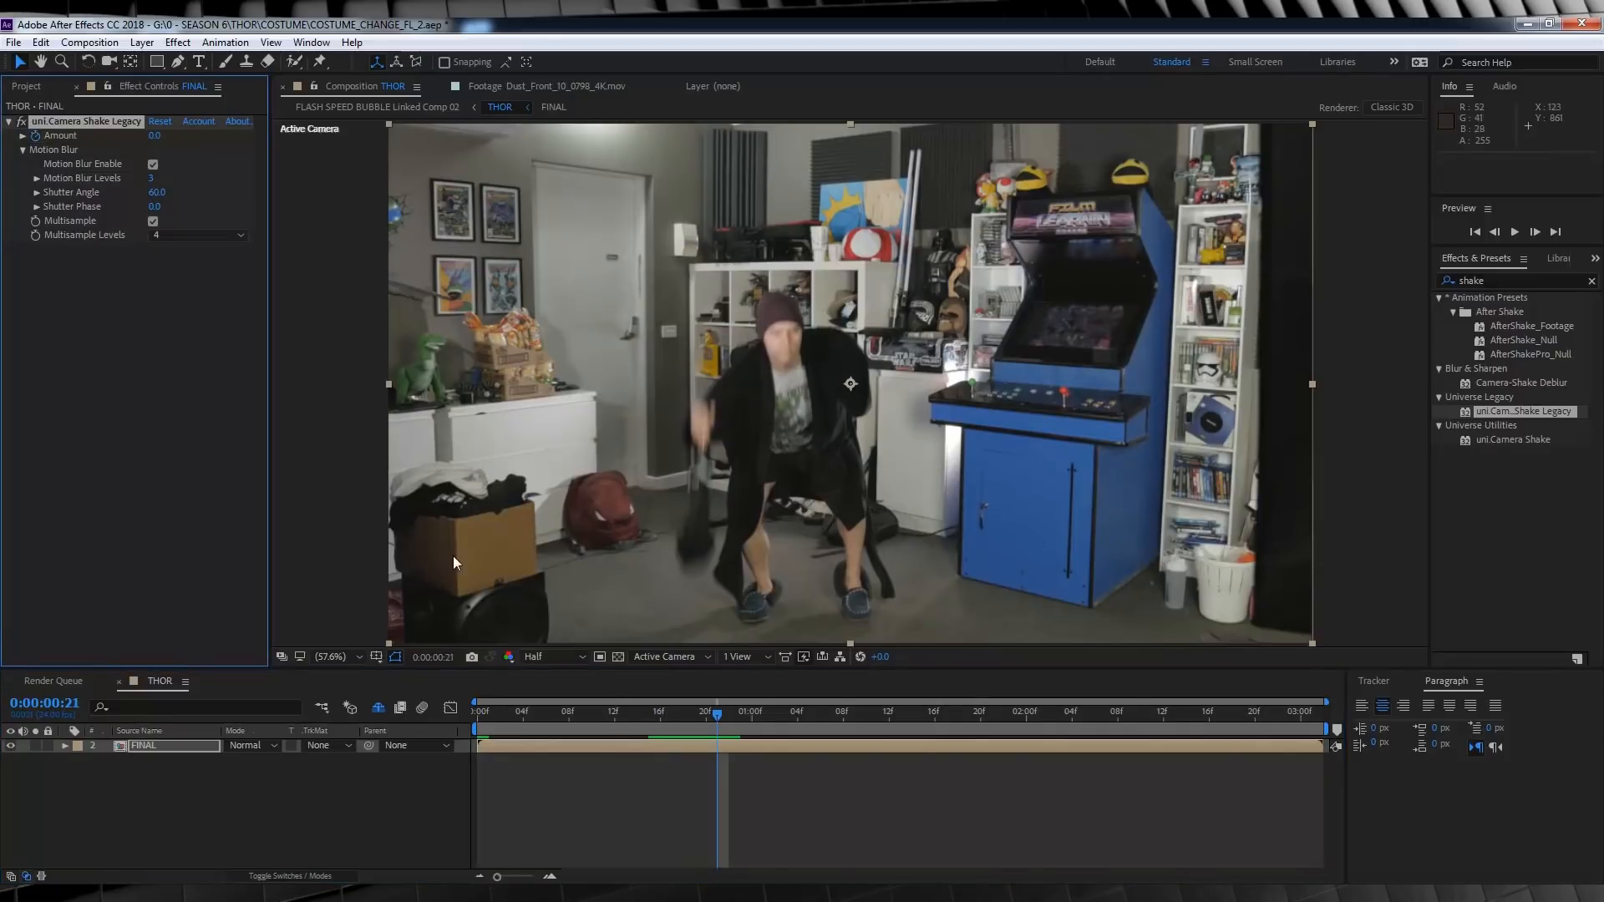
pyautogui.moveTo(716, 720)
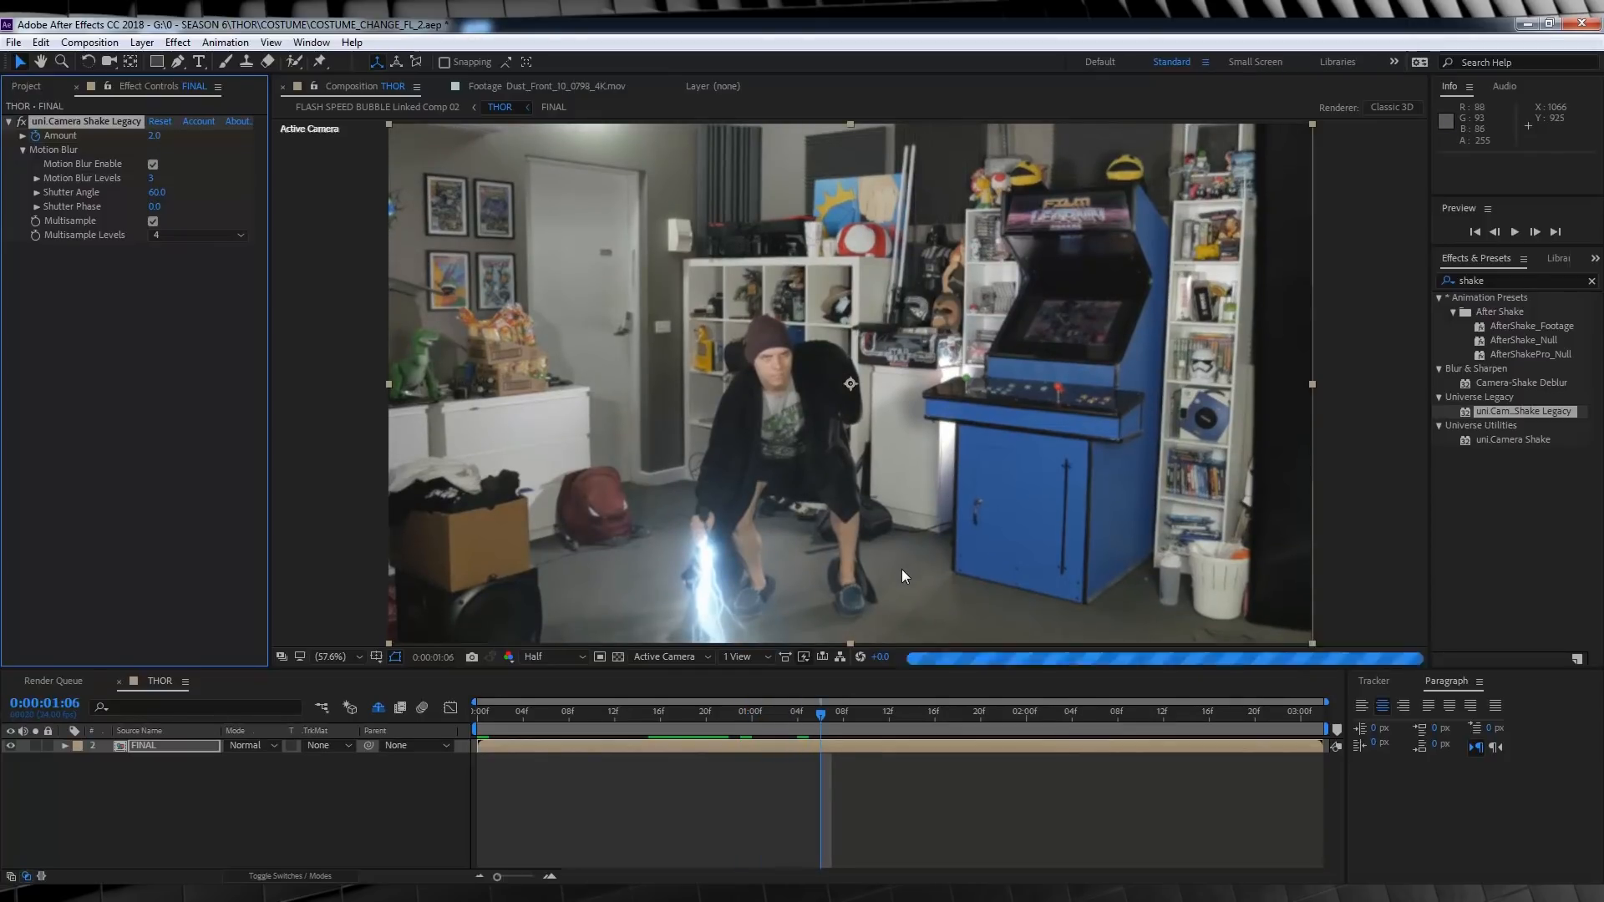
pyautogui.write('6')
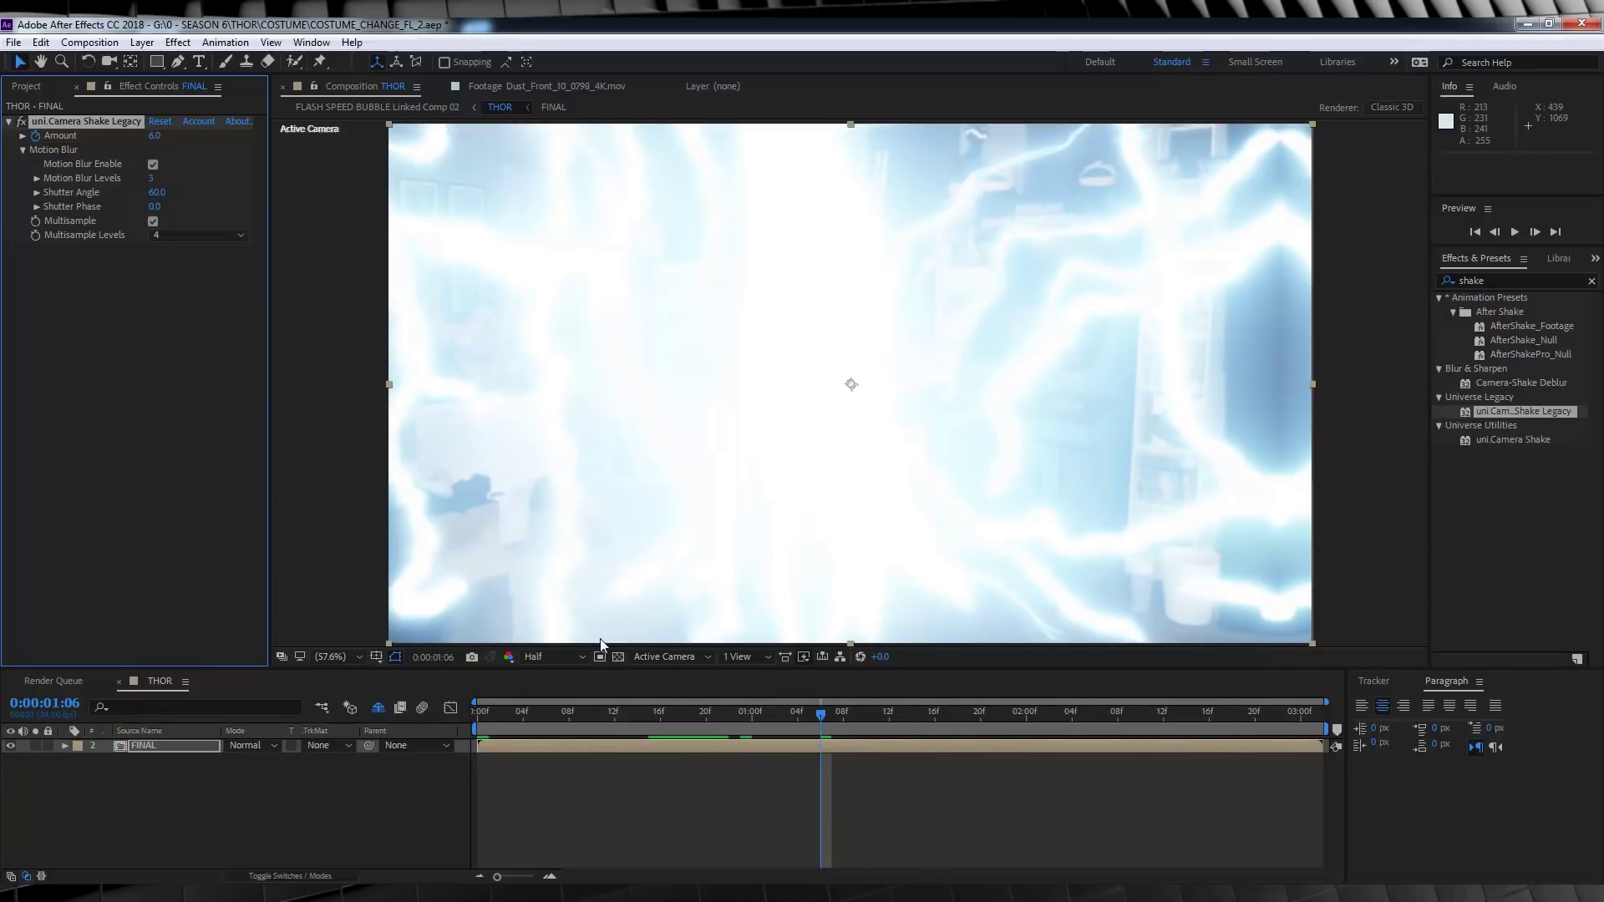
pyautogui.click(913, 735)
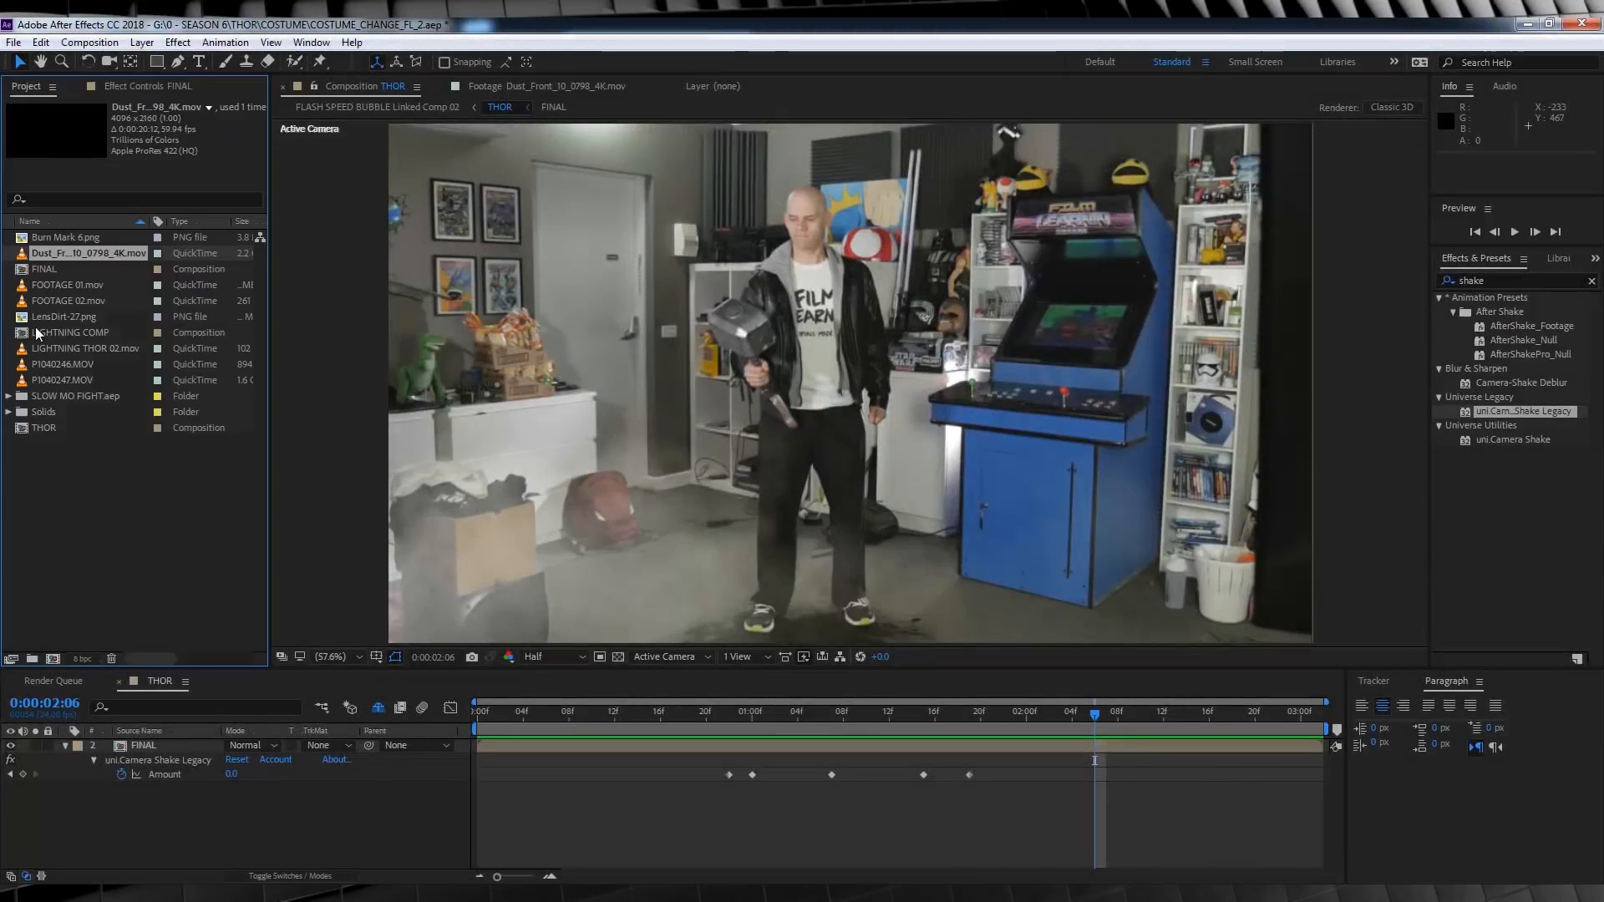
# - Open LIGHTNING COMP, scrub to 0:00:01:01, and select the SMALL 6 bolt layer
pyautogui.doubleClick(71, 332)
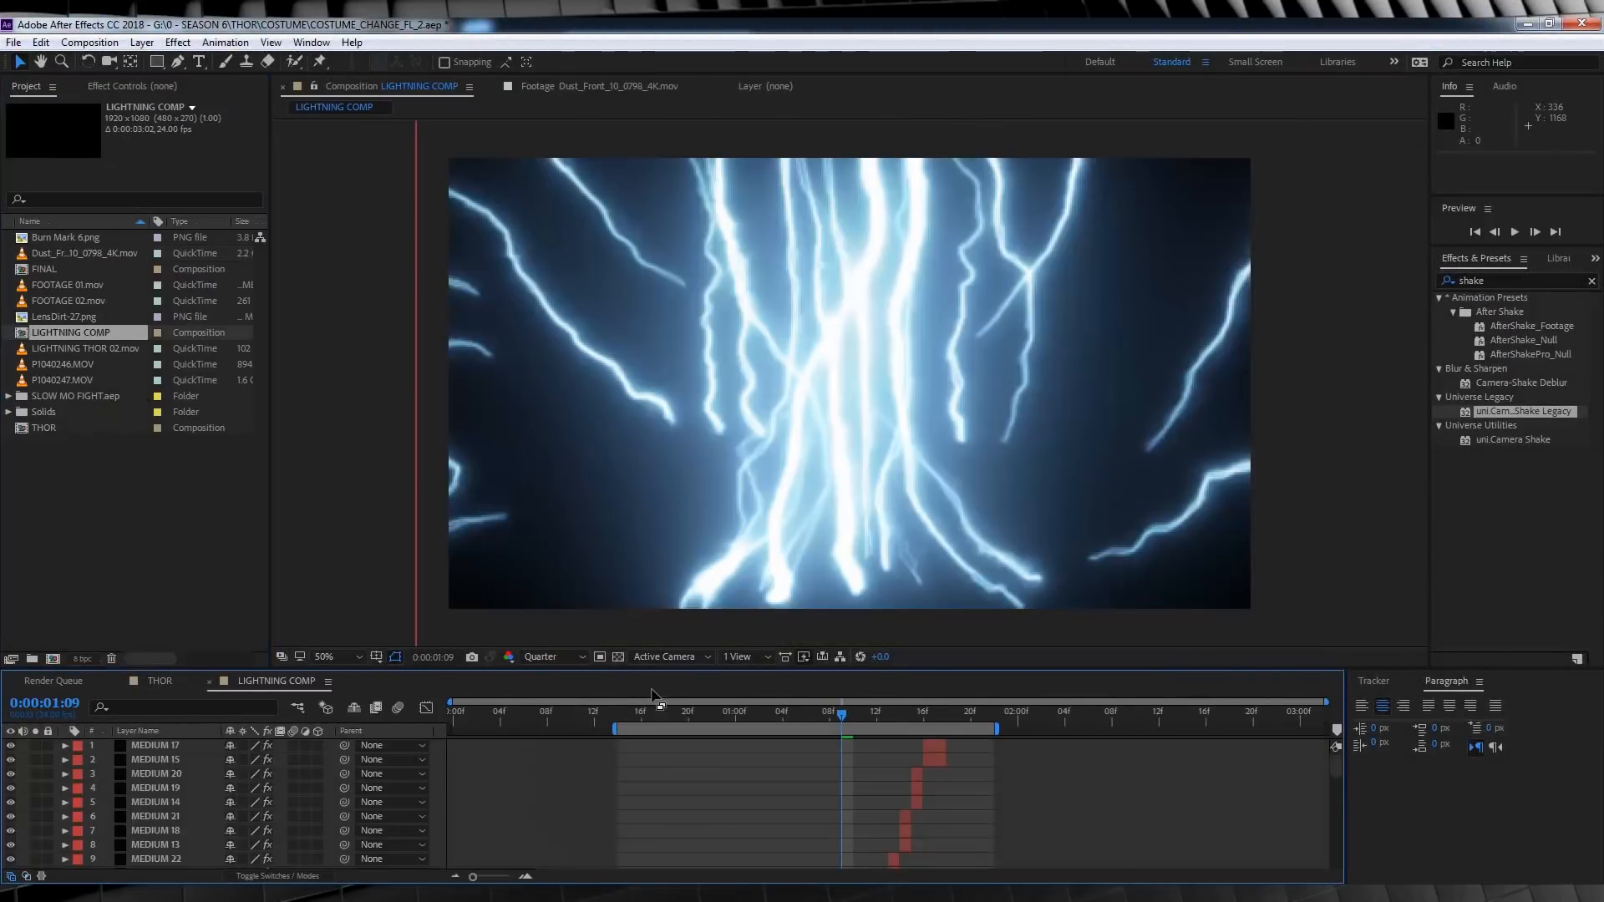
pyautogui.click(725, 722)
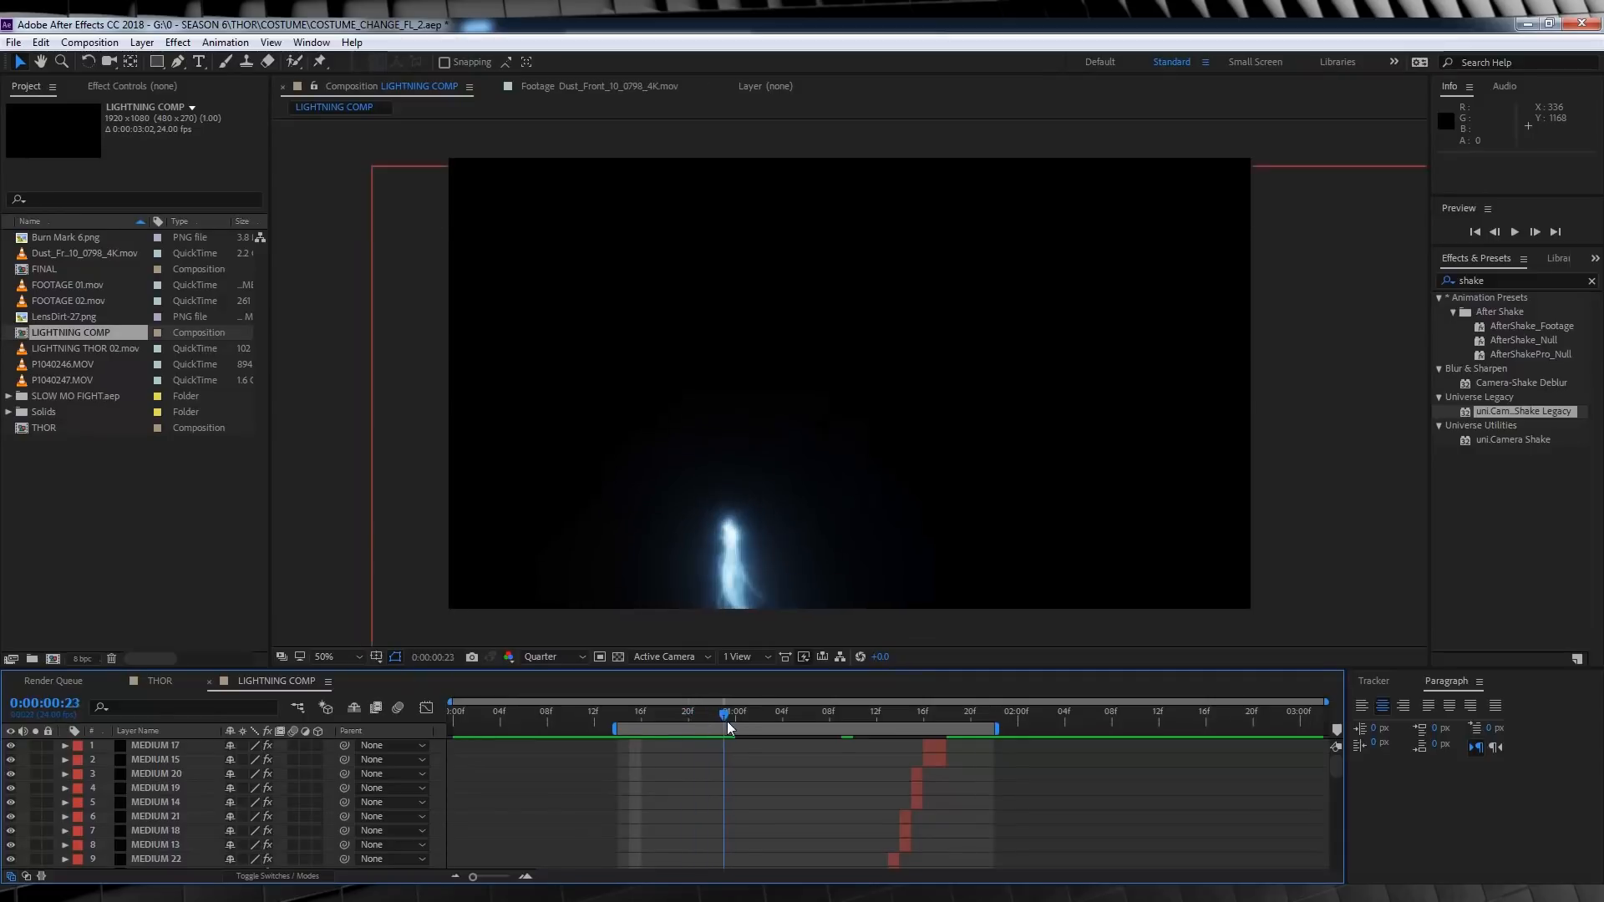
pyautogui.moveTo(726, 711); pyautogui.dragTo(749, 711)
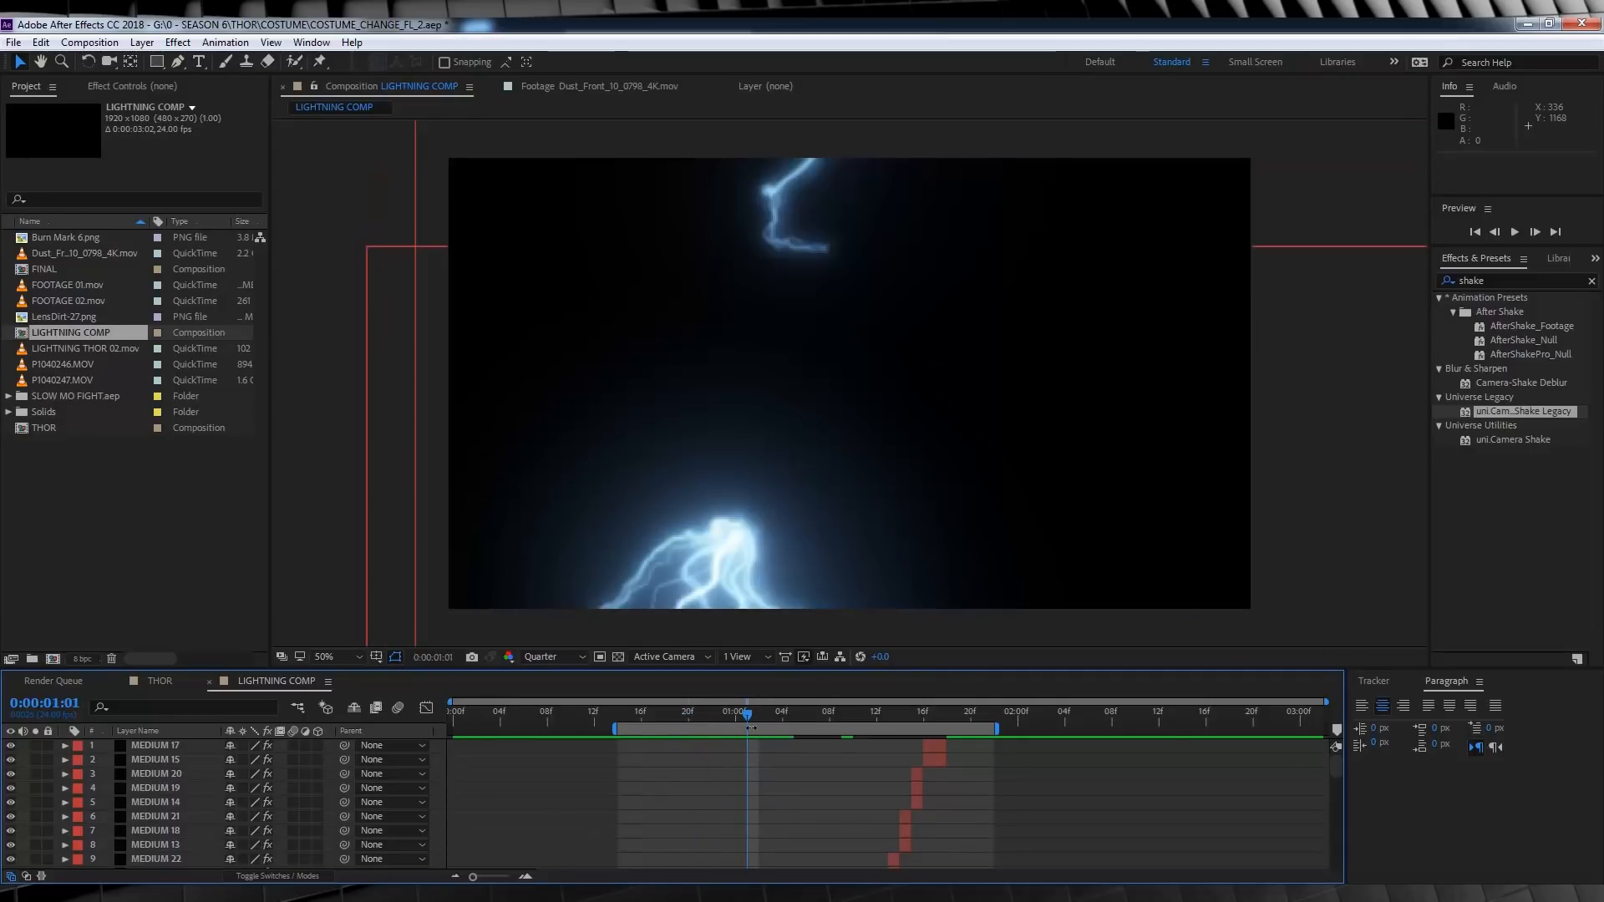
pyautogui.scroll(-3)
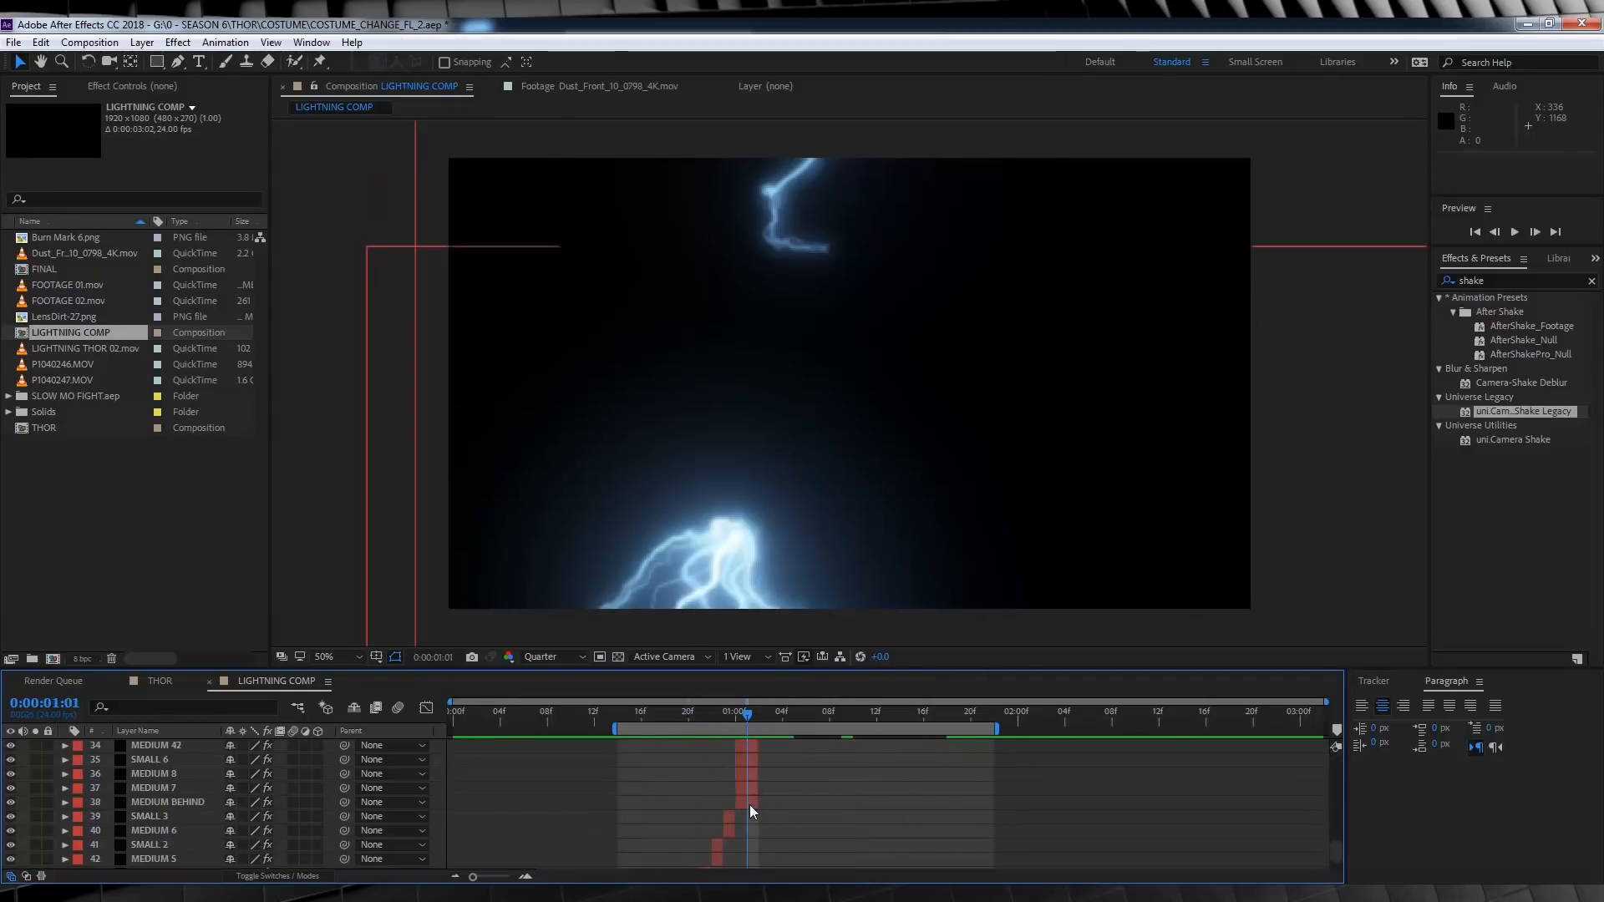
pyautogui.click(149, 760)
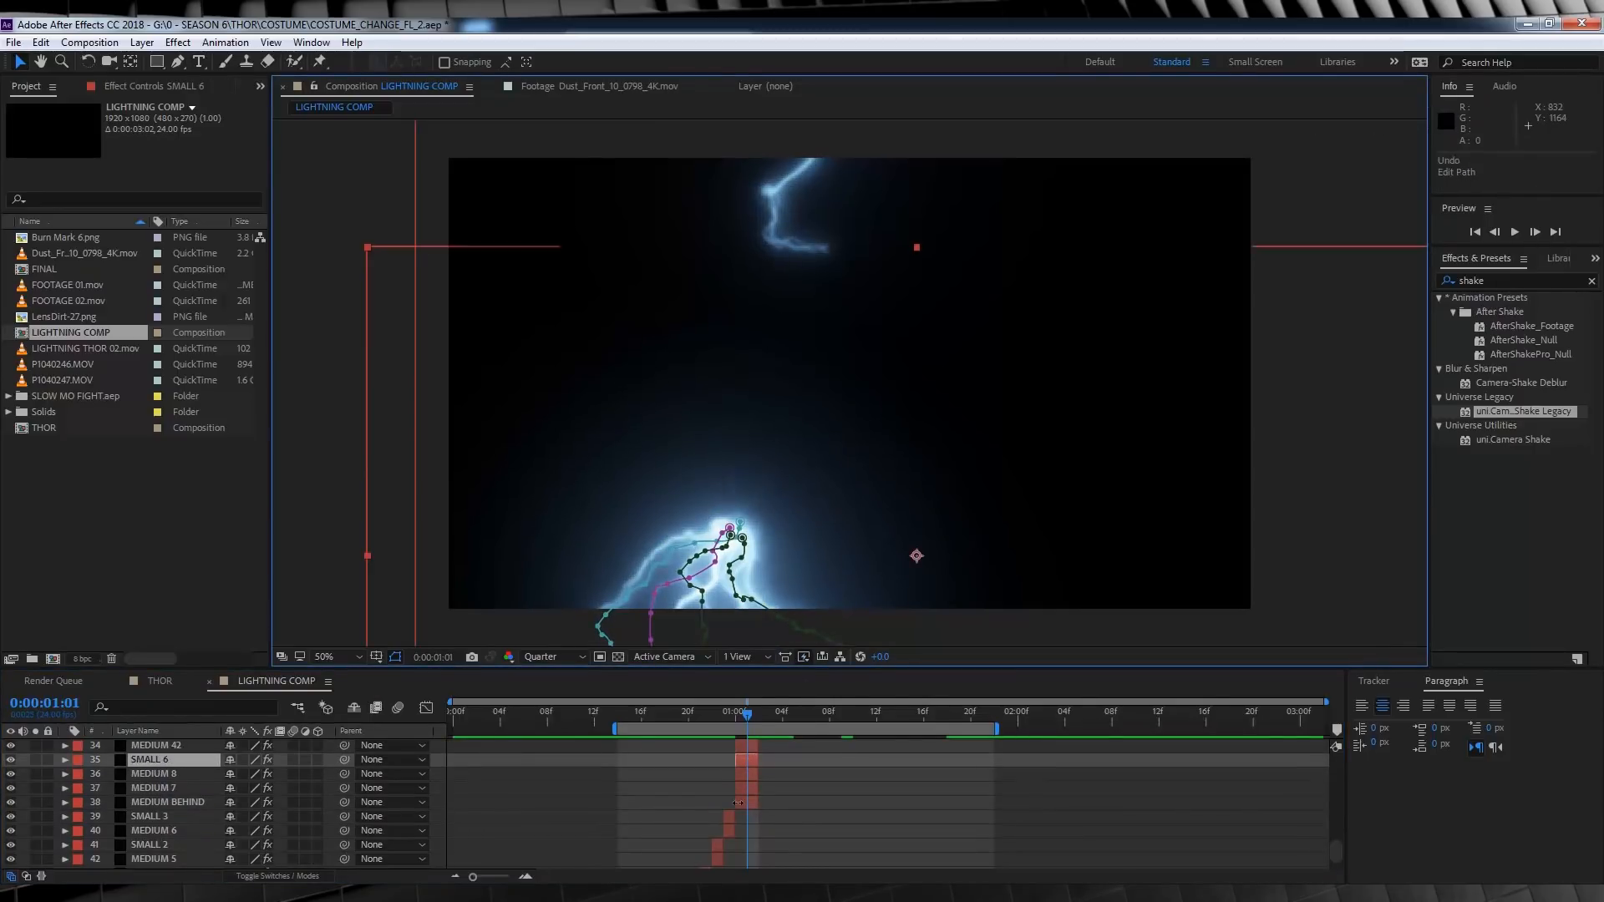
# - Inspect SMALL 6's Saber Customize Core and Distortion settings in Effect Controls
pyautogui.click(147, 760)
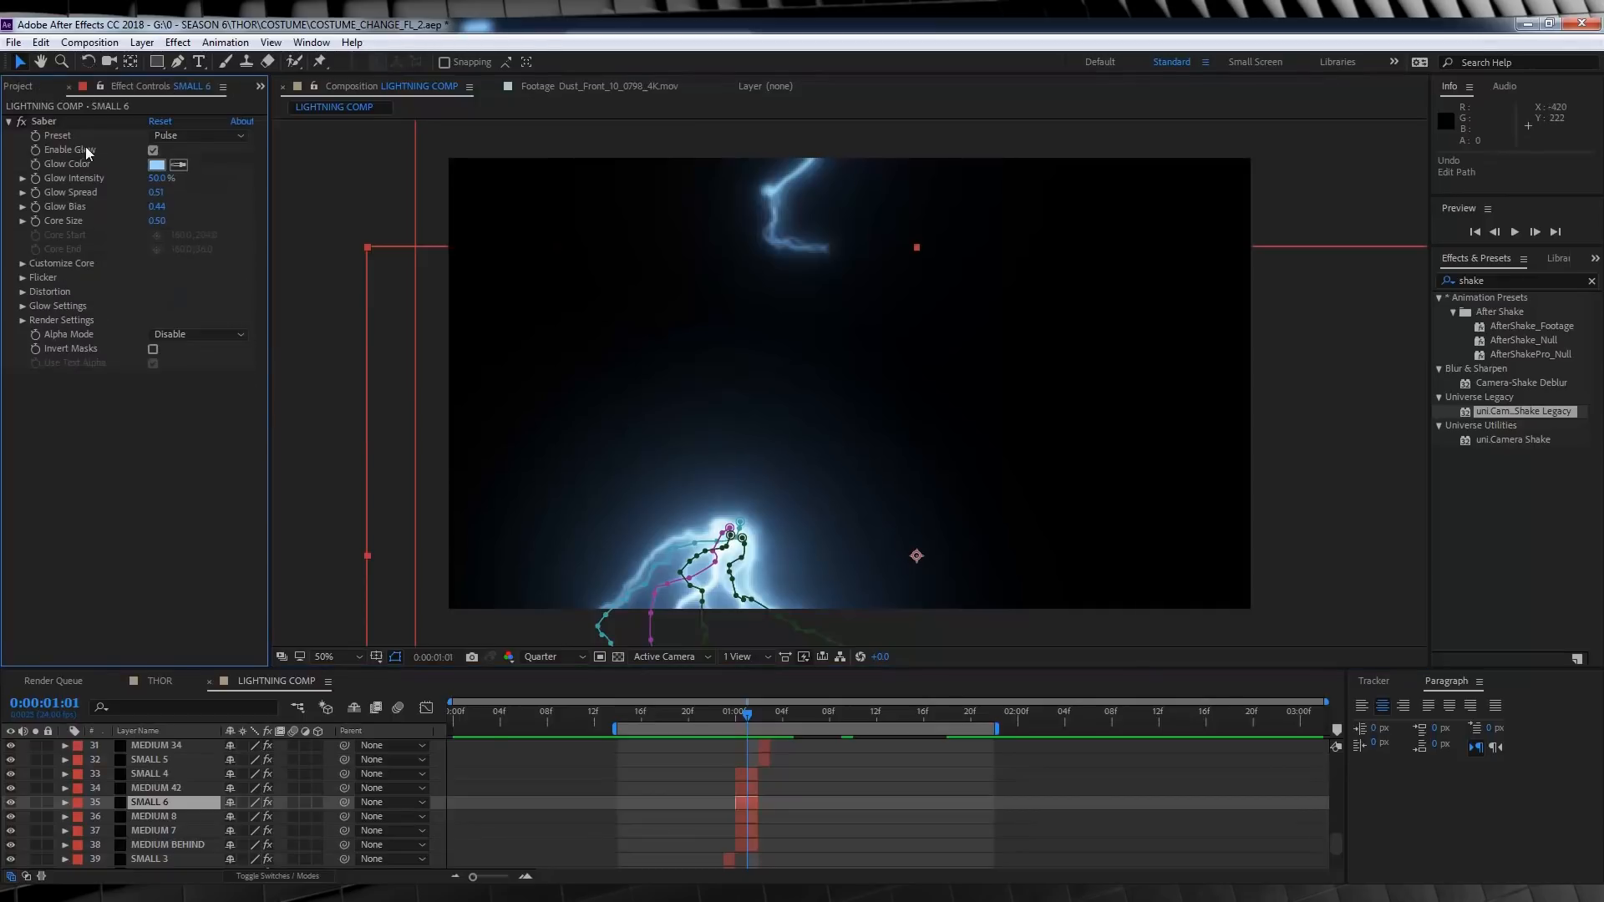
pyautogui.click(23, 263)
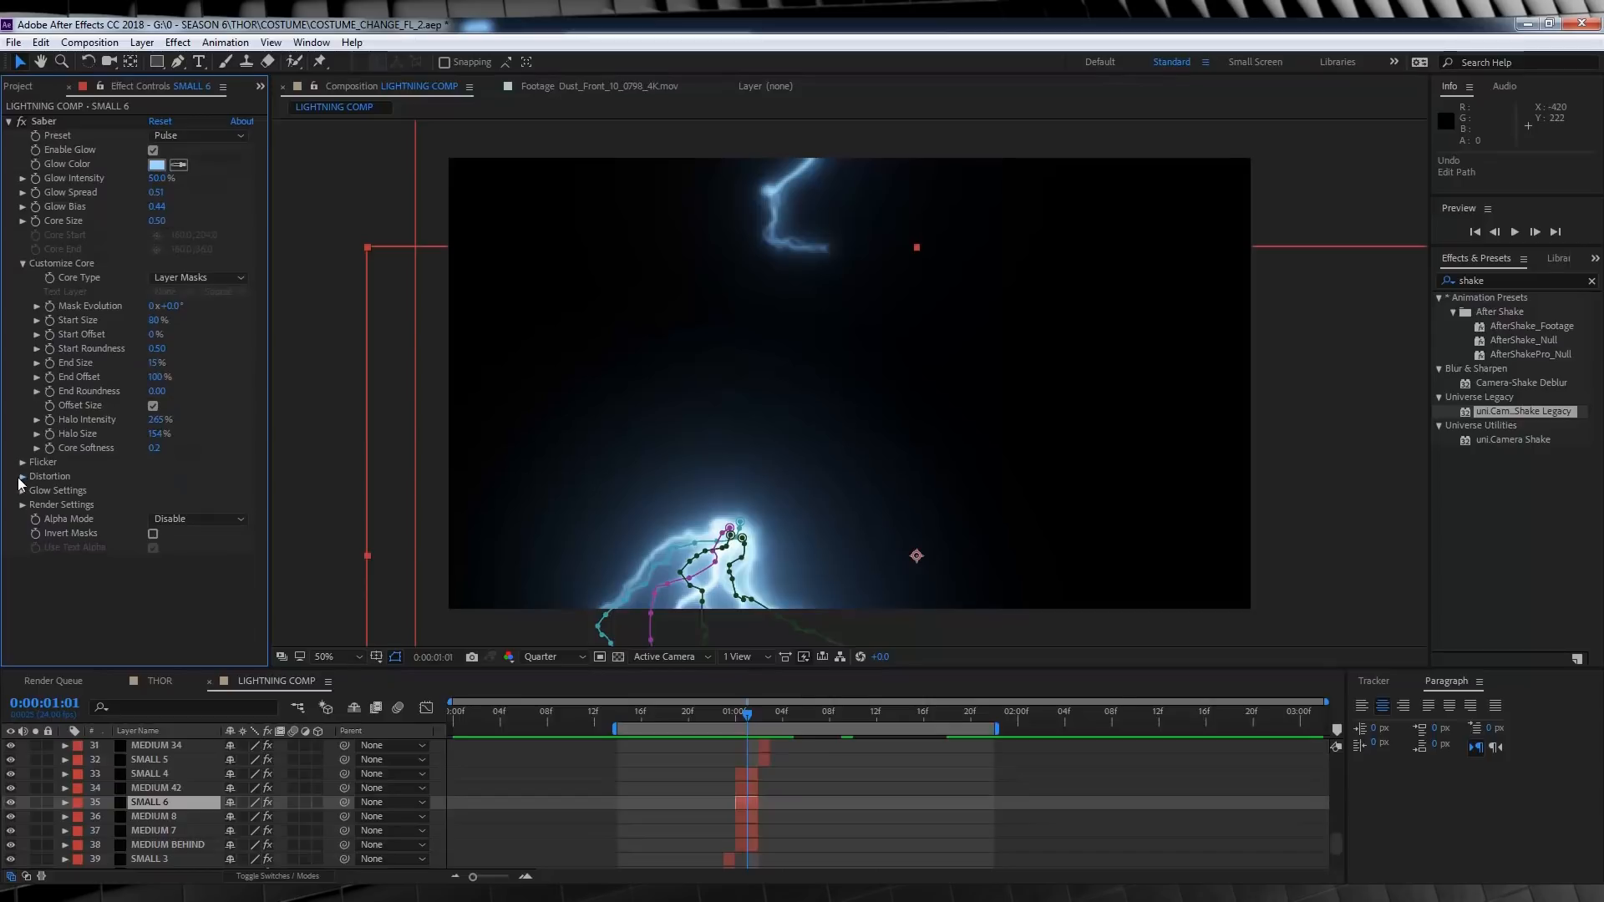
pyautogui.click(20, 476)
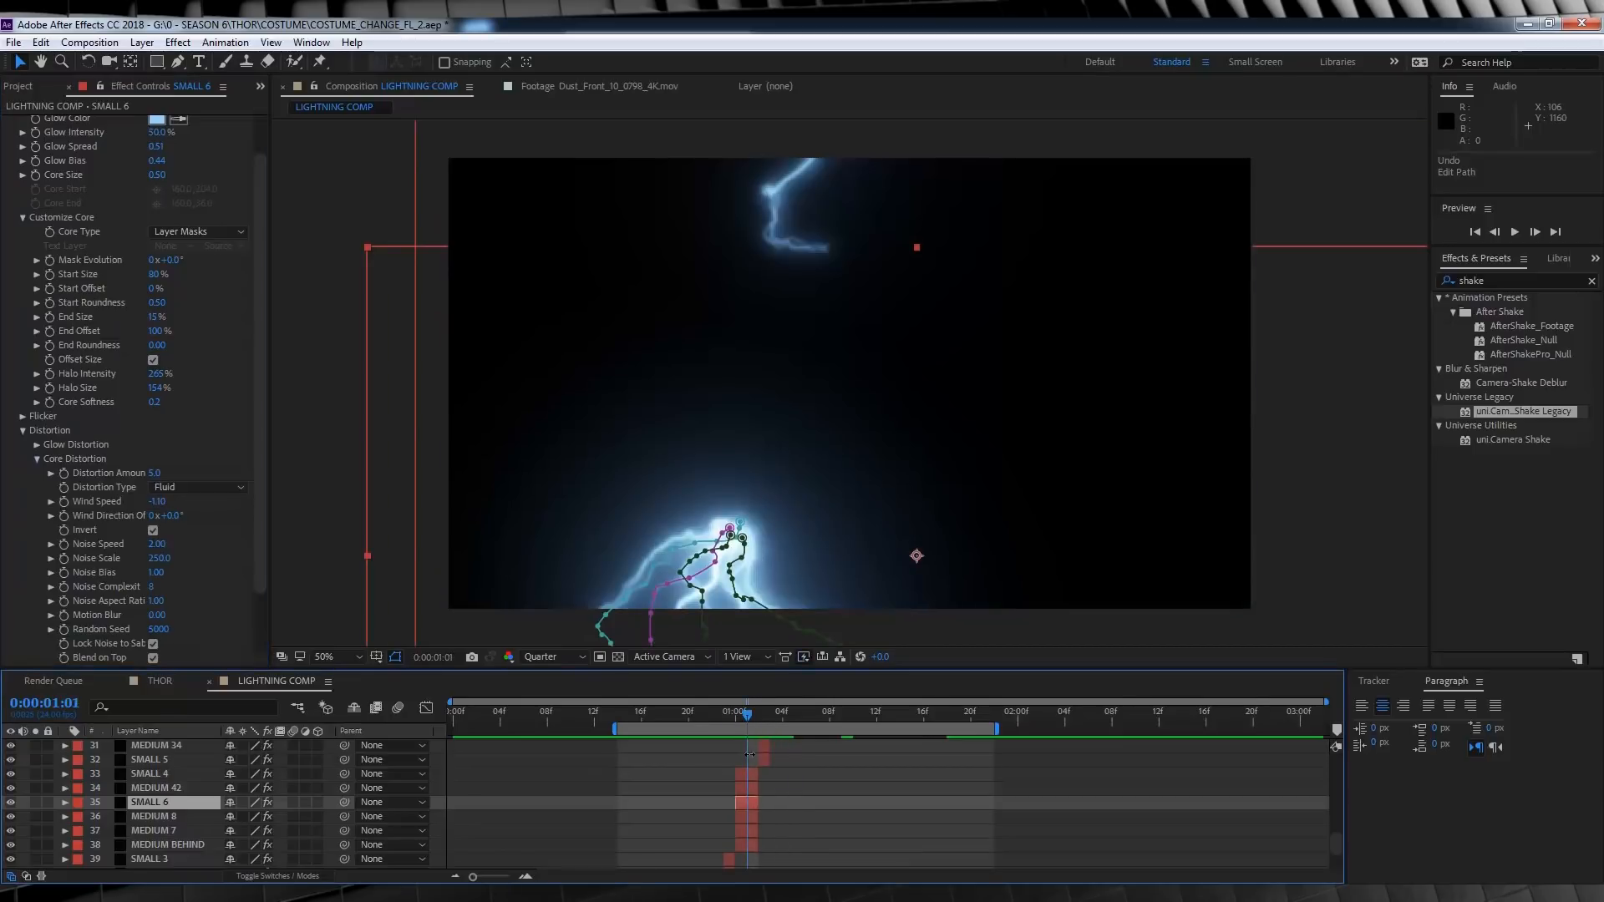
# - Select SMALL 4, then MEDIUM BEHIND, then SMALL 4 again to view their mask paths
pyautogui.click(148, 774)
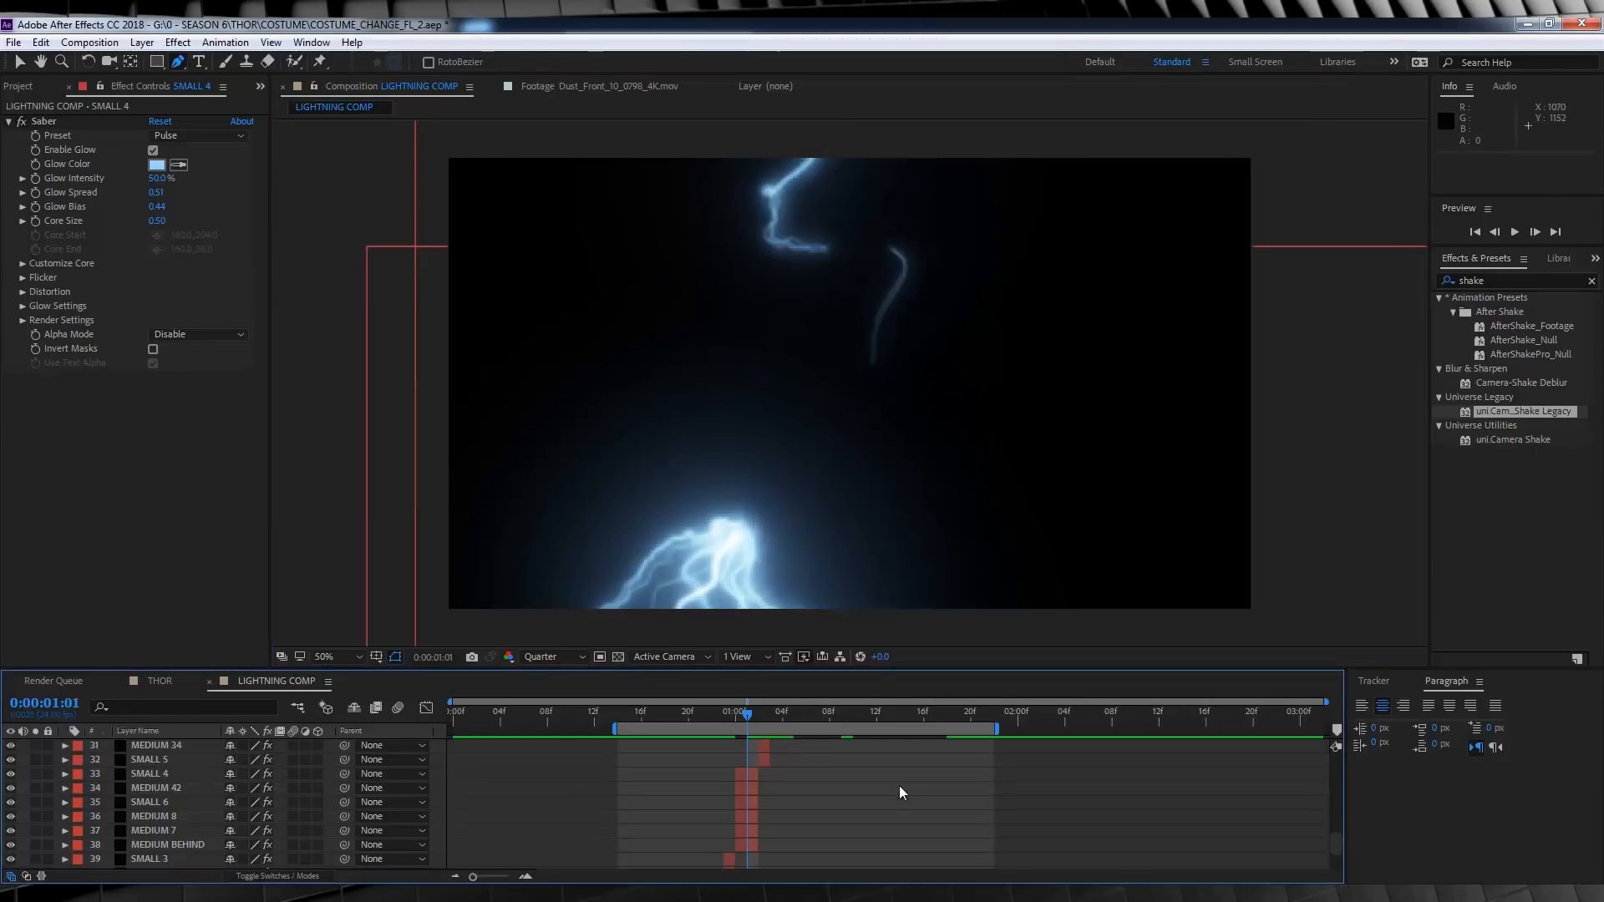
pyautogui.click(153, 845)
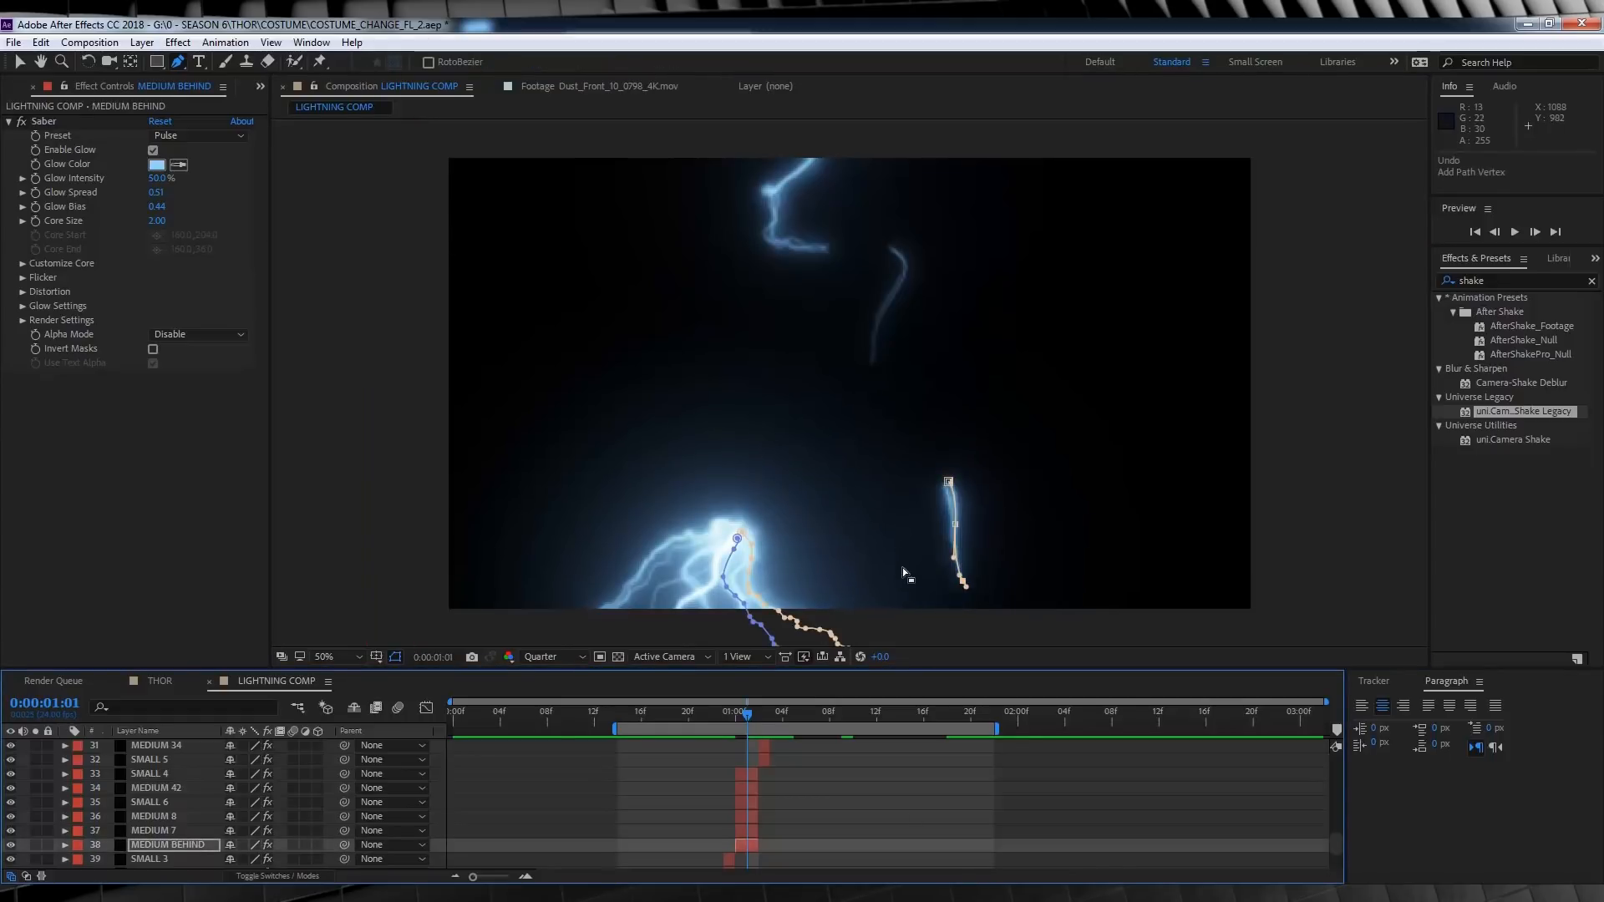
pyautogui.click(146, 774)
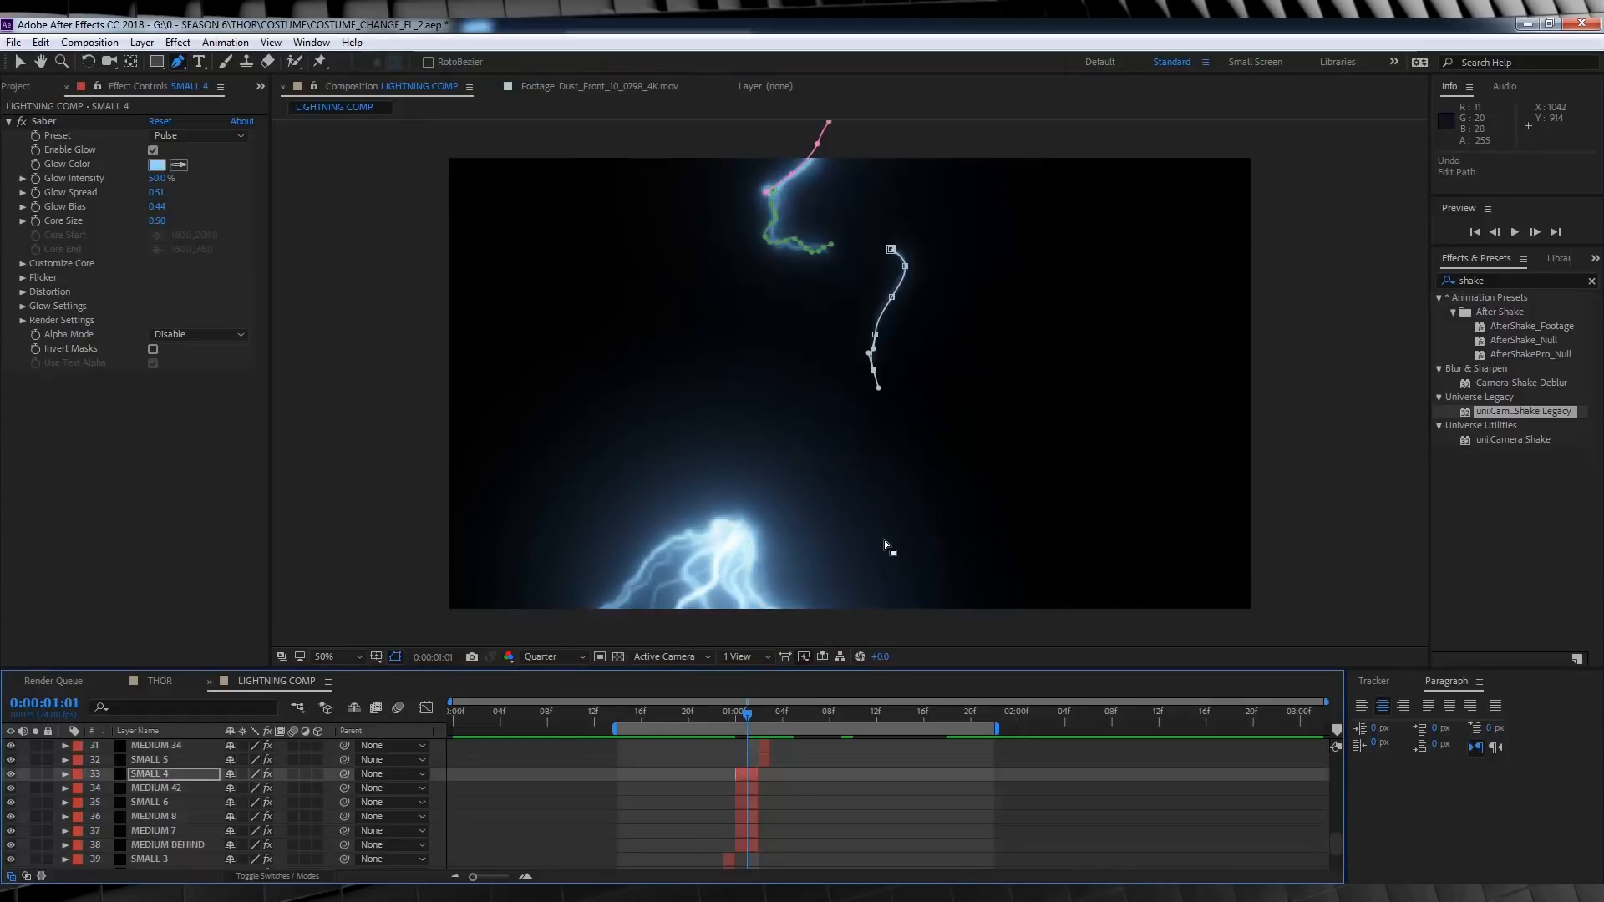